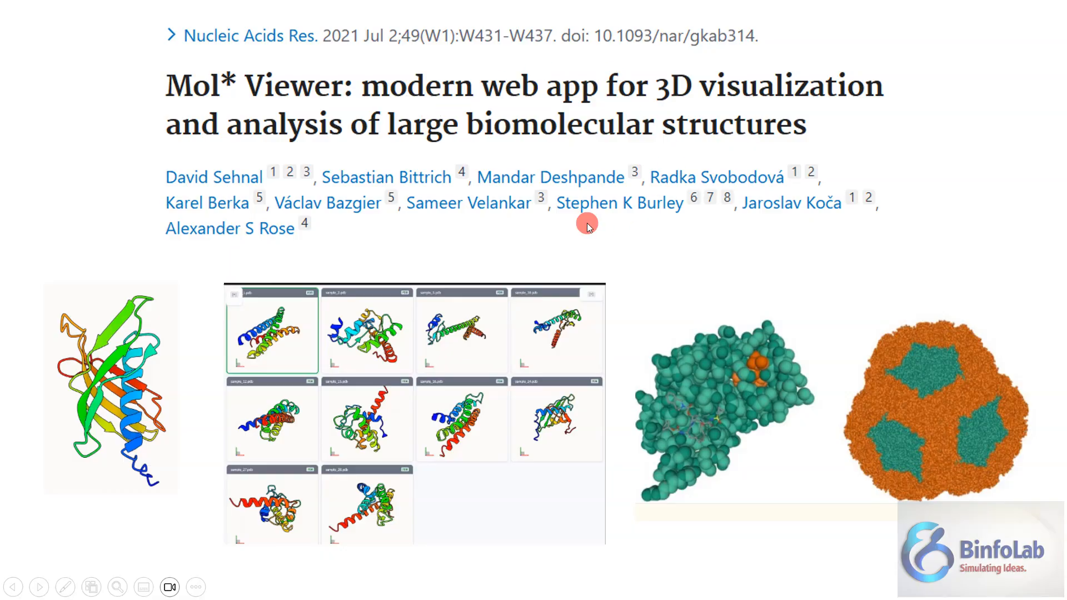
mouse_move(503, 263)
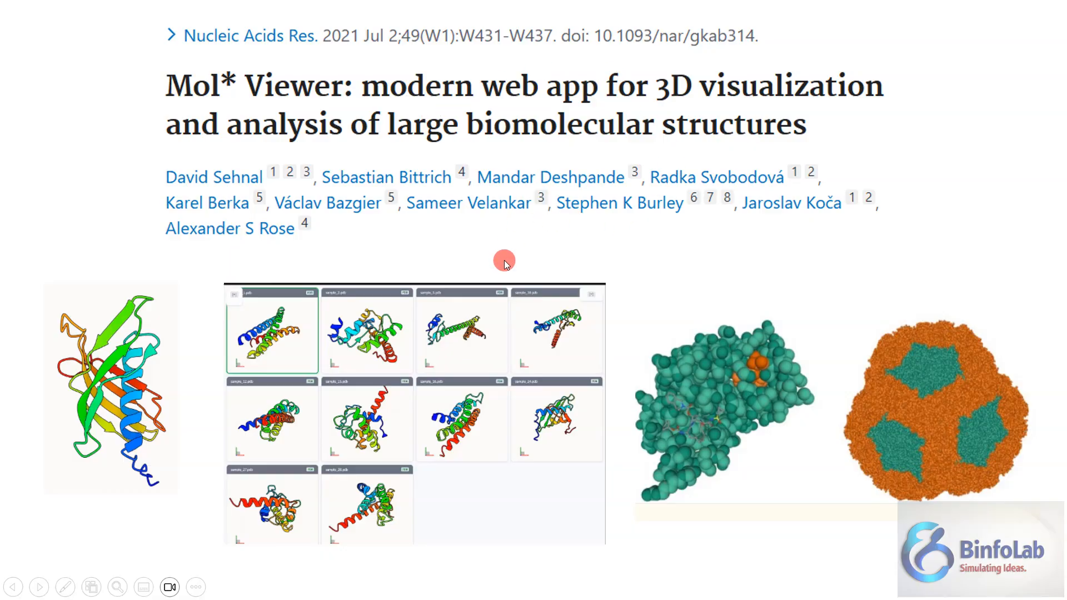
mouse_move(532, 281)
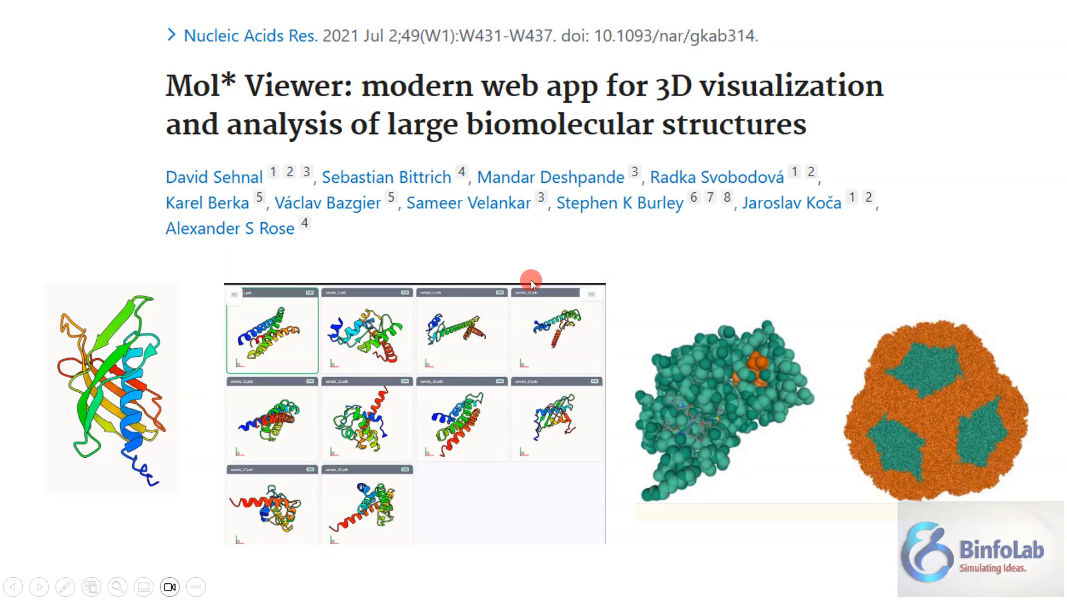
mouse_move(541, 250)
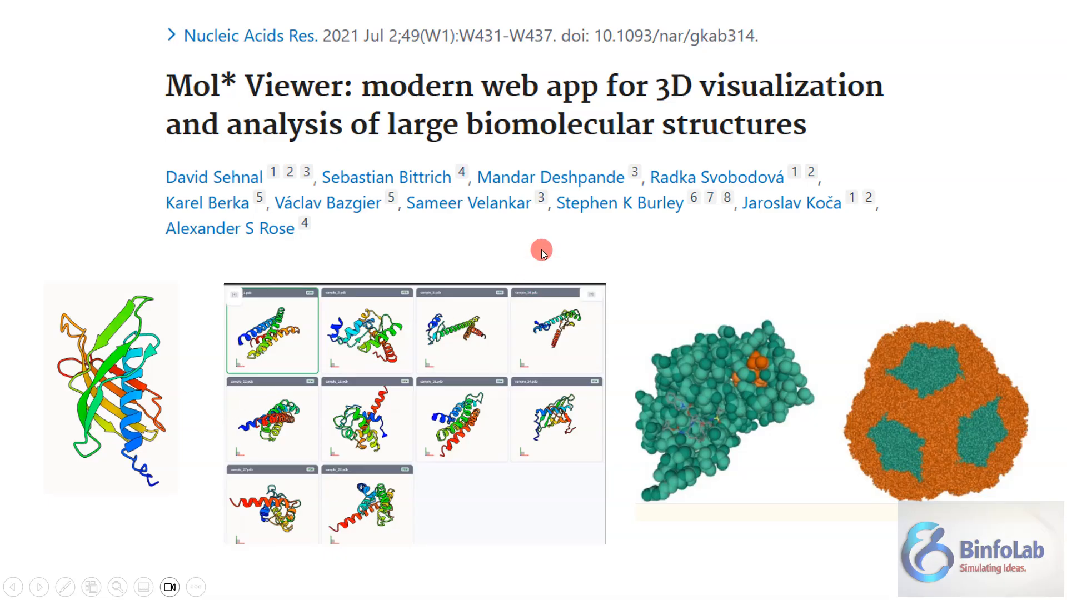
mouse_move(497, 290)
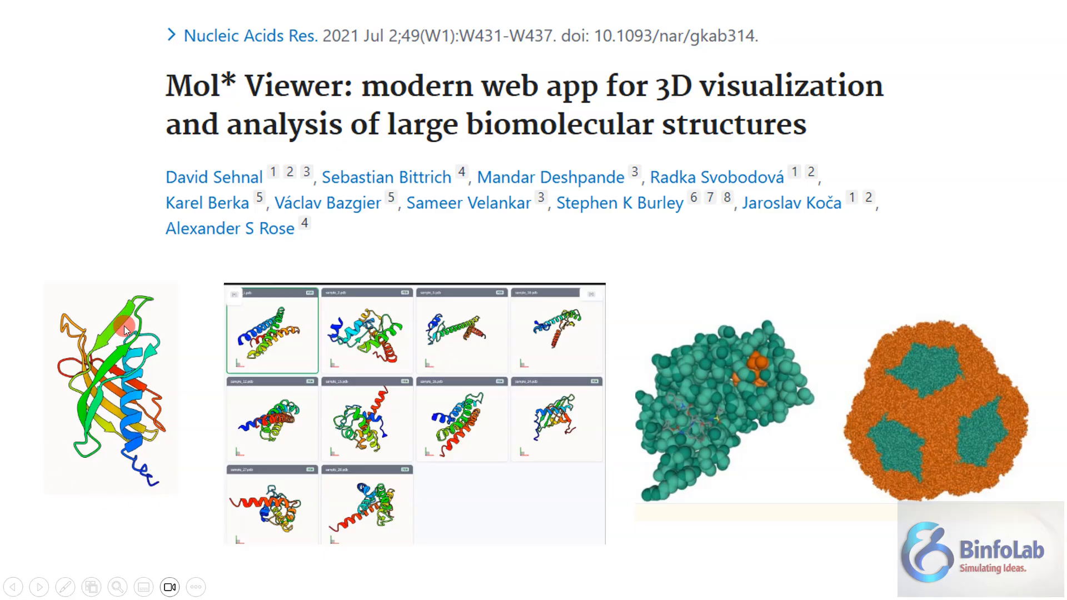
mouse_move(153, 321)
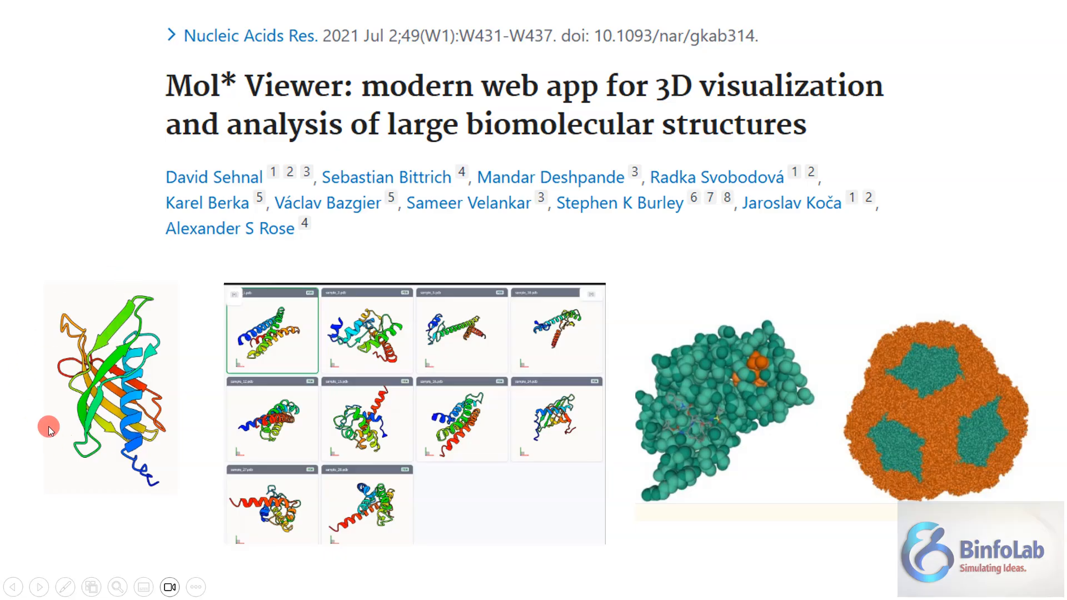
mouse_move(314, 342)
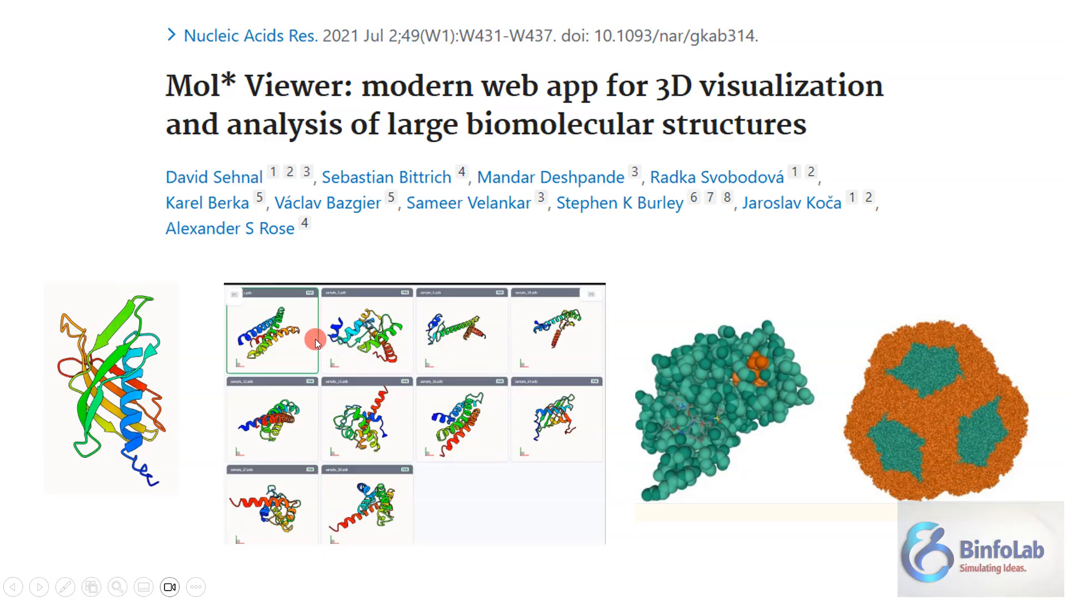
mouse_move(461, 369)
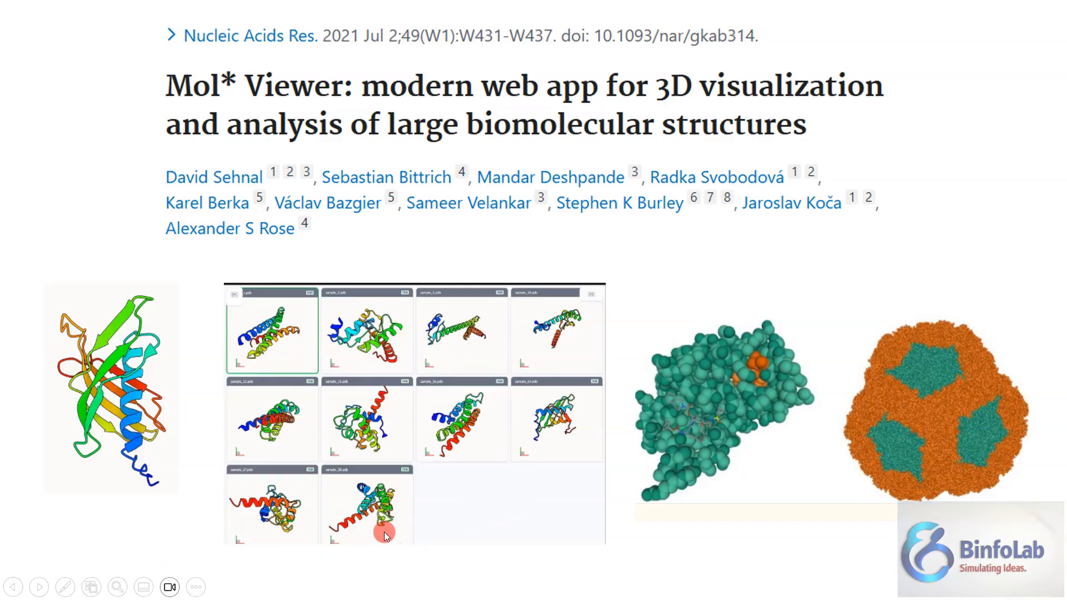
mouse_move(298, 361)
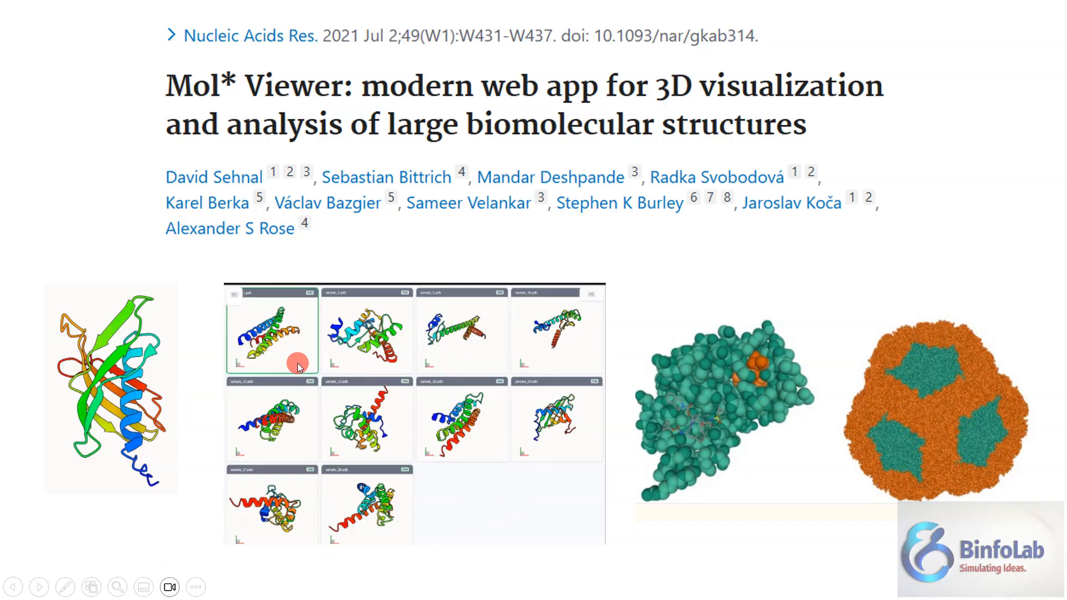
mouse_move(344, 362)
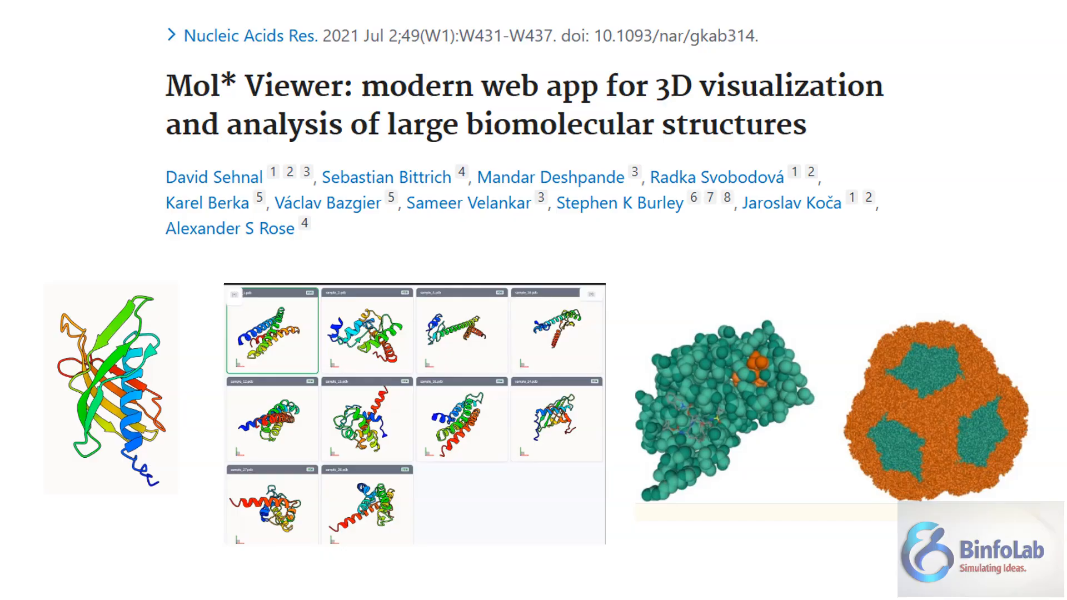
Advance the slideshow to the 'How to Install' slide with the Visual Studio Code website.
click(411, 242)
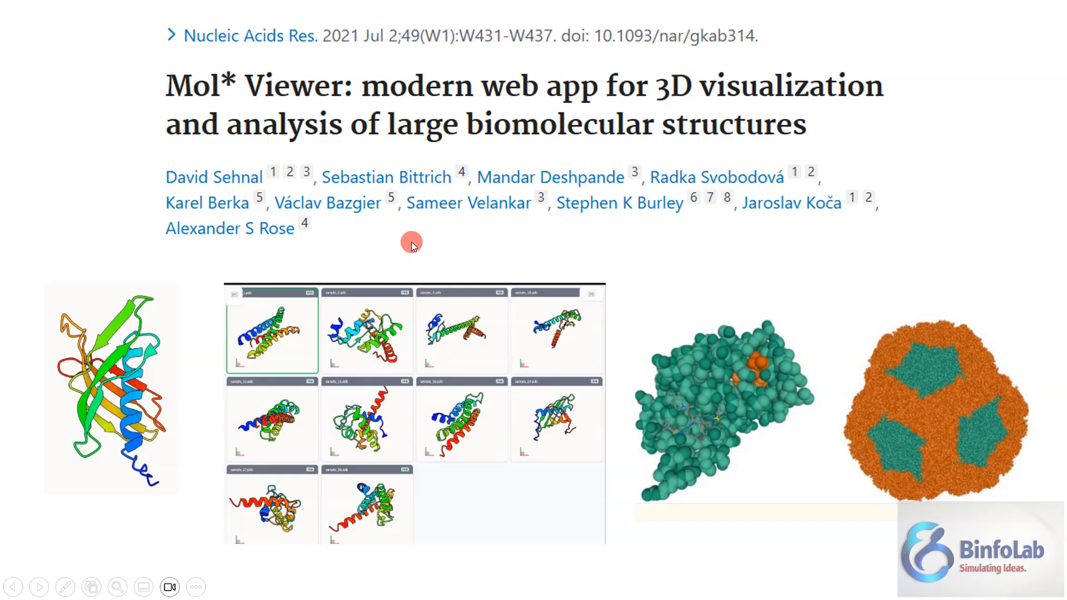
mouse_move(411, 243)
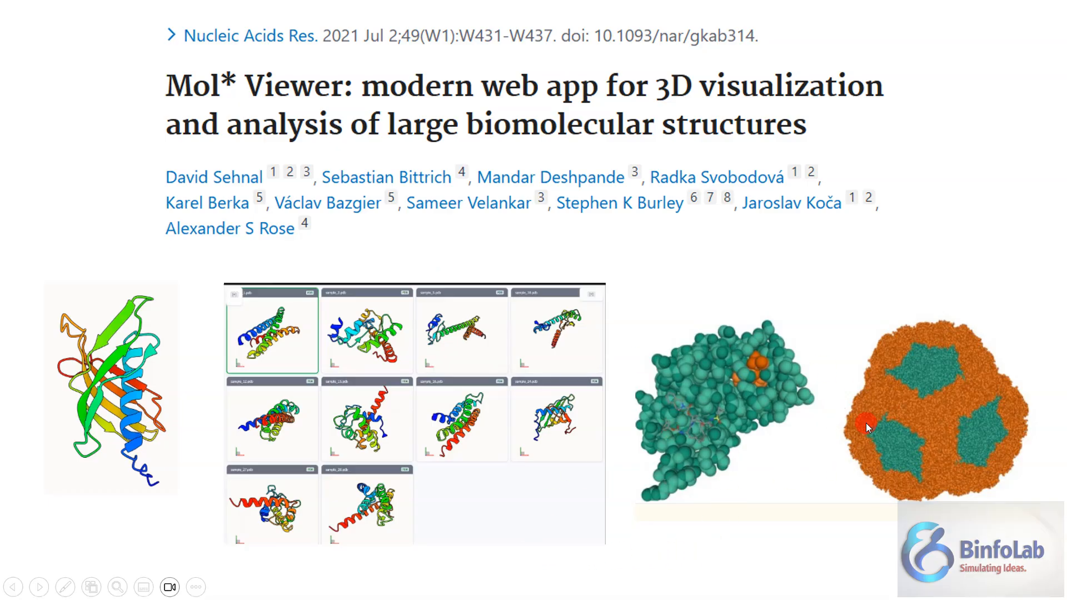
mouse_move(810, 264)
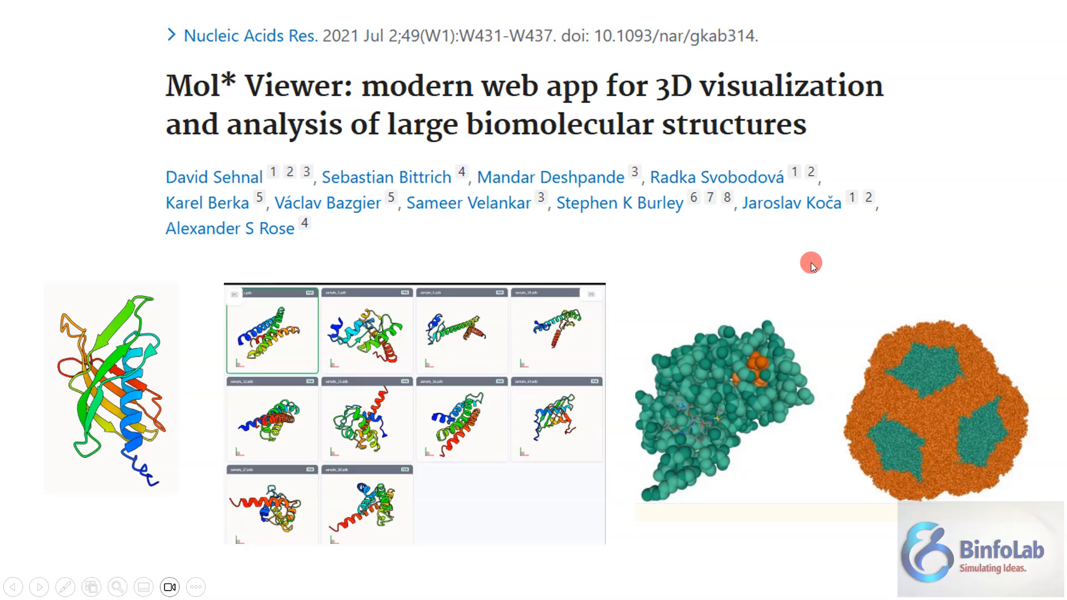
mouse_move(773, 306)
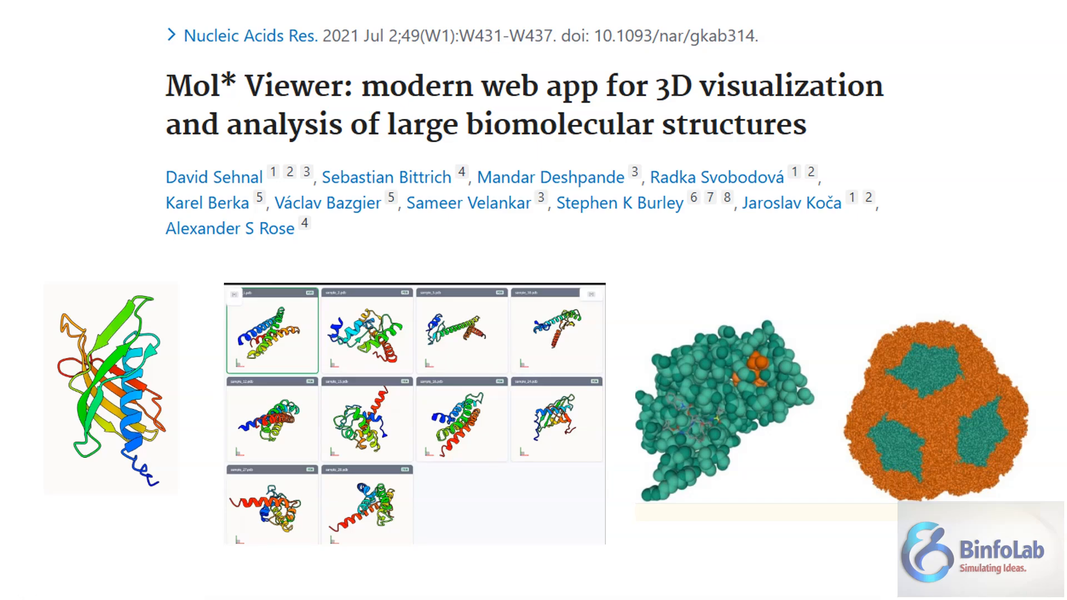
key(Right)
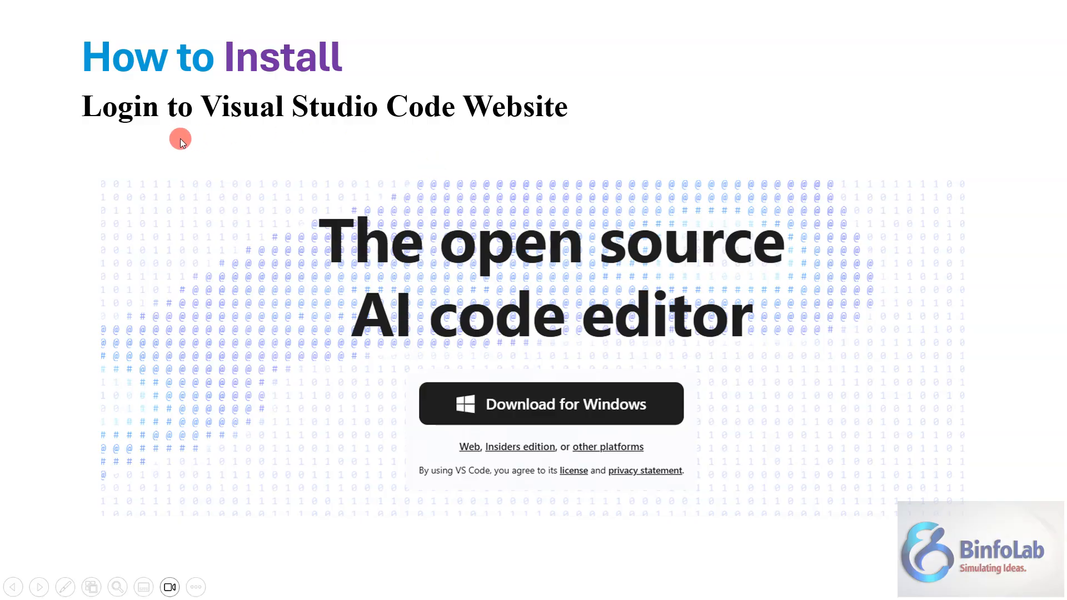
mouse_move(189, 168)
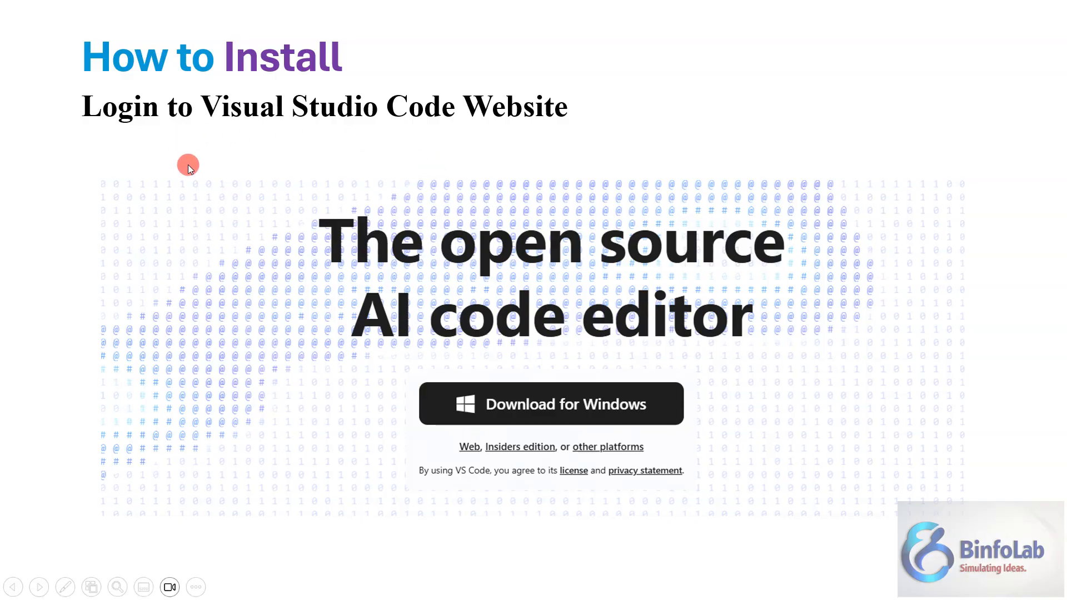
mouse_move(469, 162)
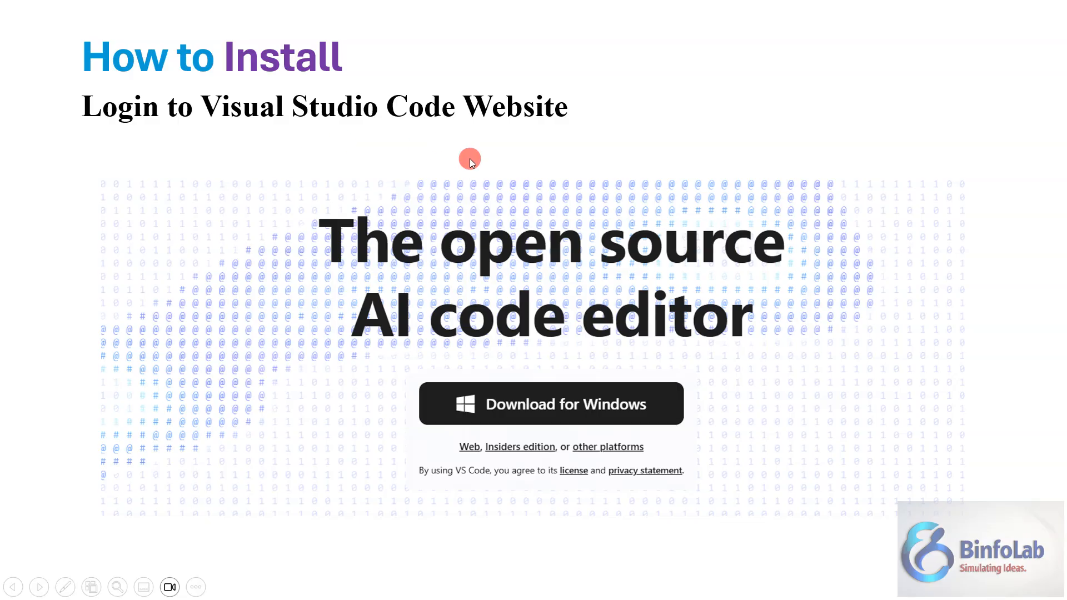
mouse_move(289, 197)
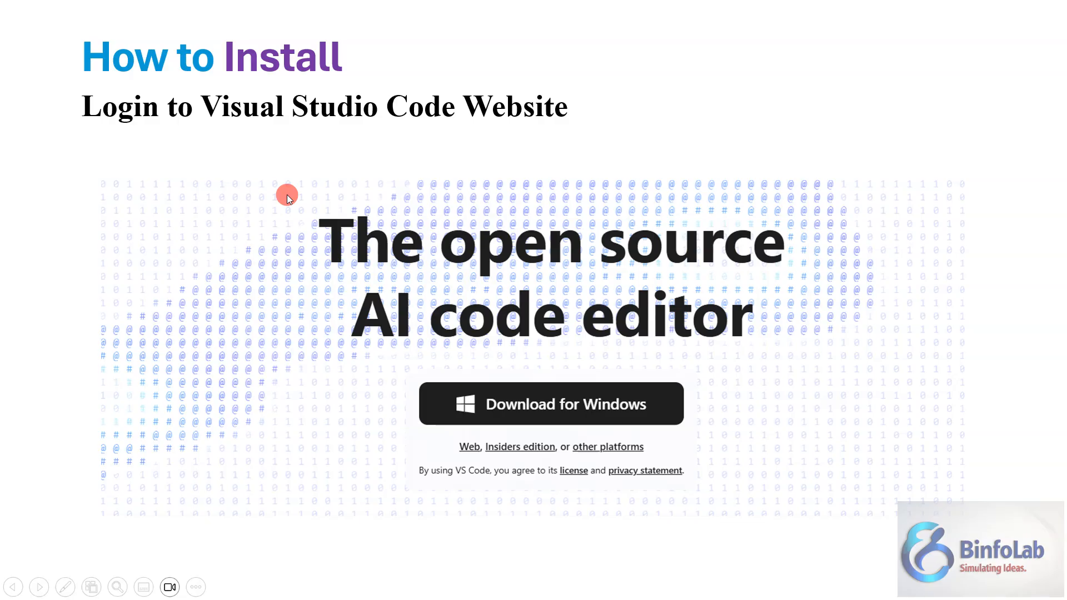
mouse_move(228, 234)
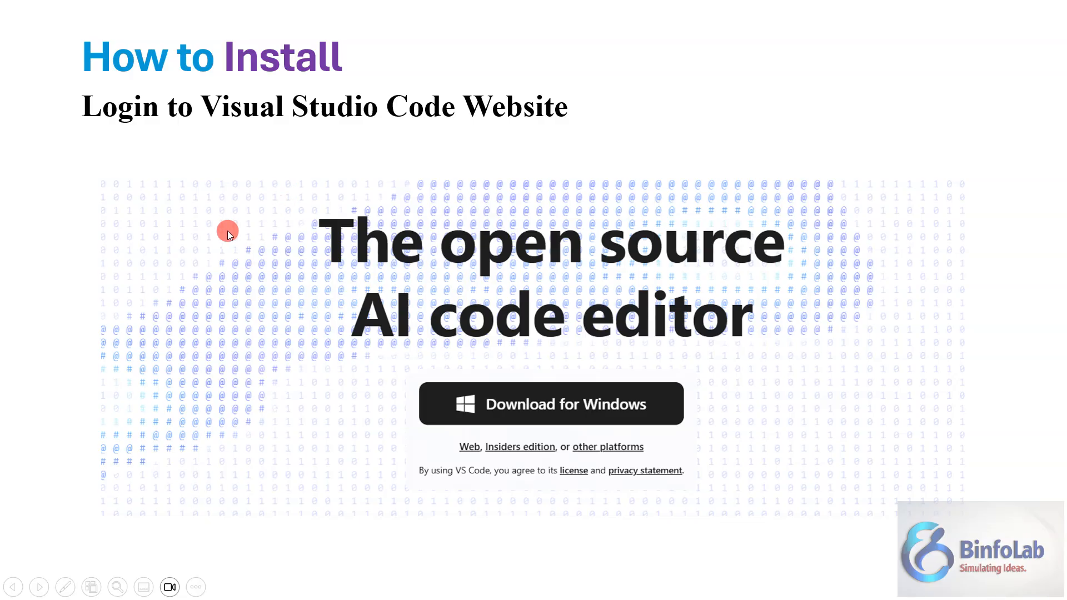
mouse_move(342, 186)
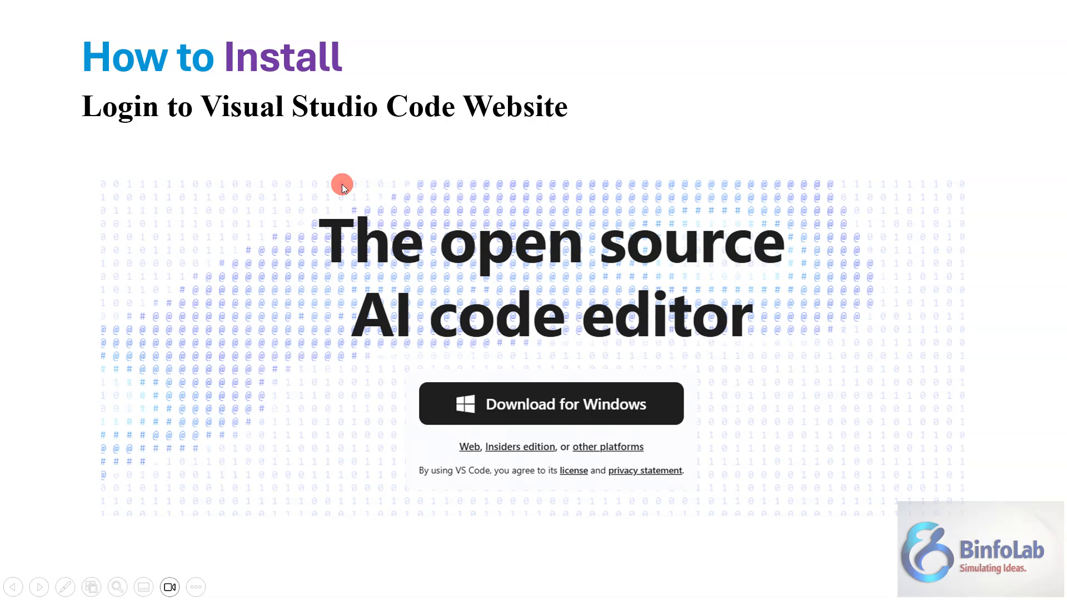
mouse_move(231, 306)
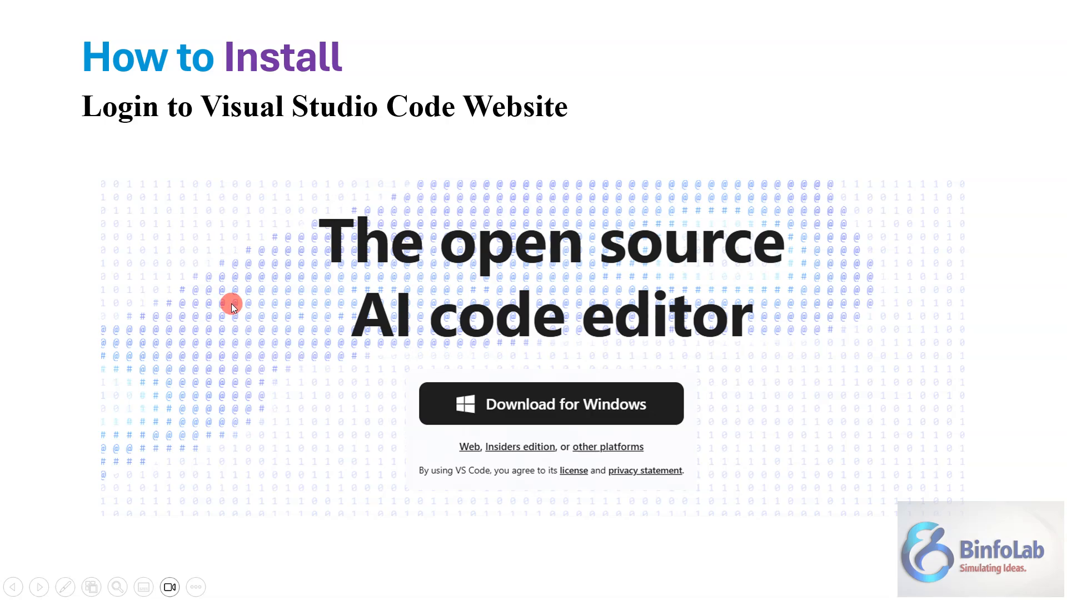
mouse_move(193, 245)
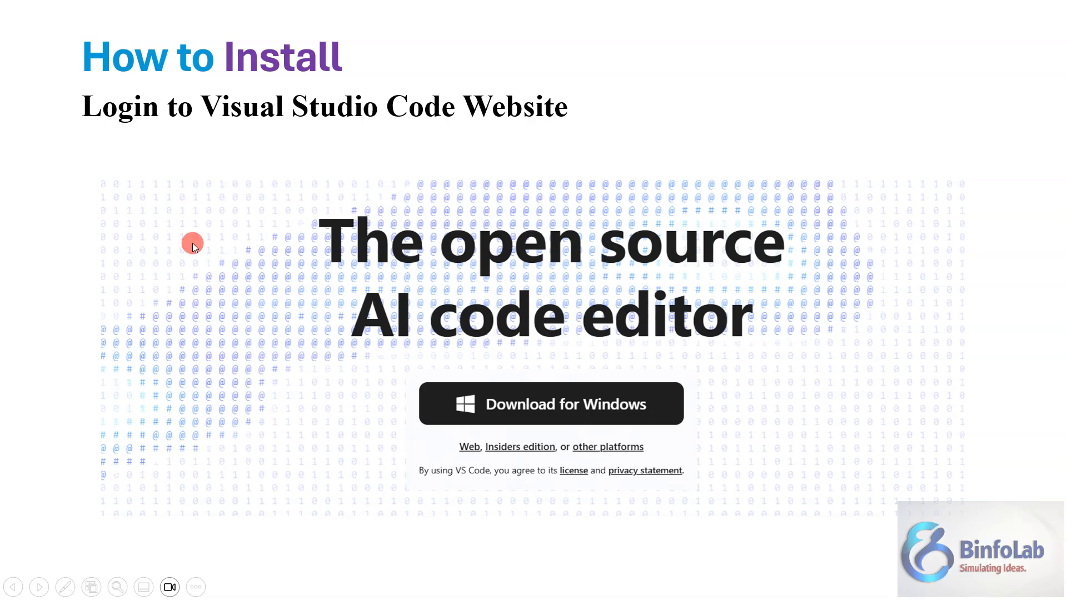
mouse_move(304, 265)
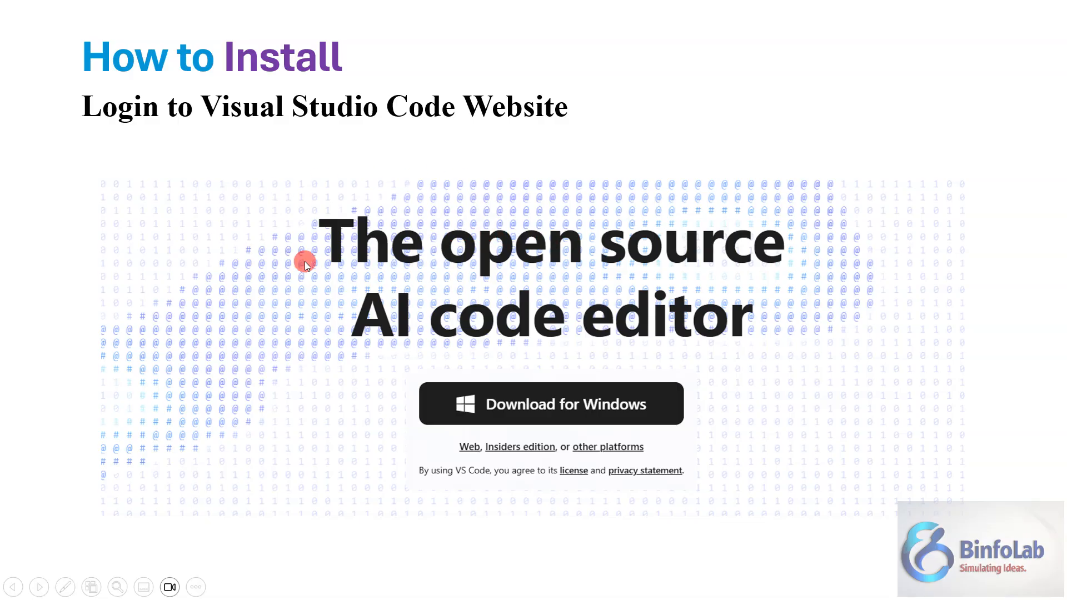
mouse_move(336, 261)
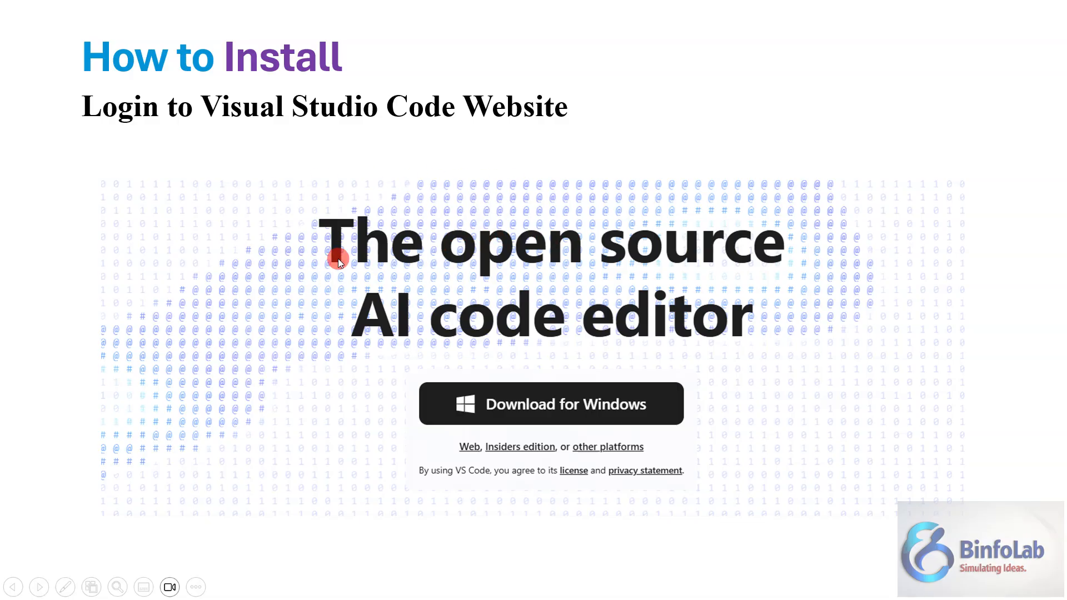
mouse_move(210, 198)
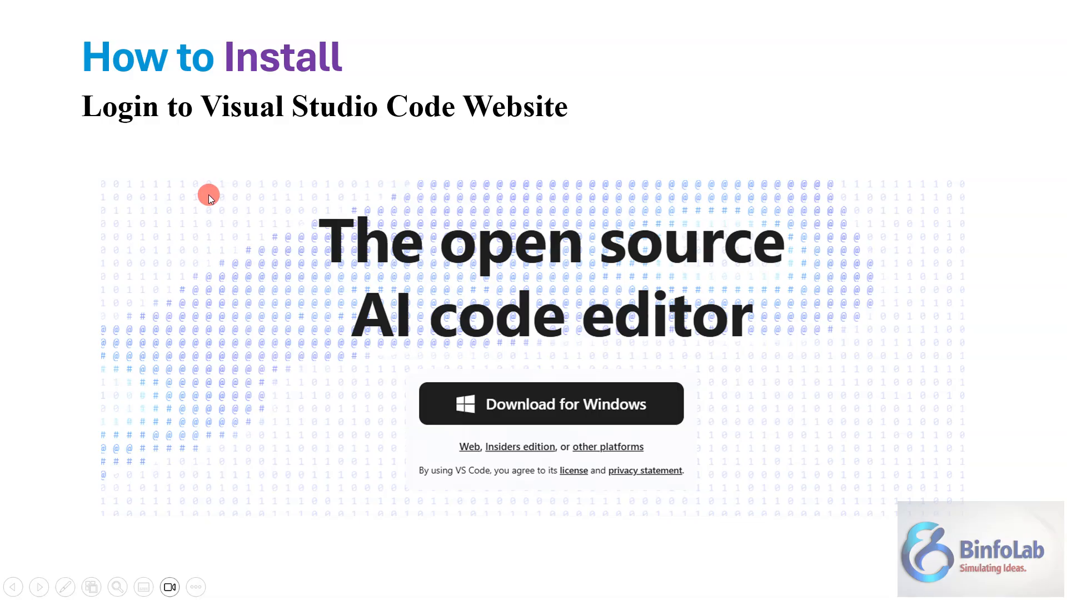
mouse_move(571, 401)
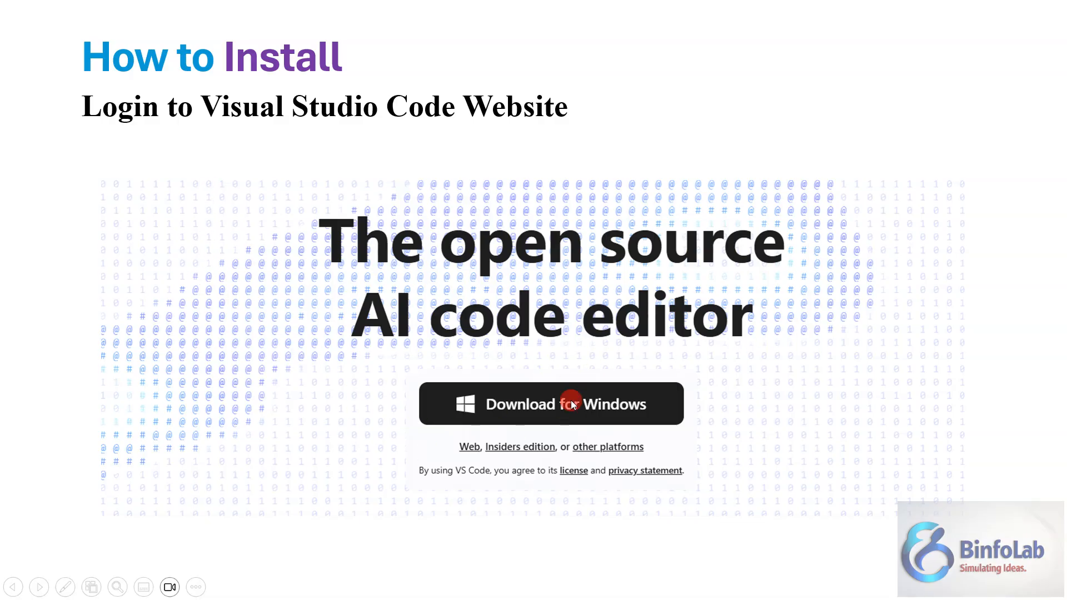
mouse_move(584, 483)
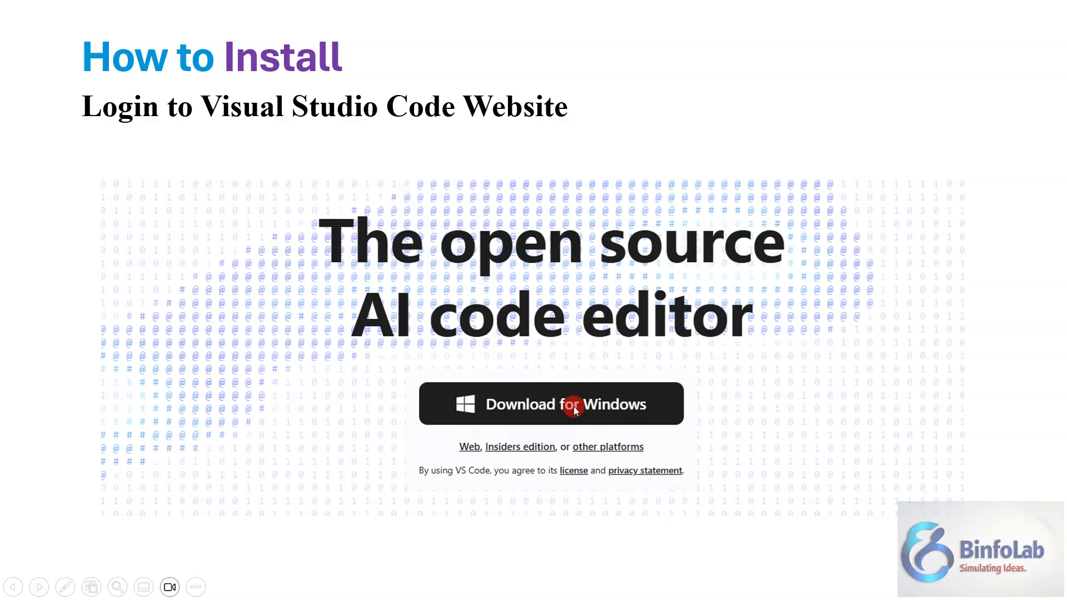
mouse_move(625, 514)
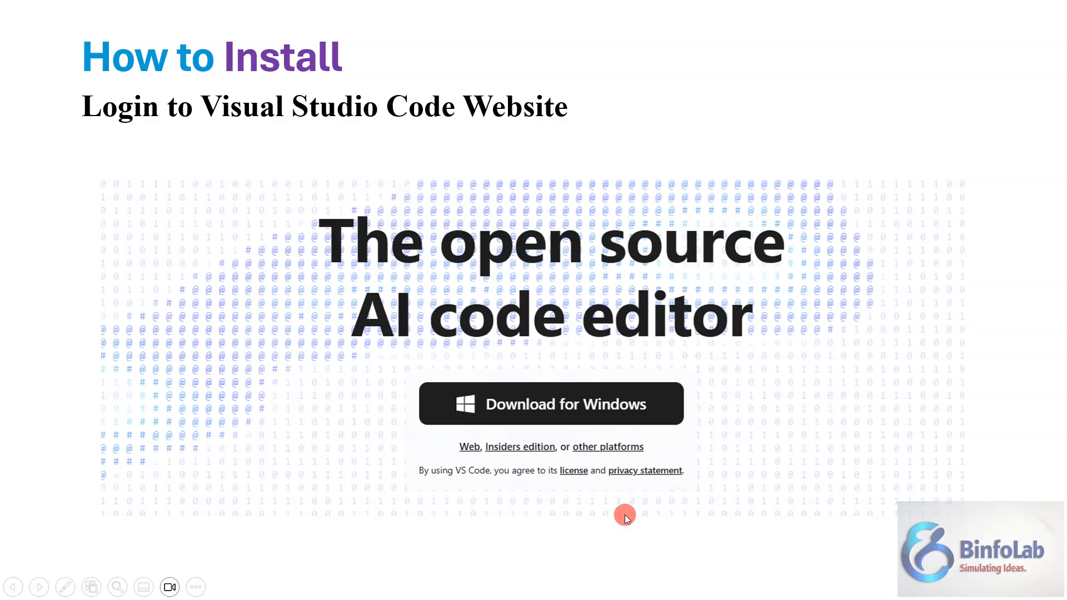
mouse_move(563, 477)
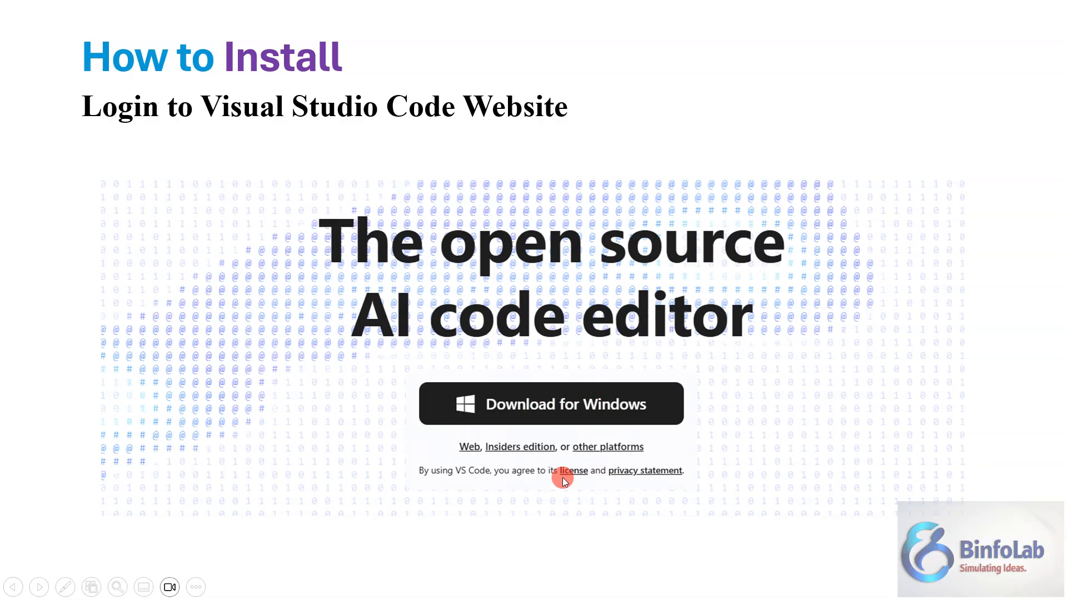
mouse_move(387, 398)
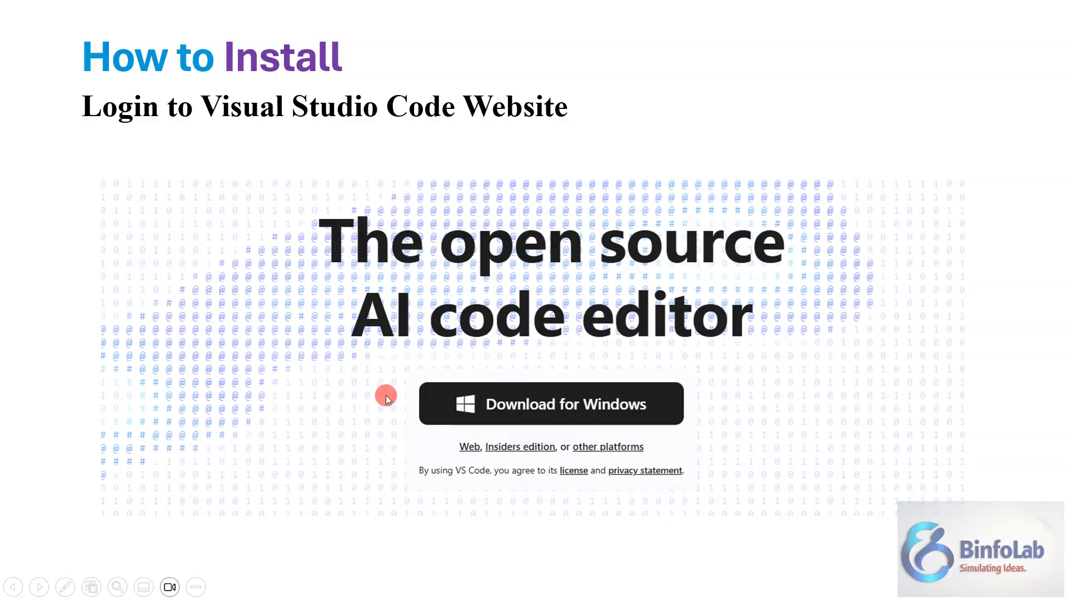
mouse_move(514, 464)
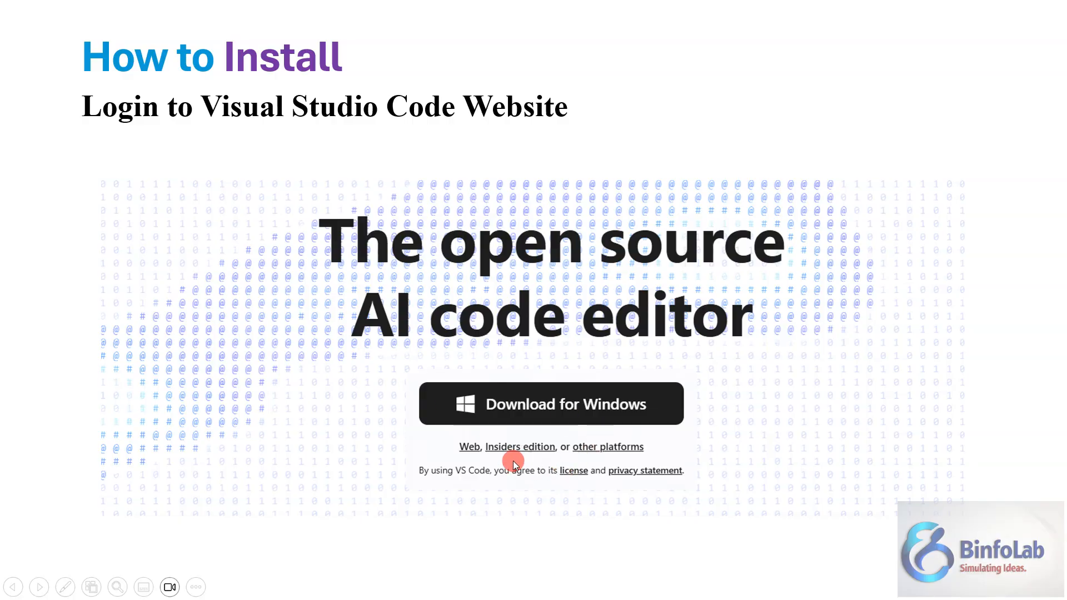
mouse_move(610, 443)
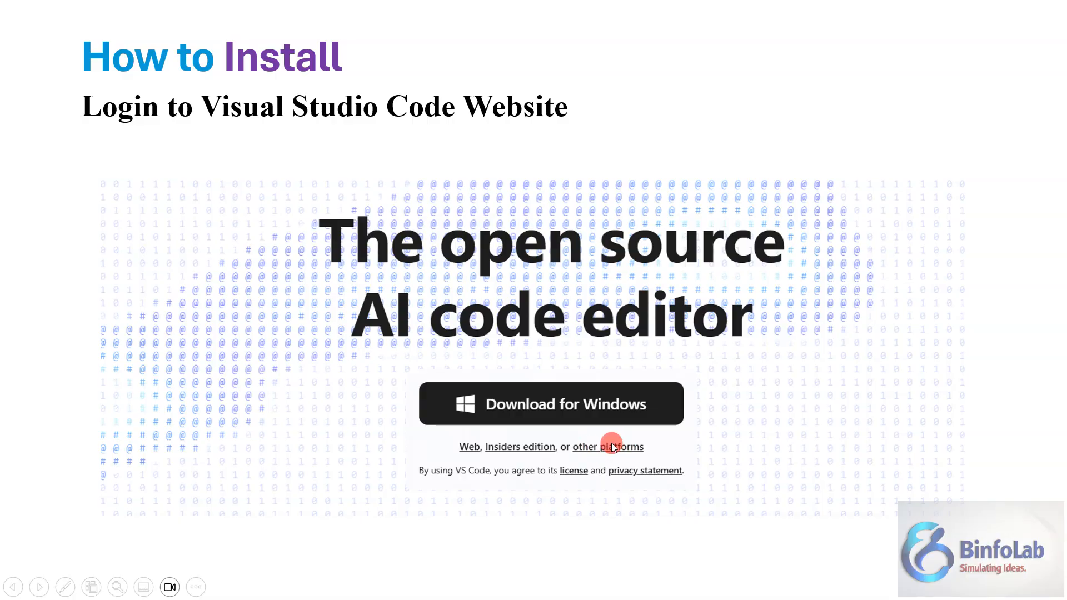
mouse_move(624, 454)
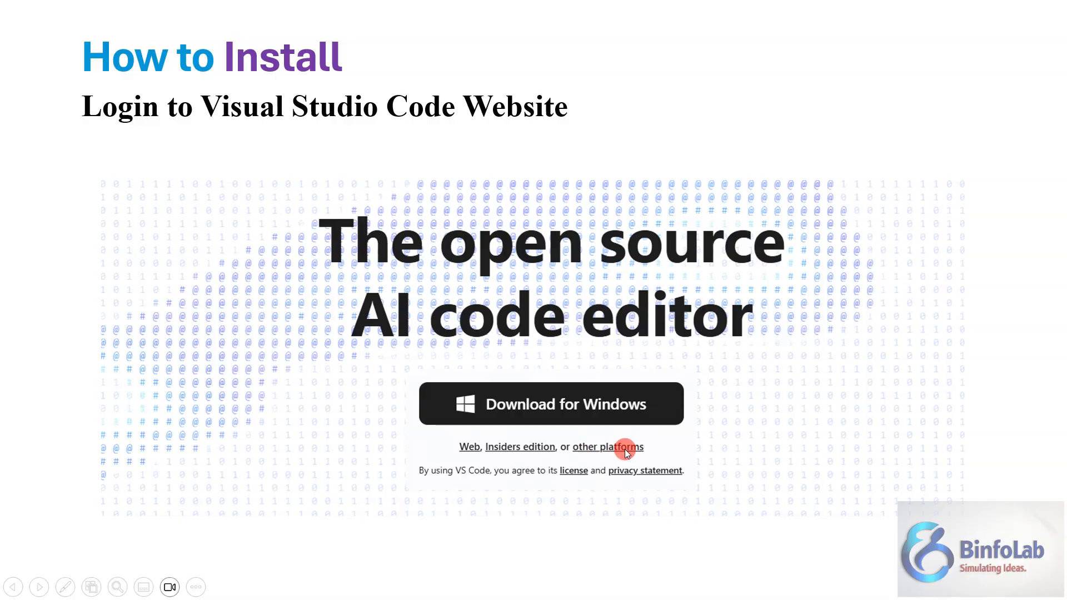
mouse_move(280, 321)
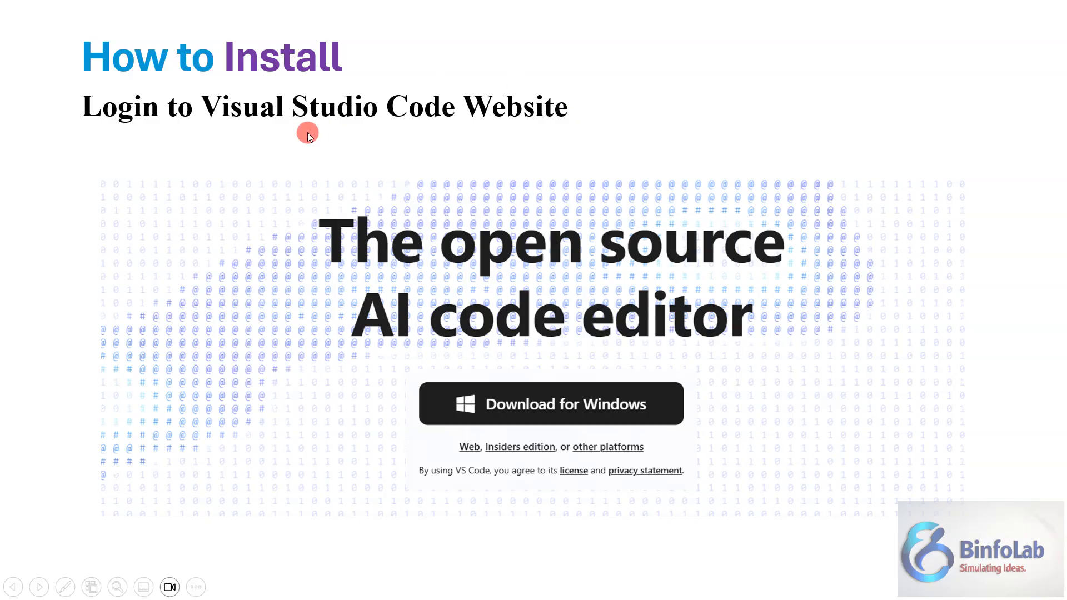
Advance the slideshow to the 'Installing Nano-protein-Viewer' slide.
click(38, 587)
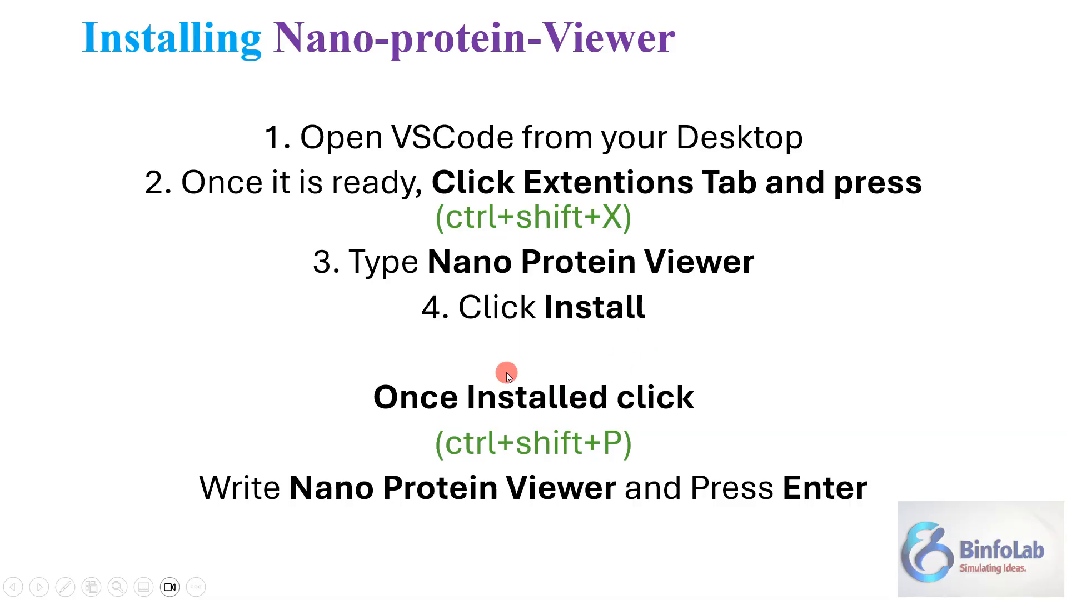
mouse_move(493, 464)
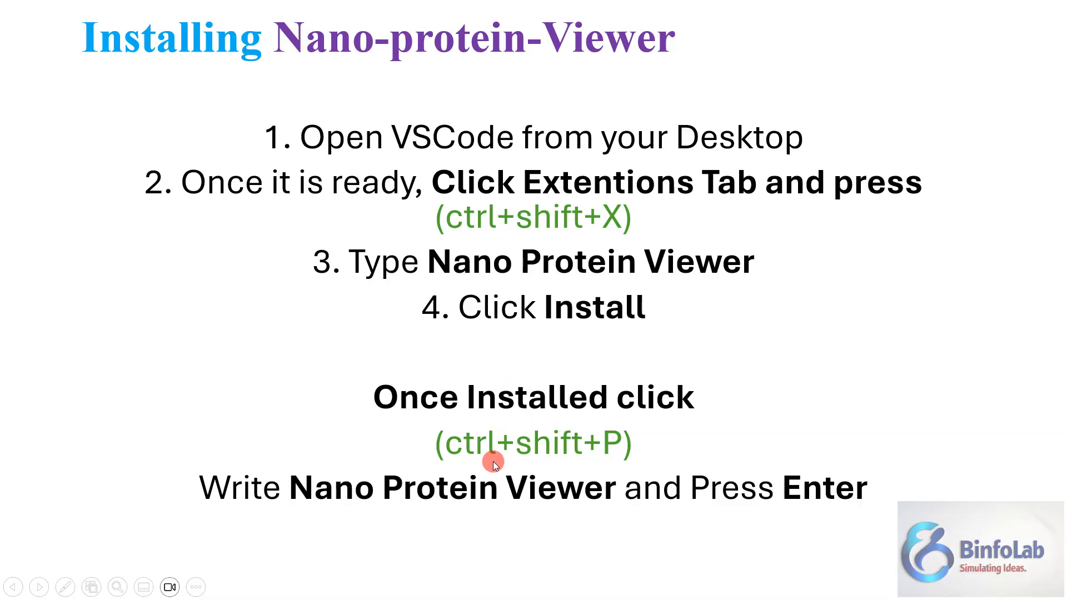
mouse_move(740, 352)
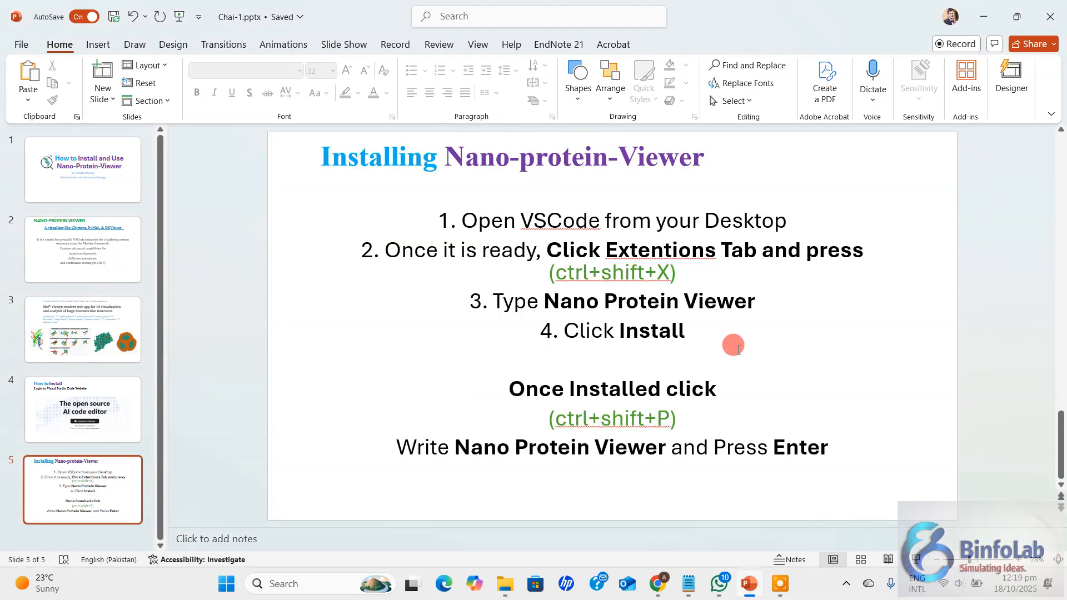
Minimize PowerPoint and search Windows for 'Visual Studio Code'.
click(1018, 17)
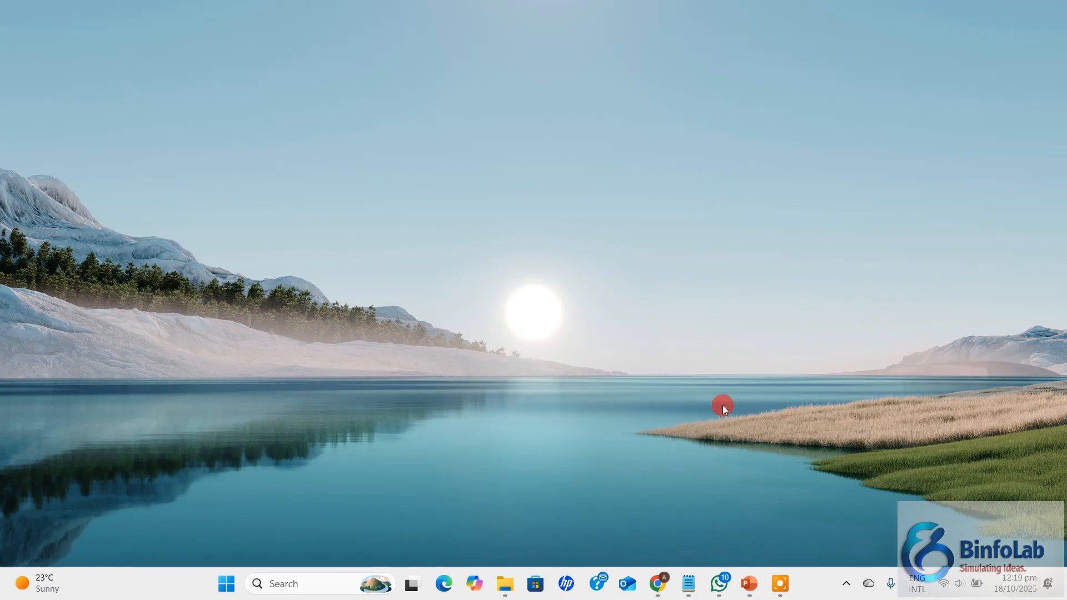
mouse_move(745, 437)
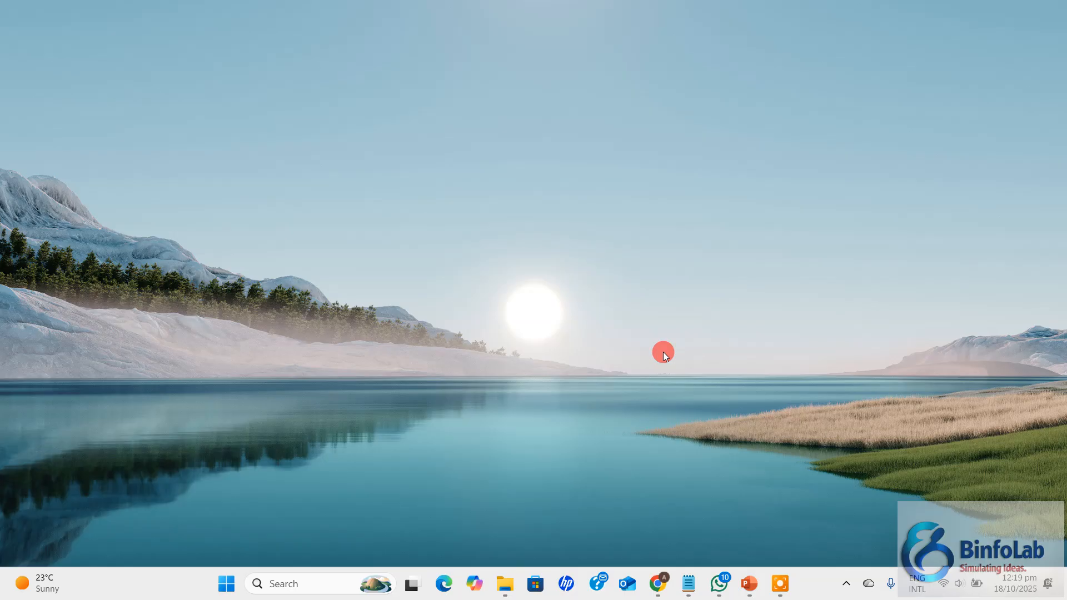
mouse_move(320, 584)
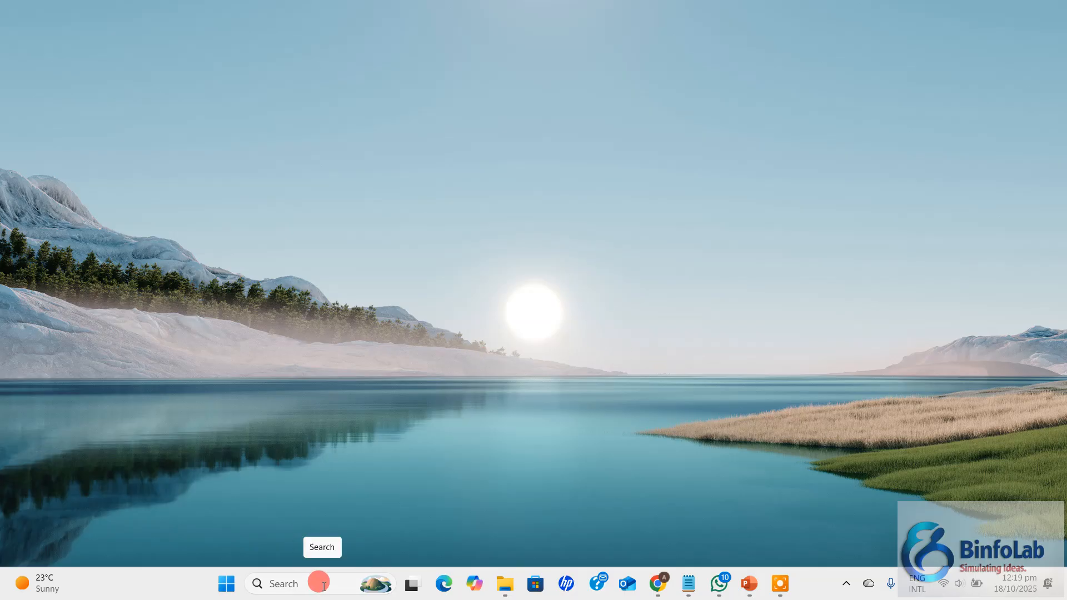
click(286, 584)
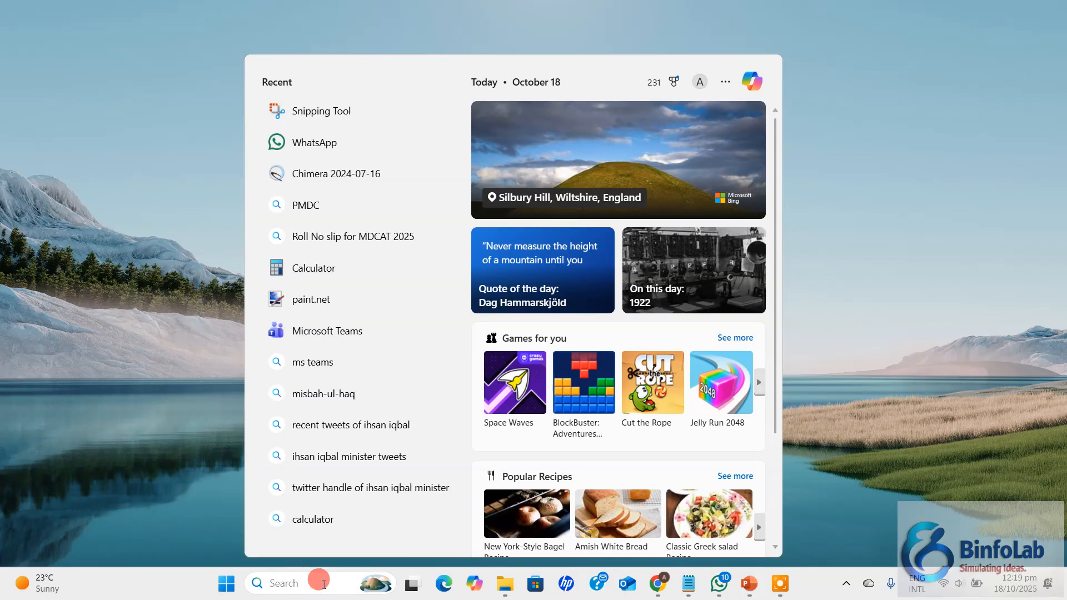
text(Visual Studio Code)
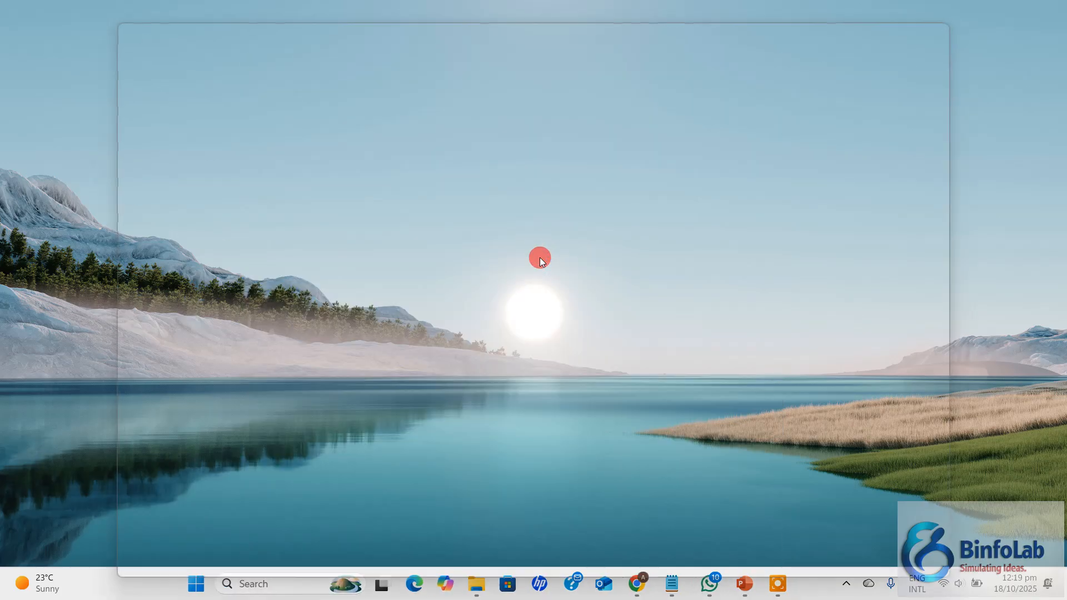
Launch Visual Studio Code and run the 'Open Nano Protein Viewer' command from the palette.
click(778, 584)
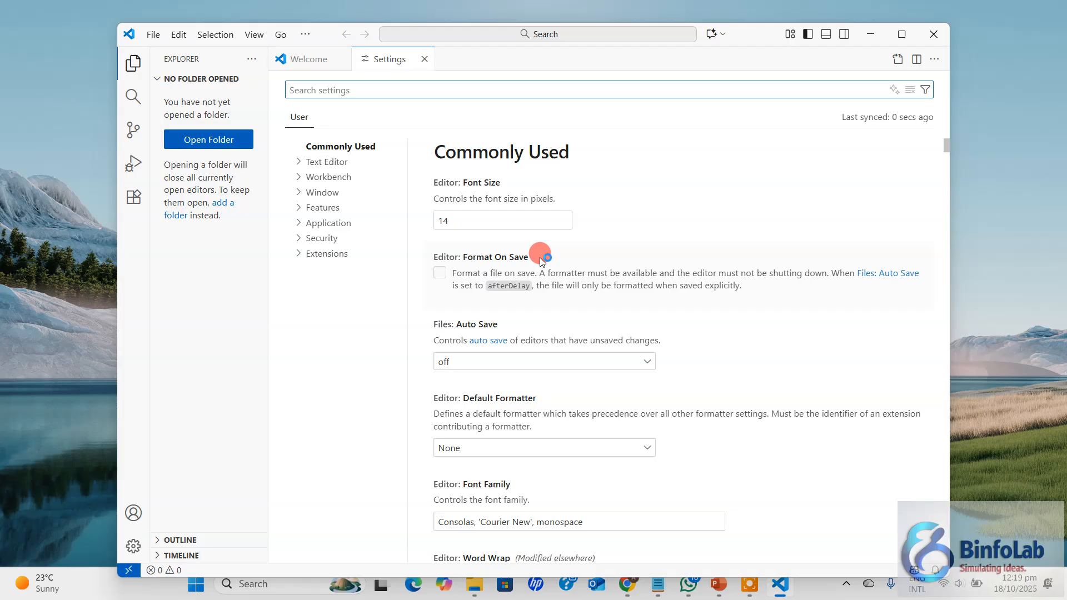
key(Ctrl+Shift+P)
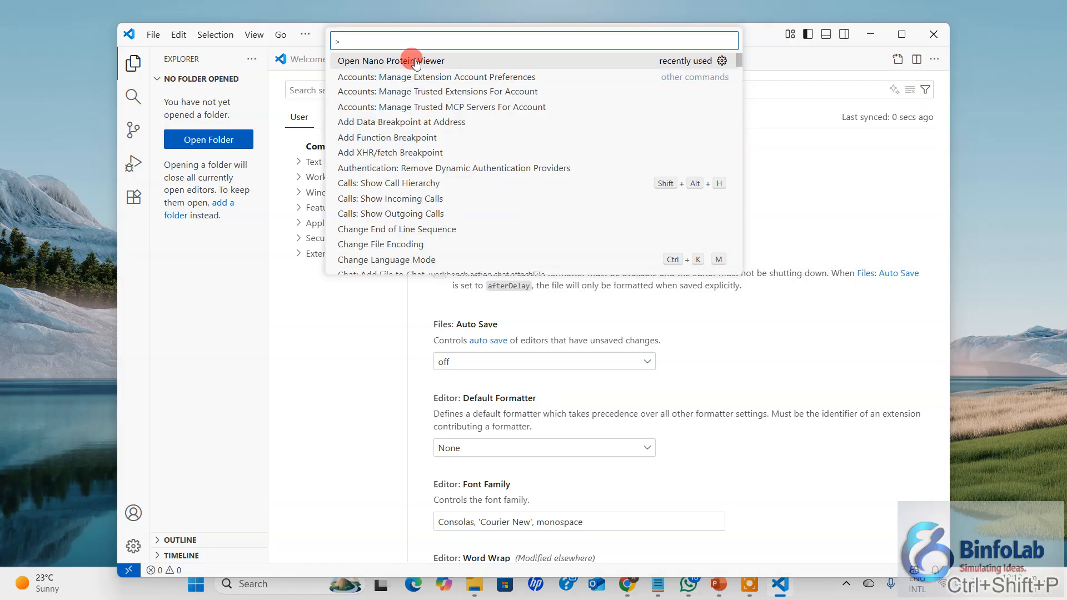
click(391, 60)
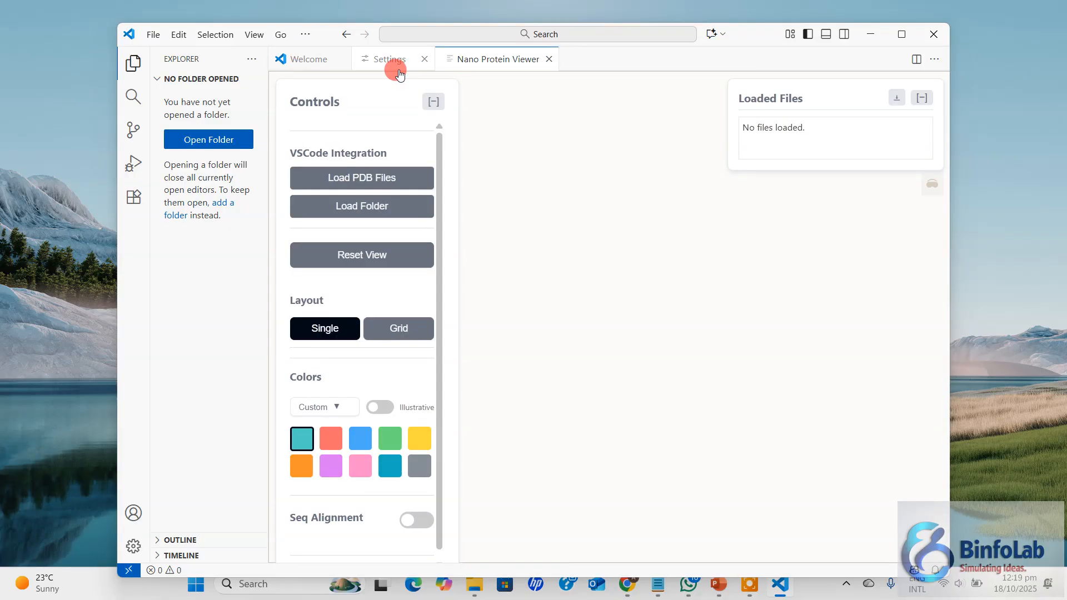
mouse_move(583, 244)
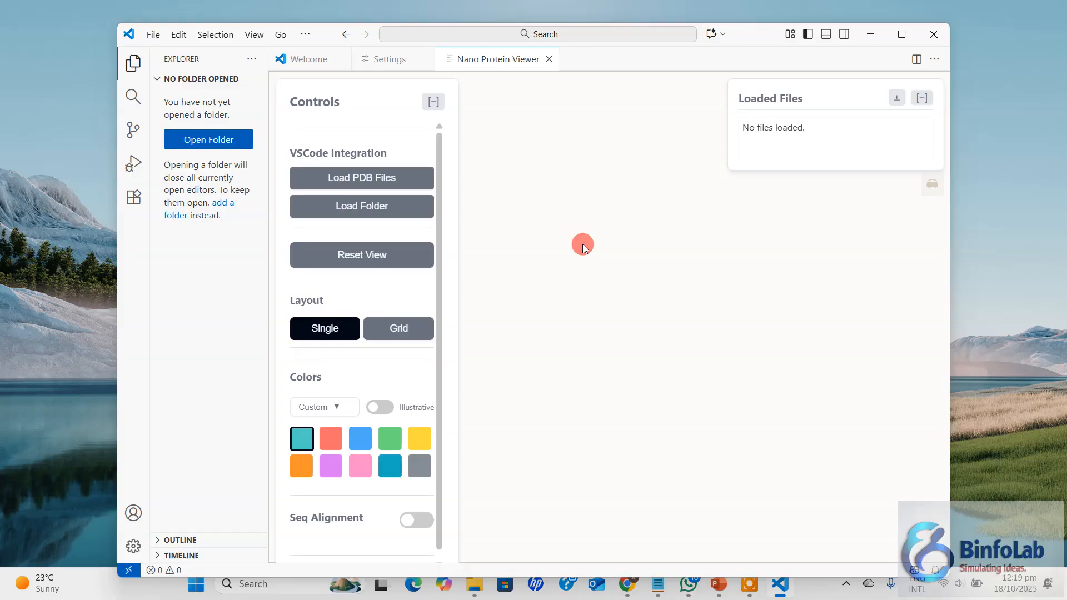
mouse_move(605, 281)
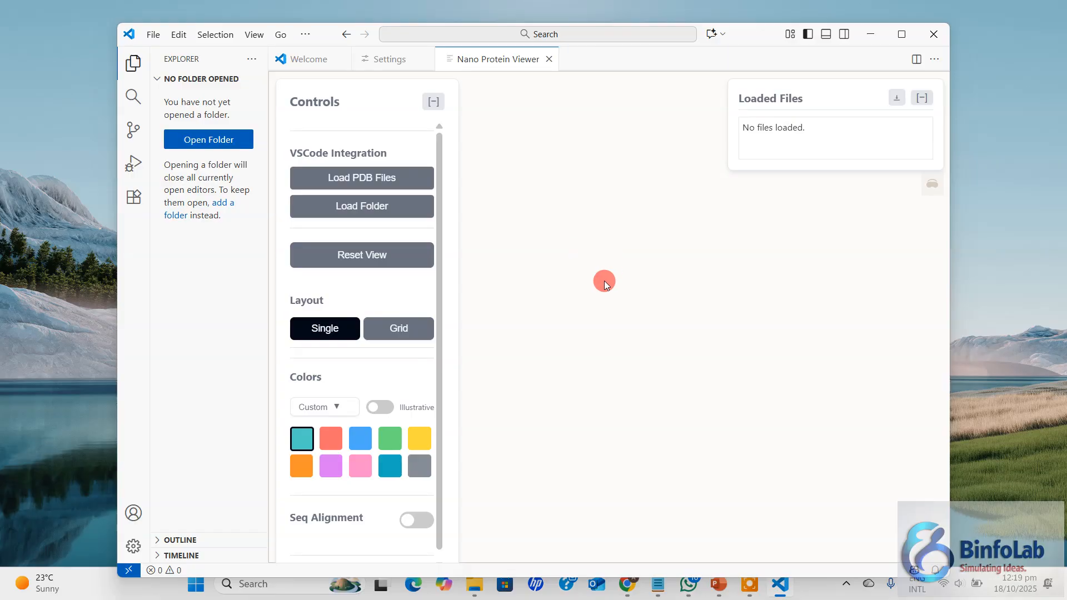
mouse_move(238, 340)
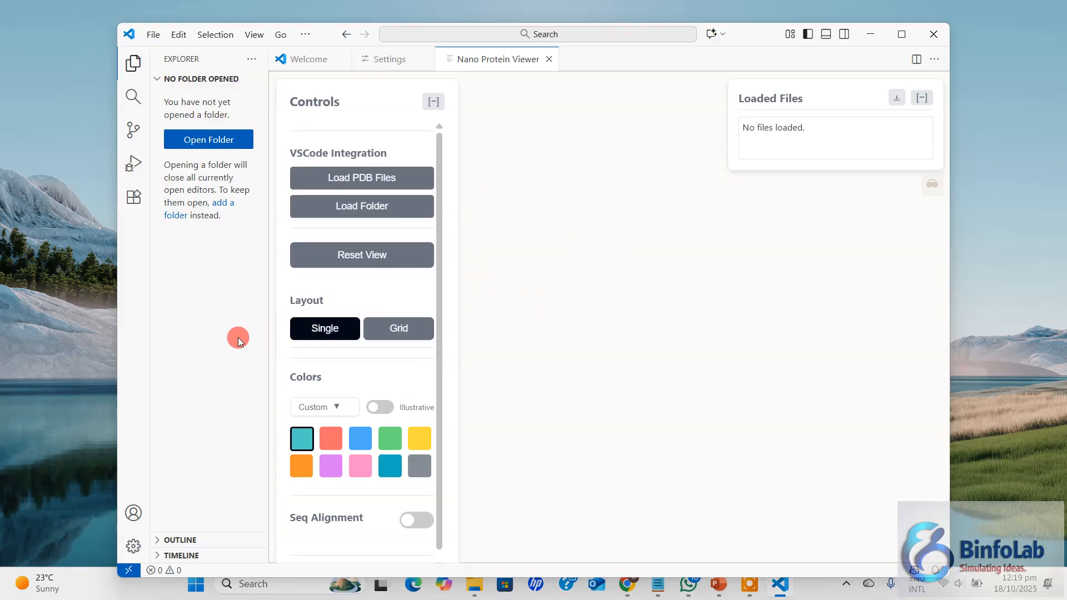
mouse_move(404, 125)
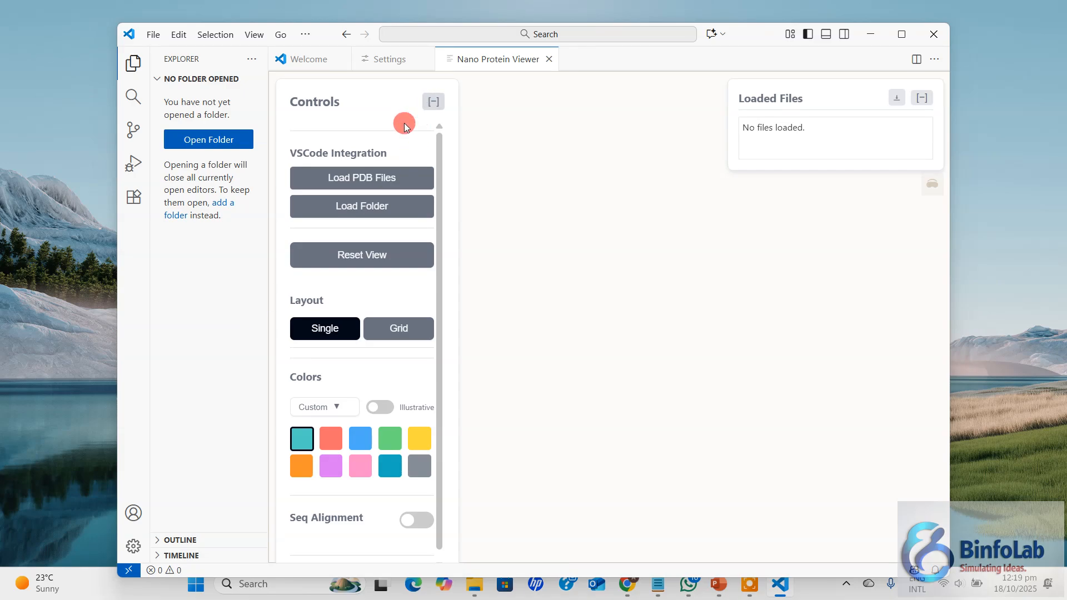
mouse_move(392, 102)
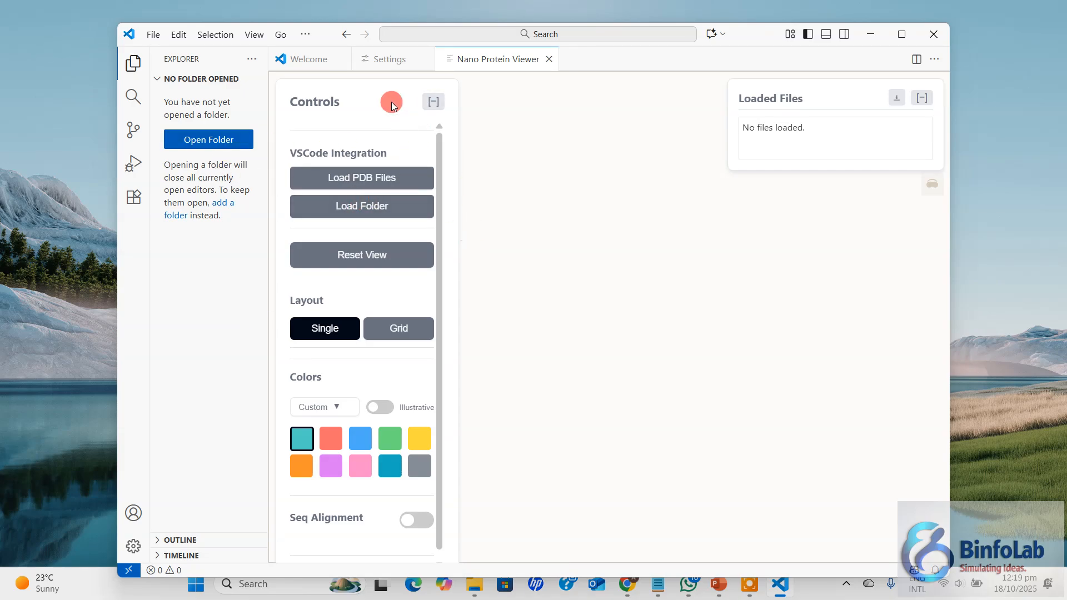
mouse_move(319, 299)
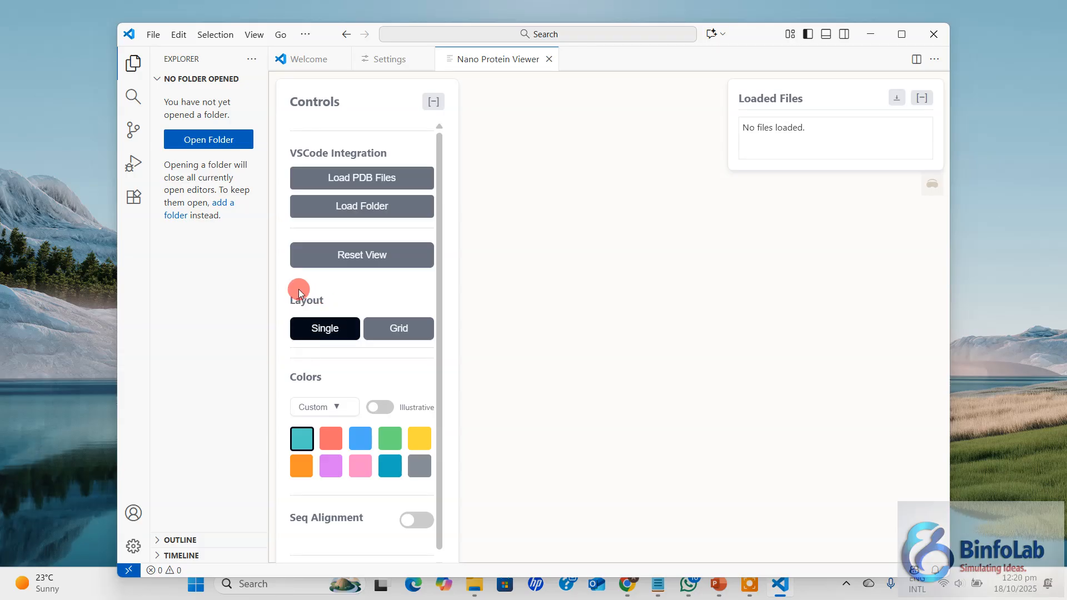
Explore the viewer's File menu and try Grid then Single layout.
click(153, 35)
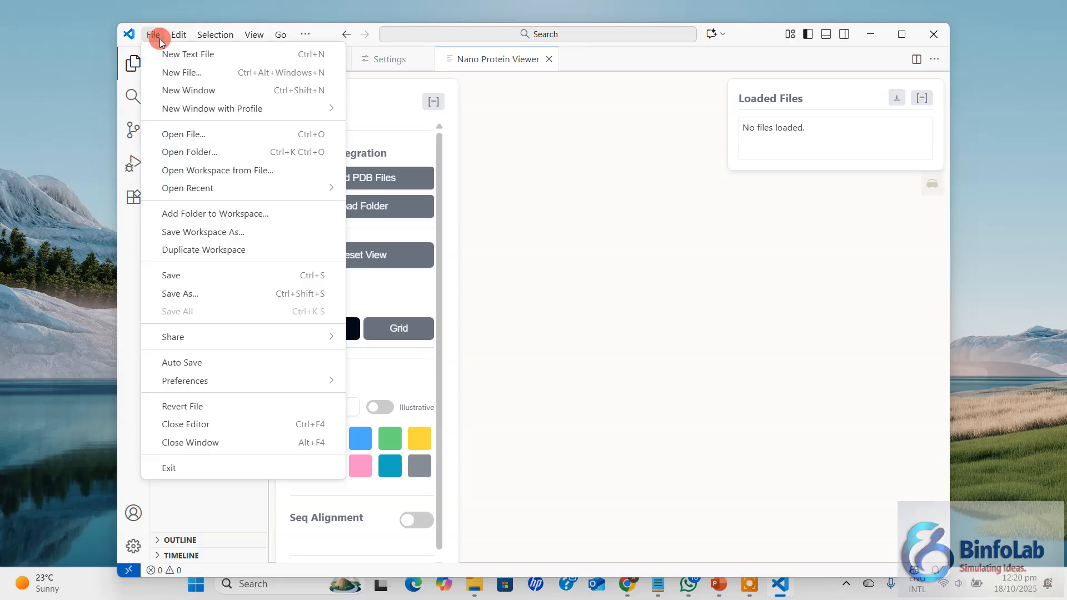
mouse_move(329, 123)
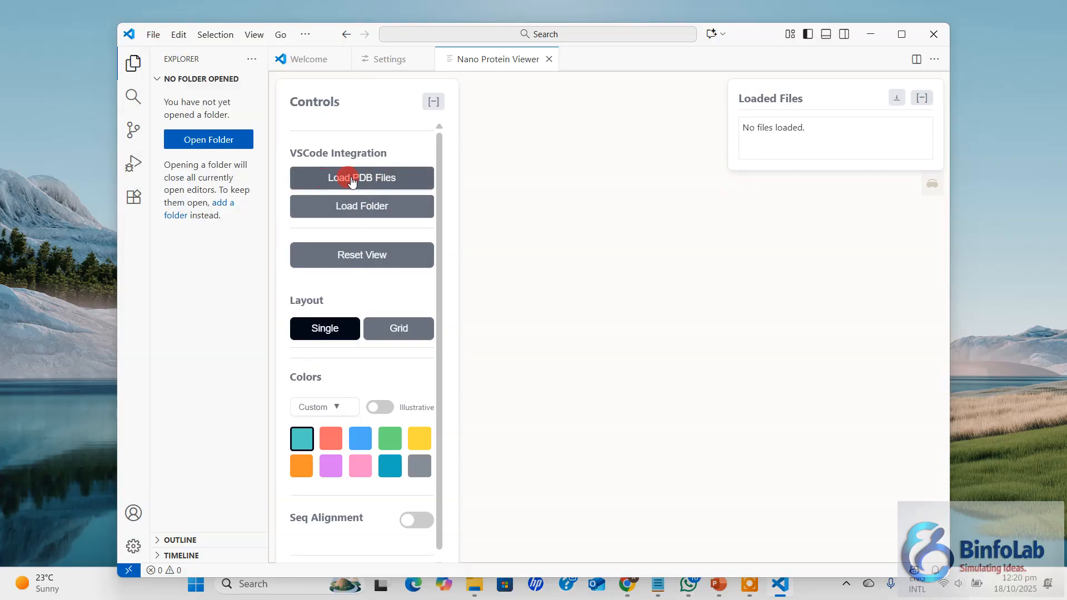
mouse_move(361, 207)
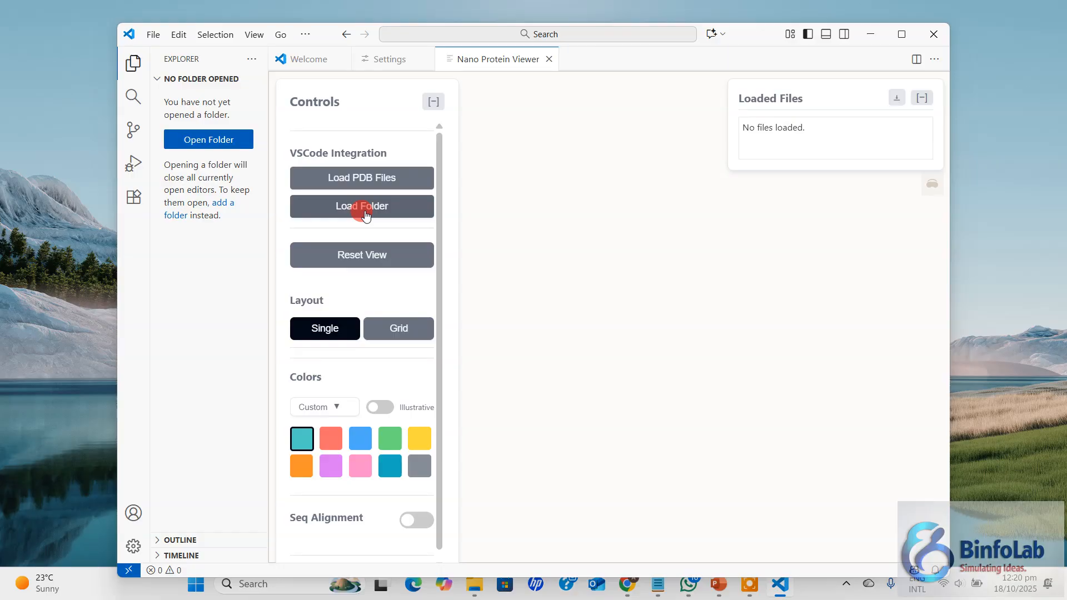
mouse_move(392, 260)
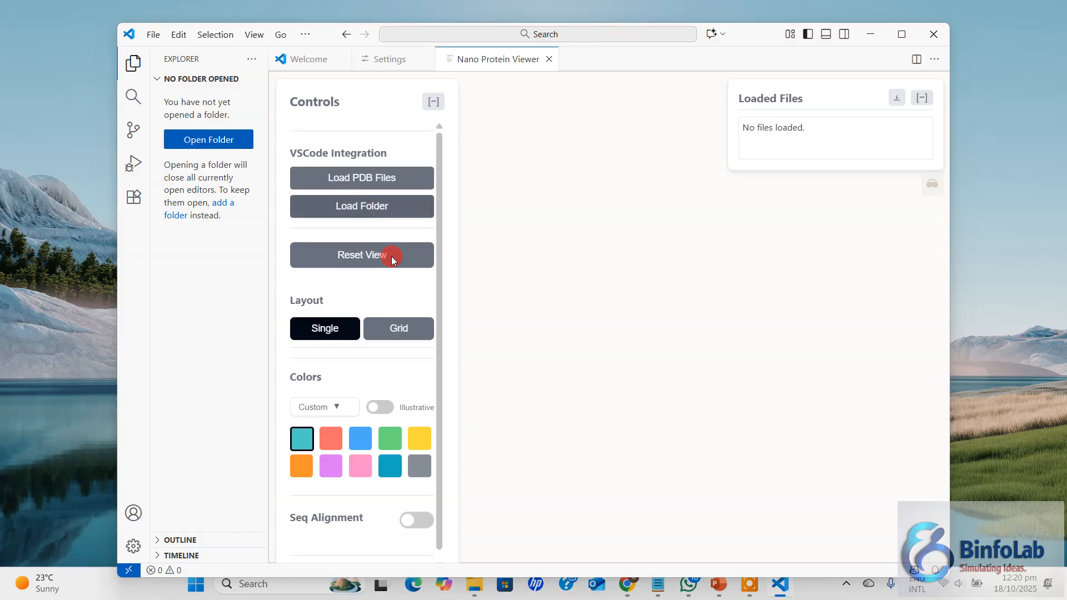
click(398, 328)
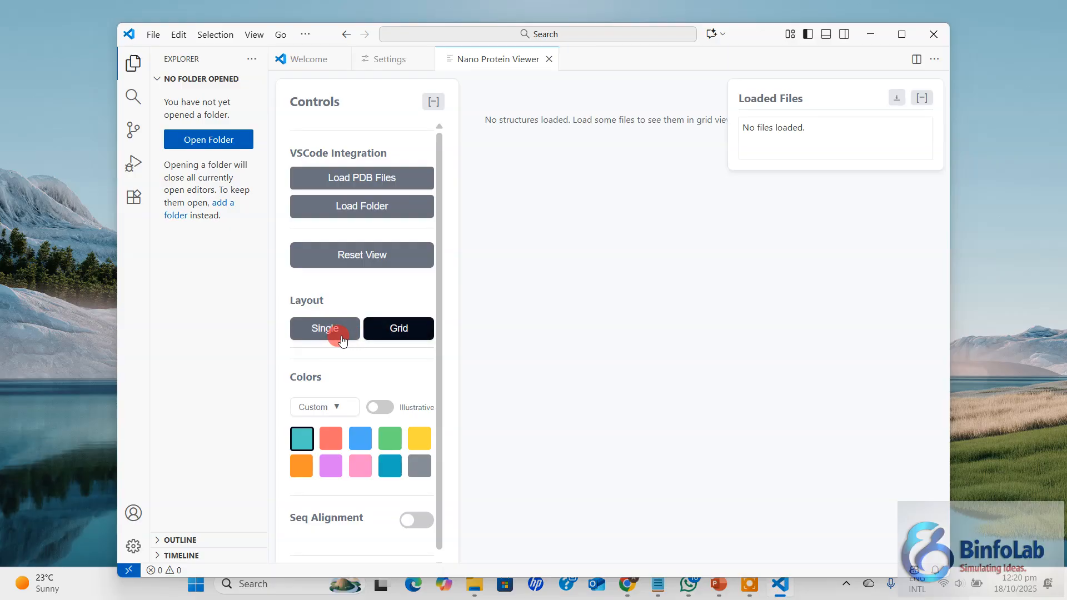
click(325, 329)
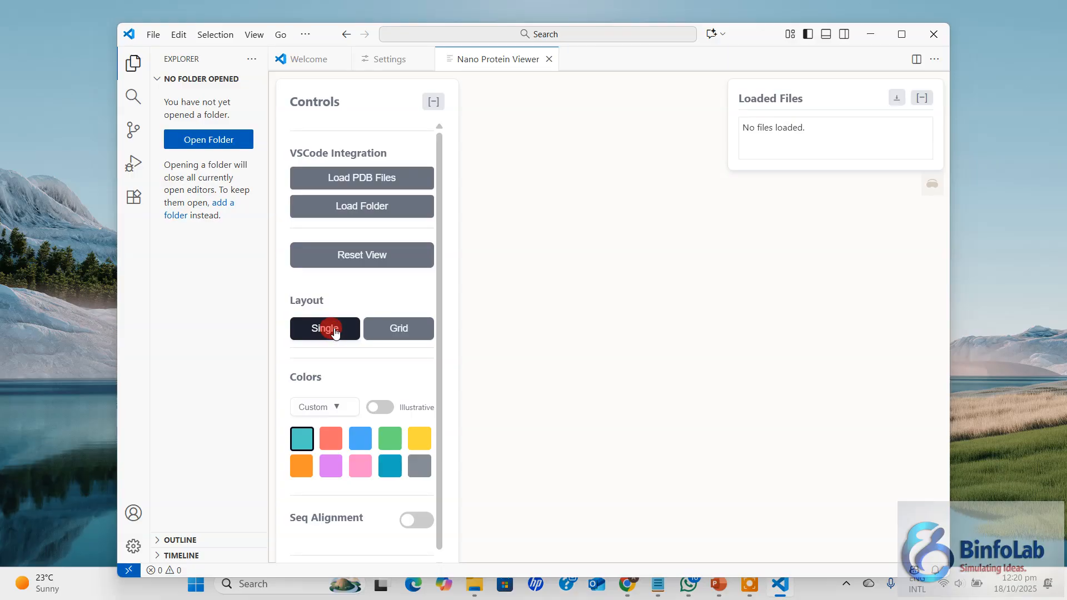
mouse_move(361, 178)
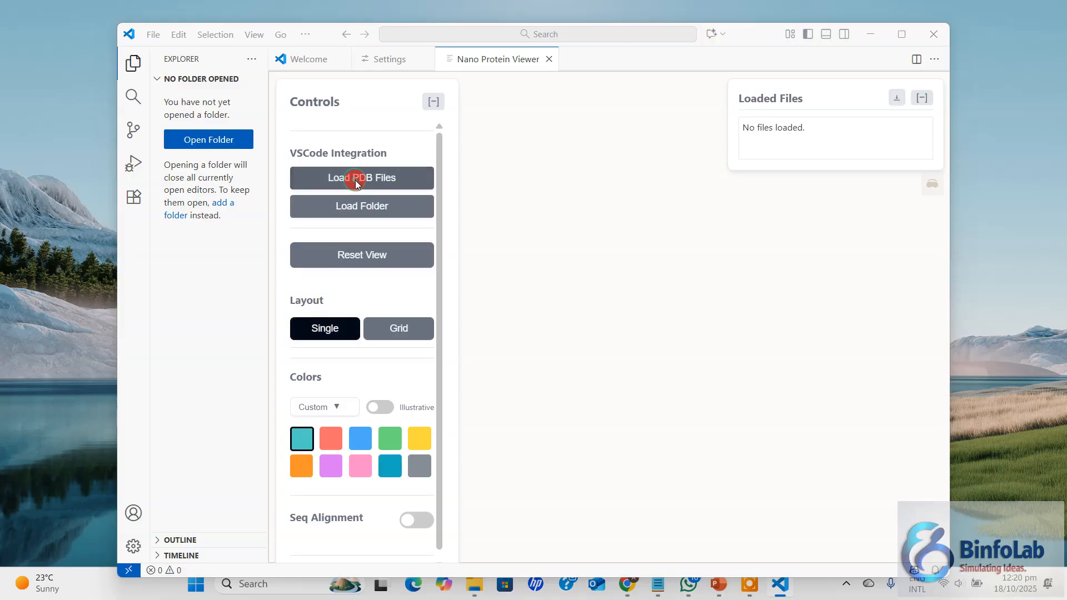
Load R4AB.pdb into the viewer so it renders as a teal cartoon structure.
click(361, 178)
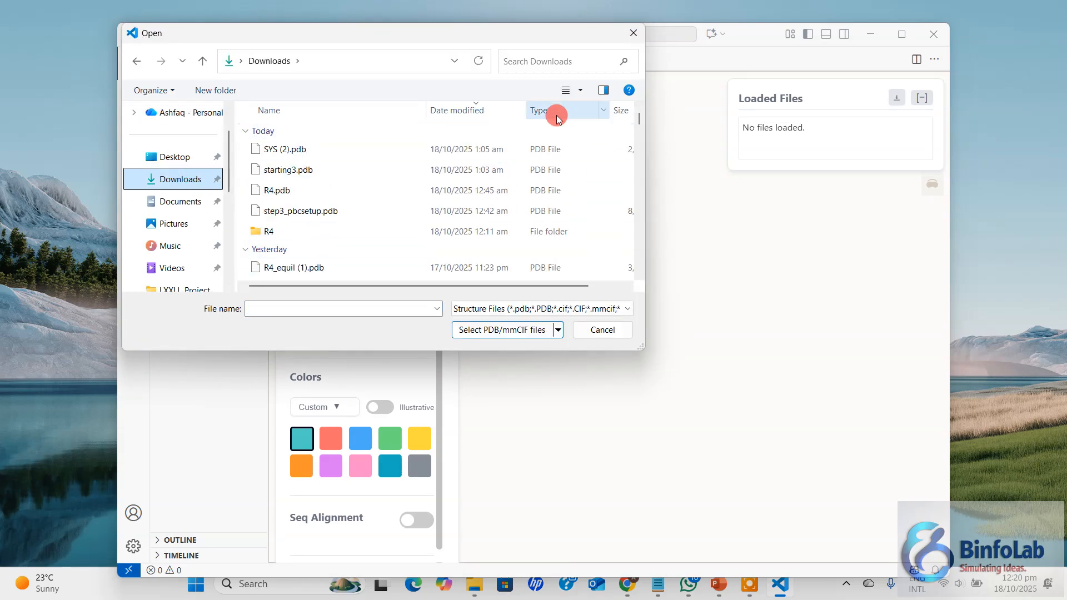
scroll(down, 3)
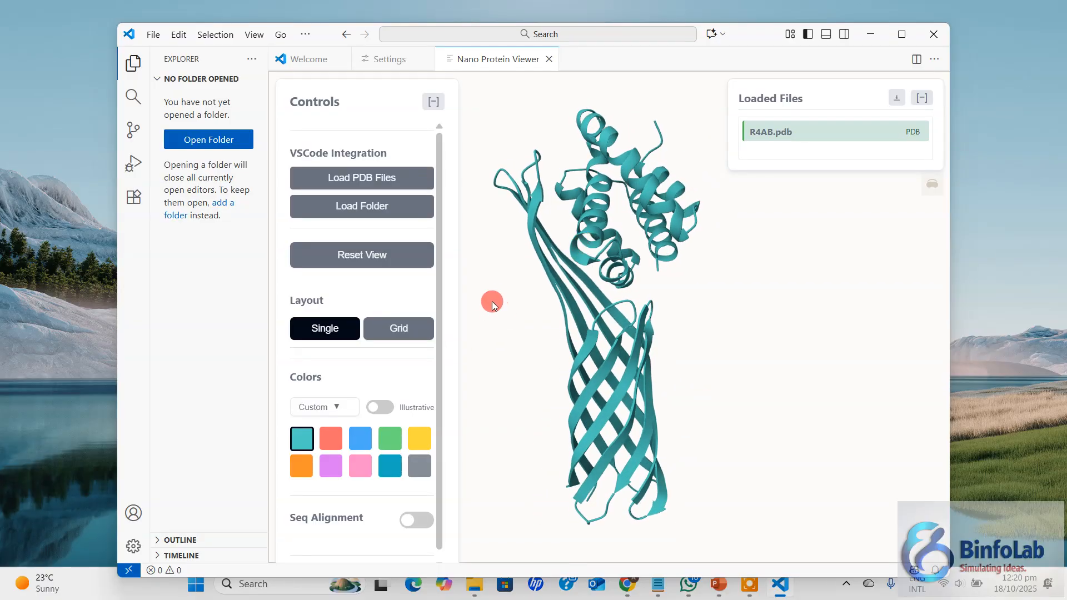
mouse_move(499, 397)
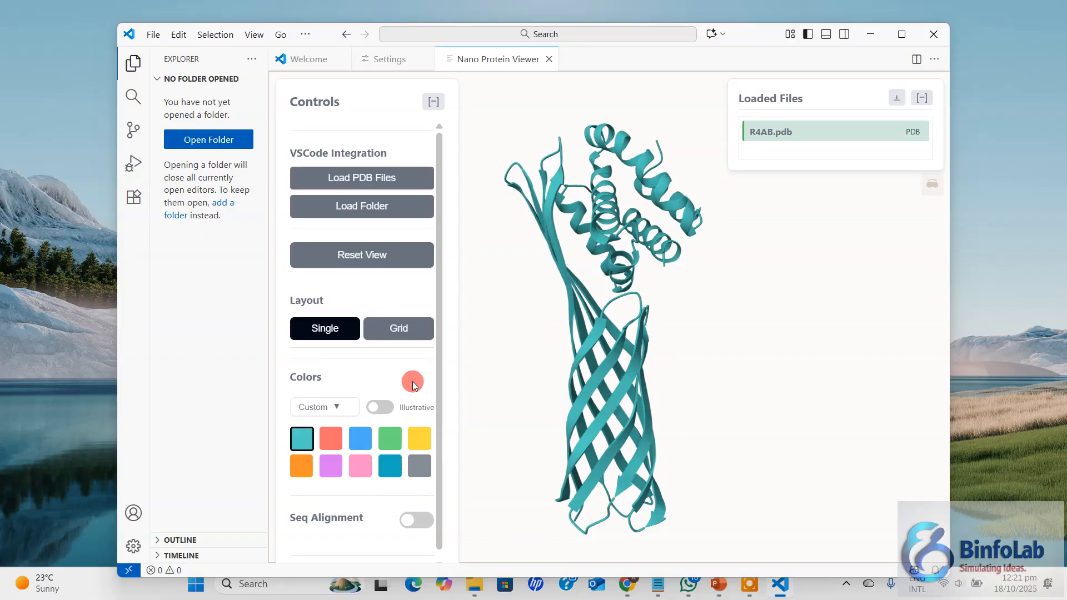
Try teal and yellow swatches, settle on orange, with Illustrative rendering switched on.
click(331, 438)
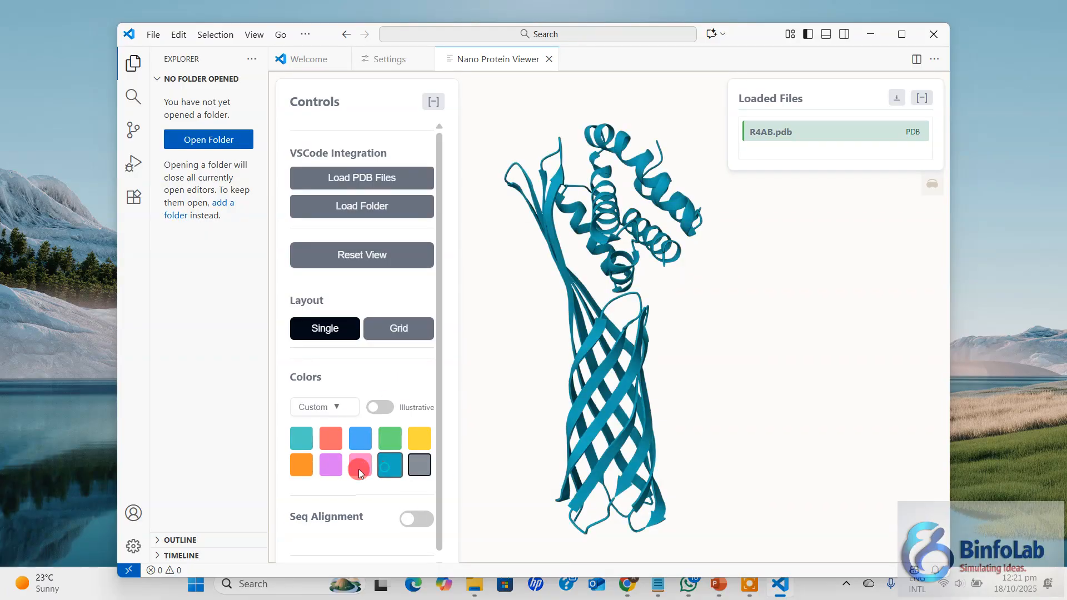
click(301, 466)
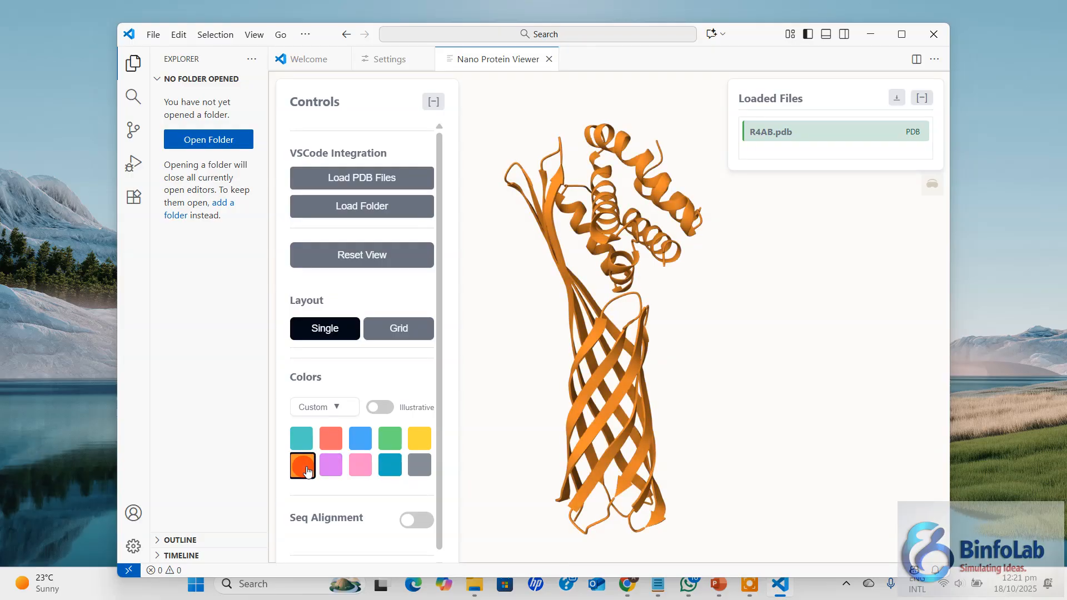
mouse_move(331, 465)
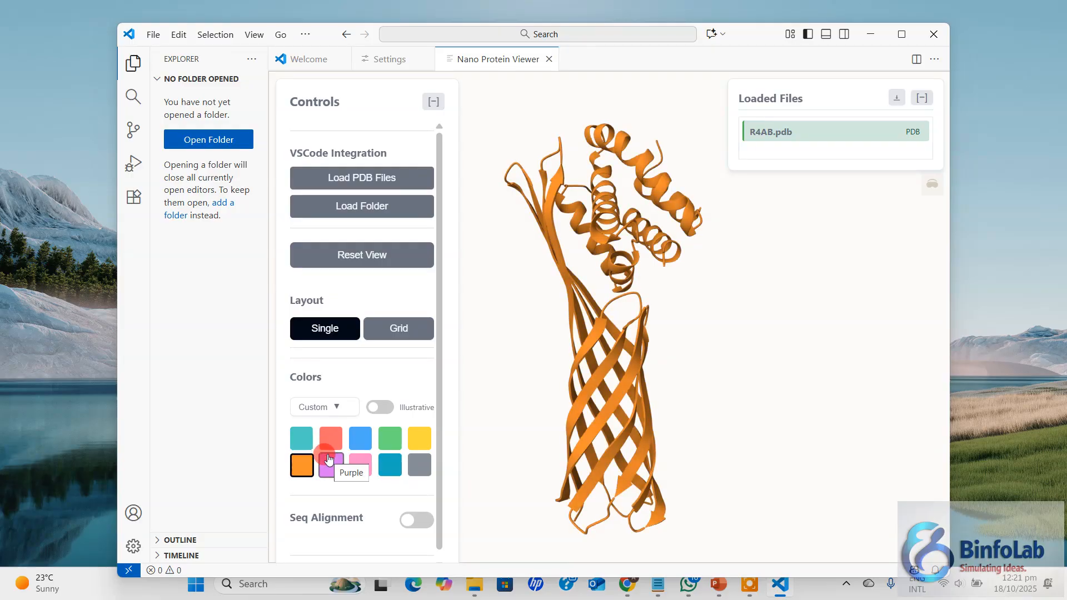
click(379, 407)
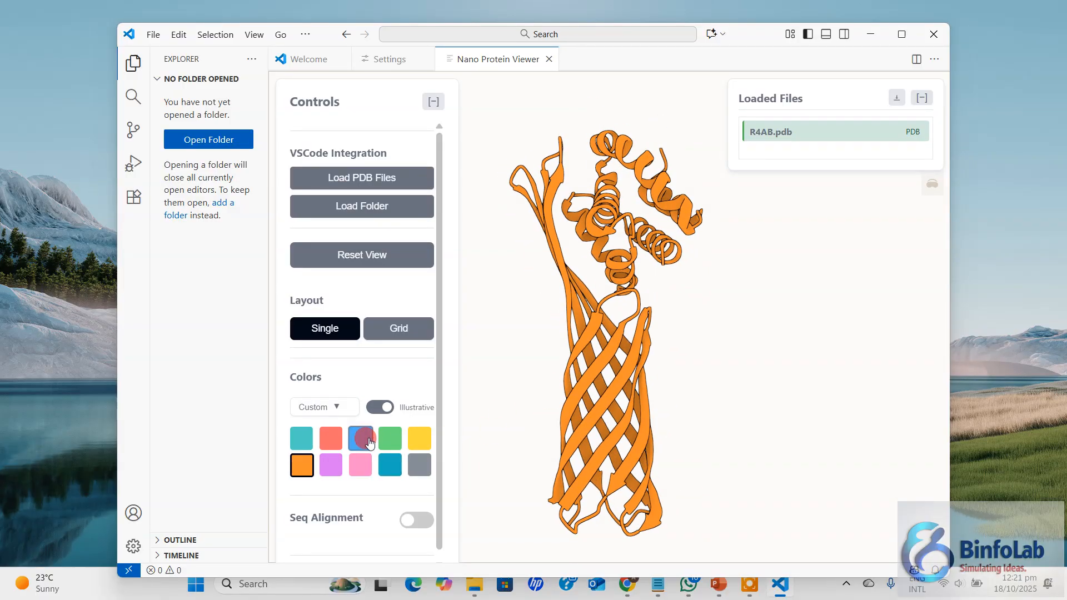
mouse_move(360, 437)
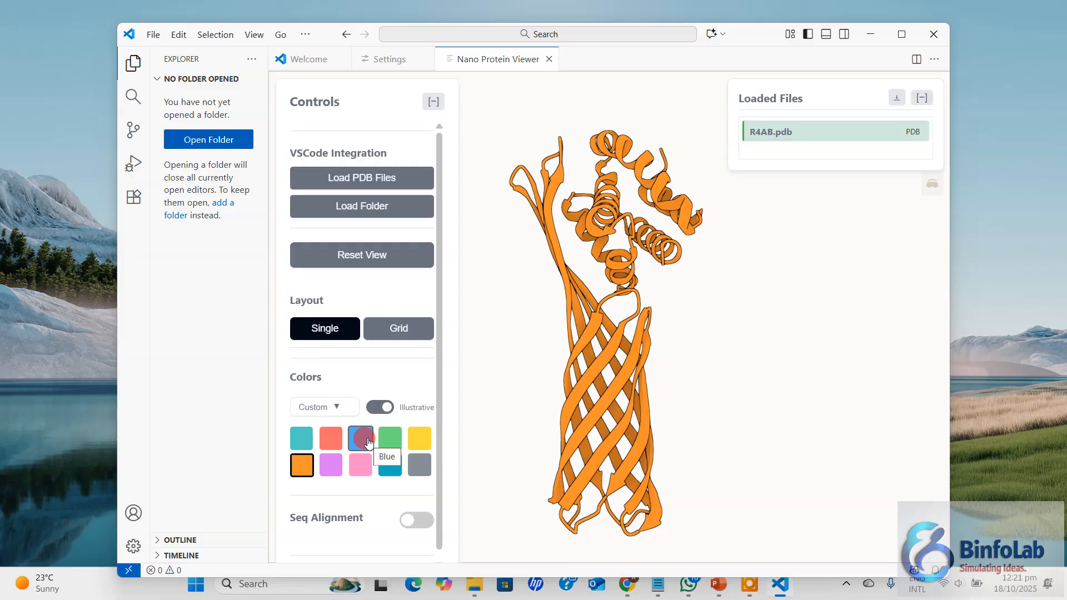
click(361, 438)
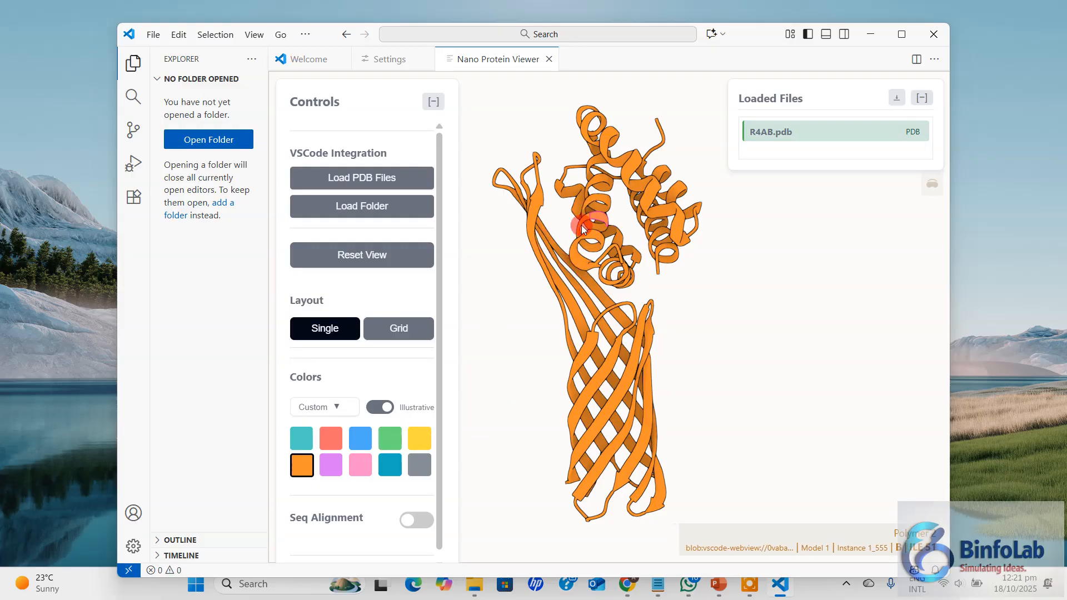
click(419, 438)
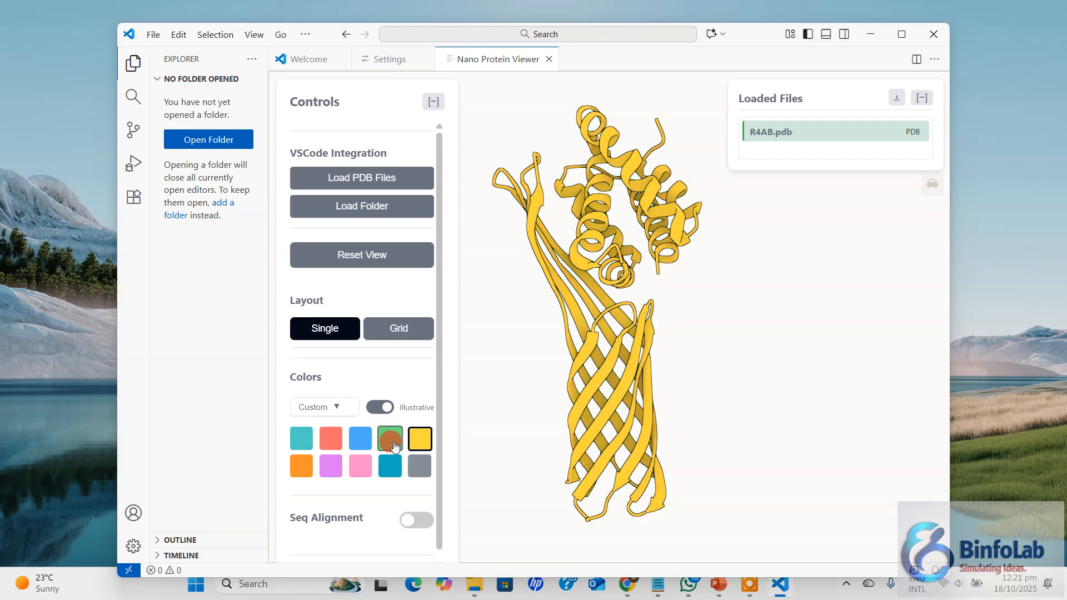
click(301, 465)
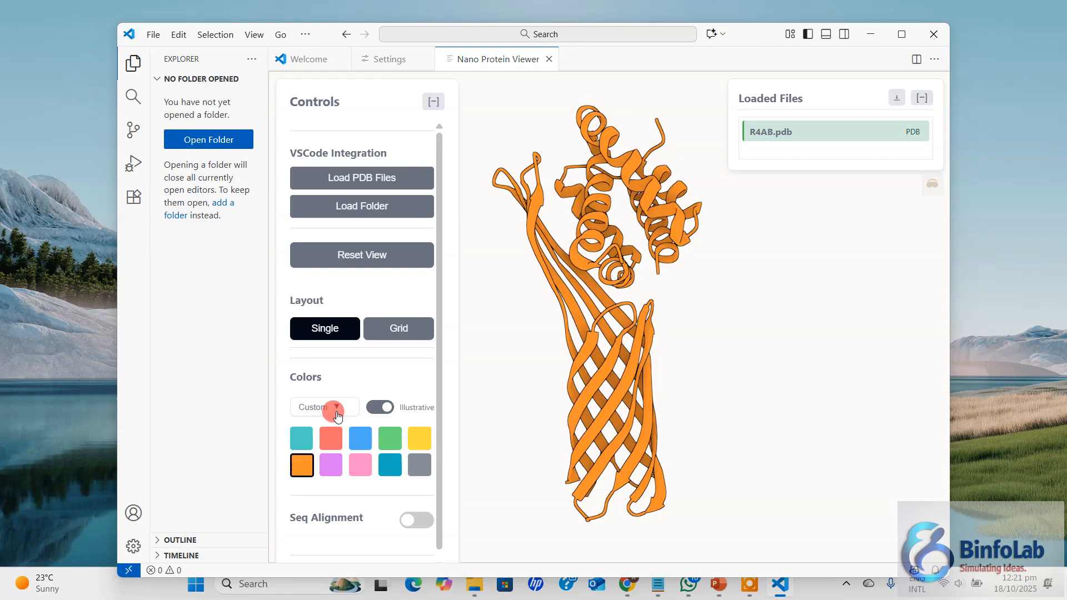
Cycle the colour scheme through Element, Residue, Chain and Rainbow.
click(325, 407)
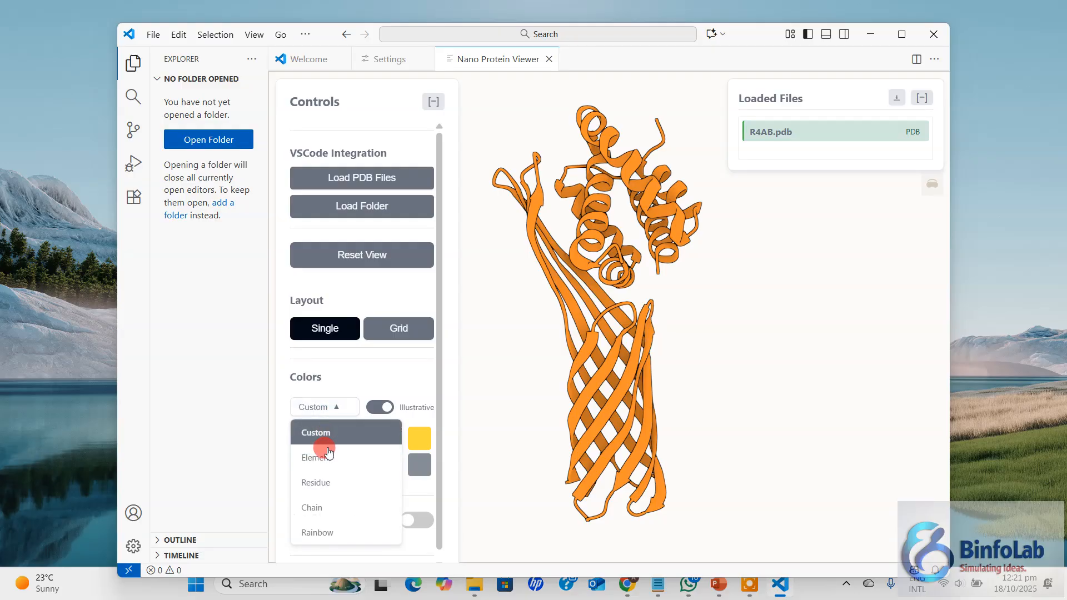
click(316, 457)
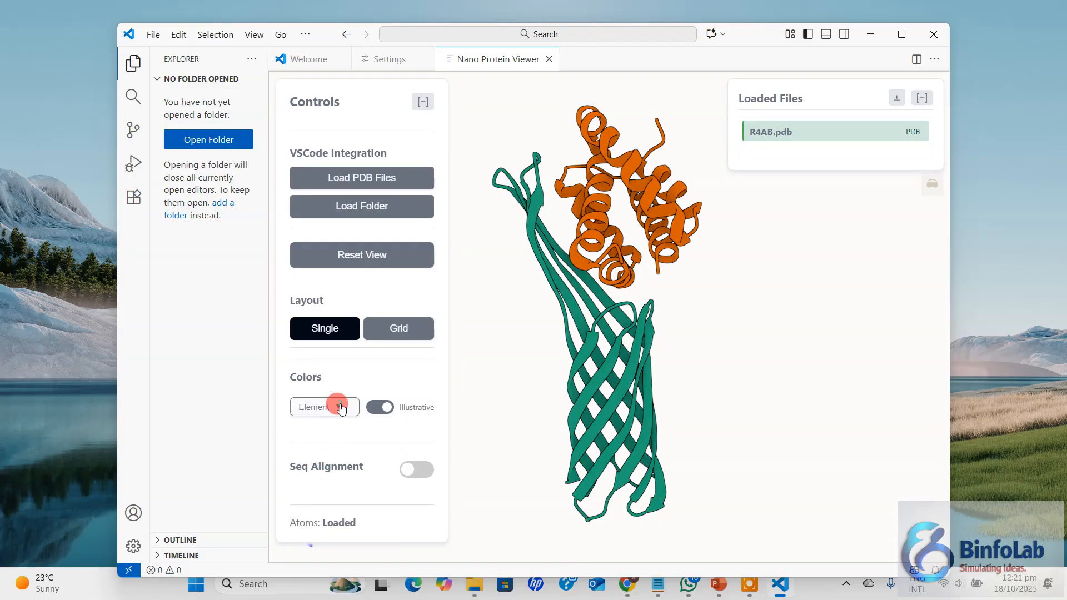
click(324, 407)
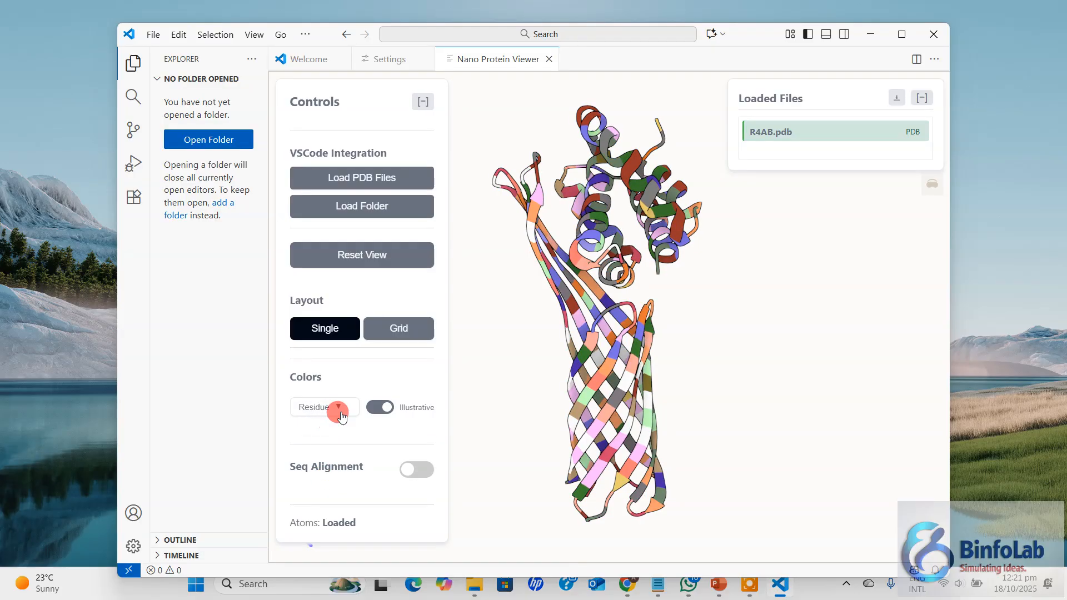
click(325, 407)
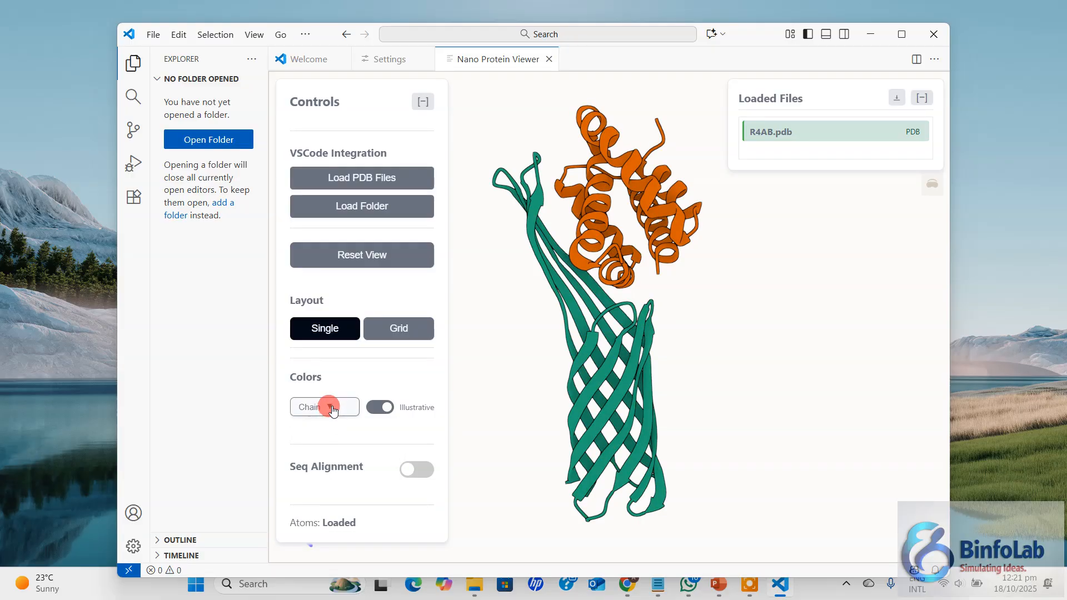
click(324, 407)
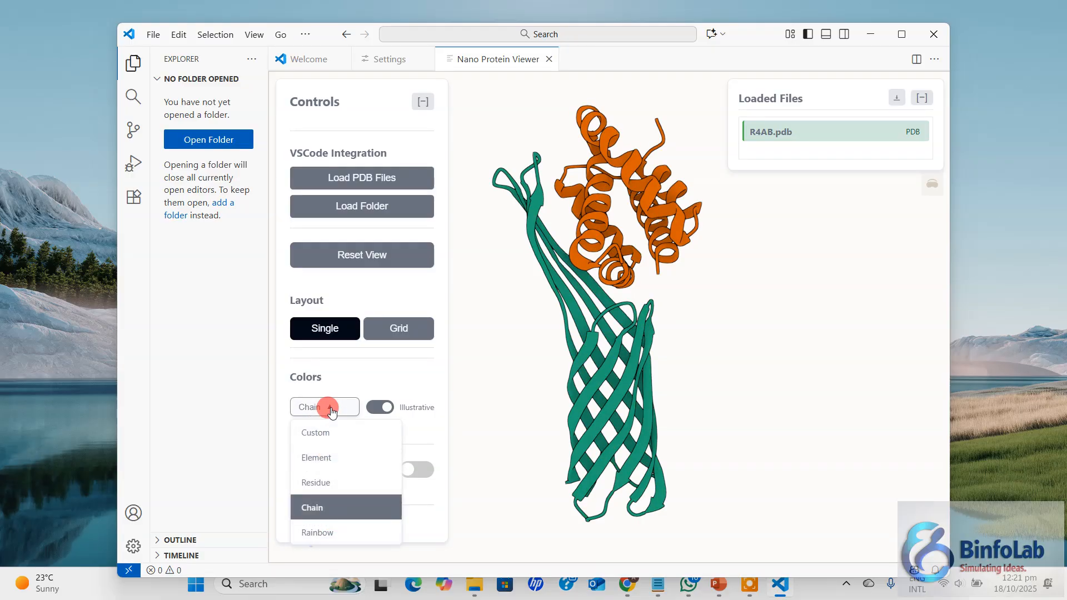
click(317, 532)
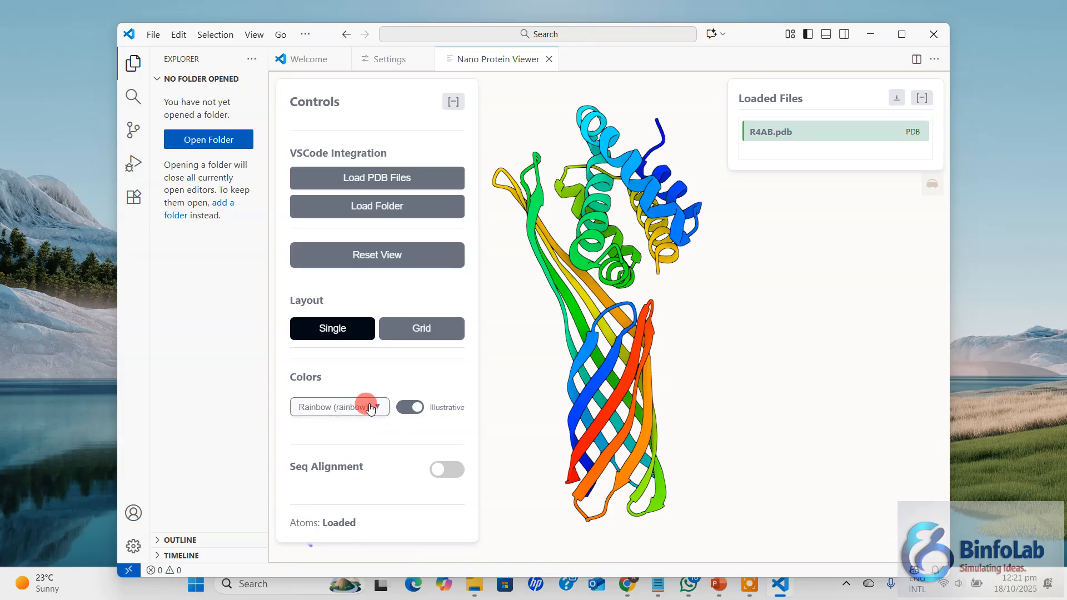
Try Residue and Element again, then settle on colouring by Chain.
click(339, 407)
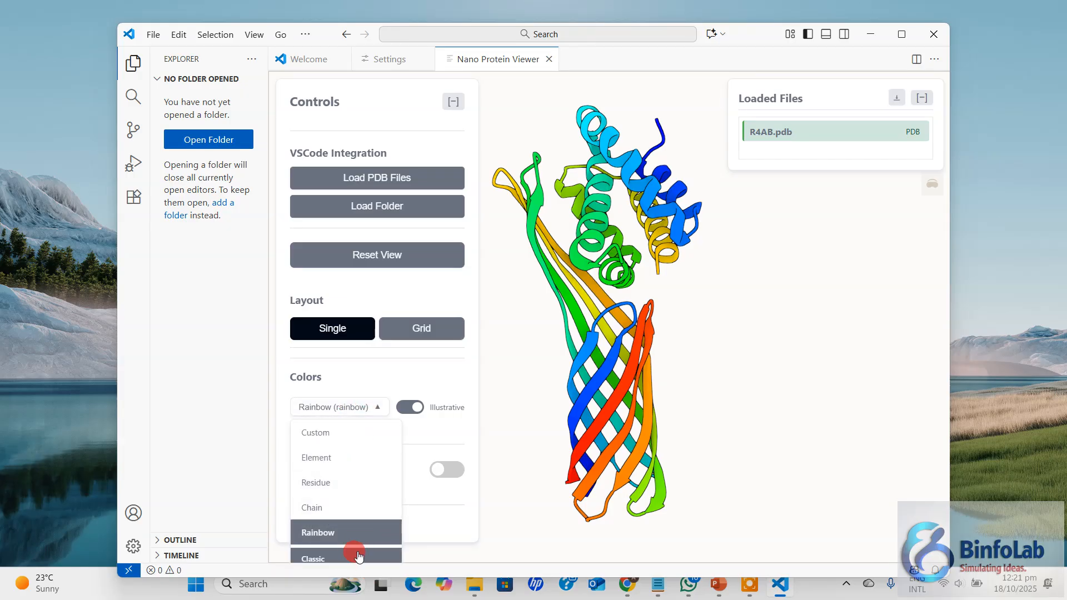
mouse_move(378, 533)
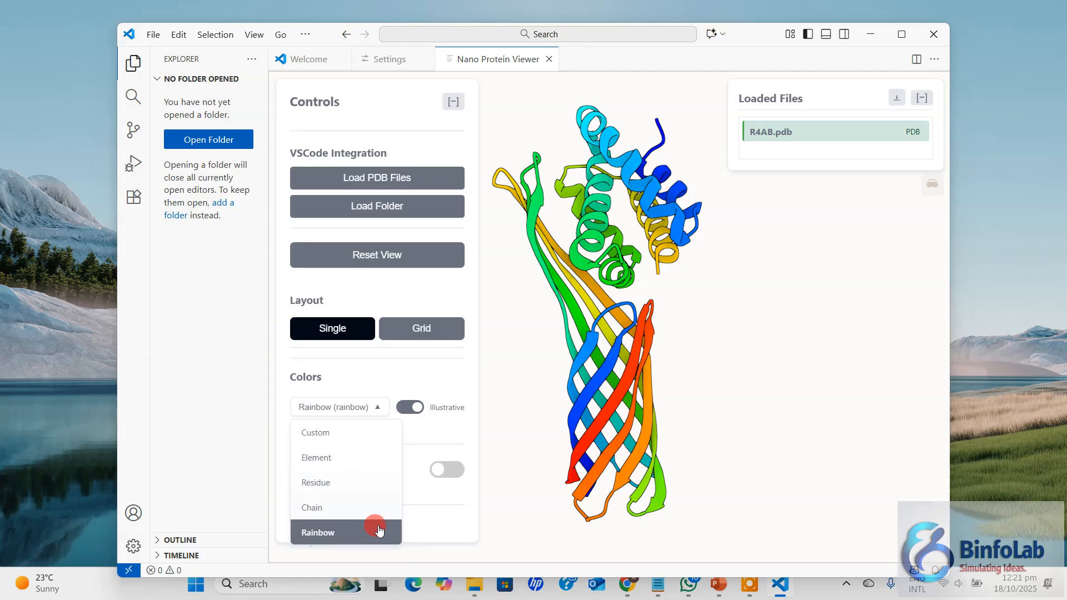
mouse_move(379, 490)
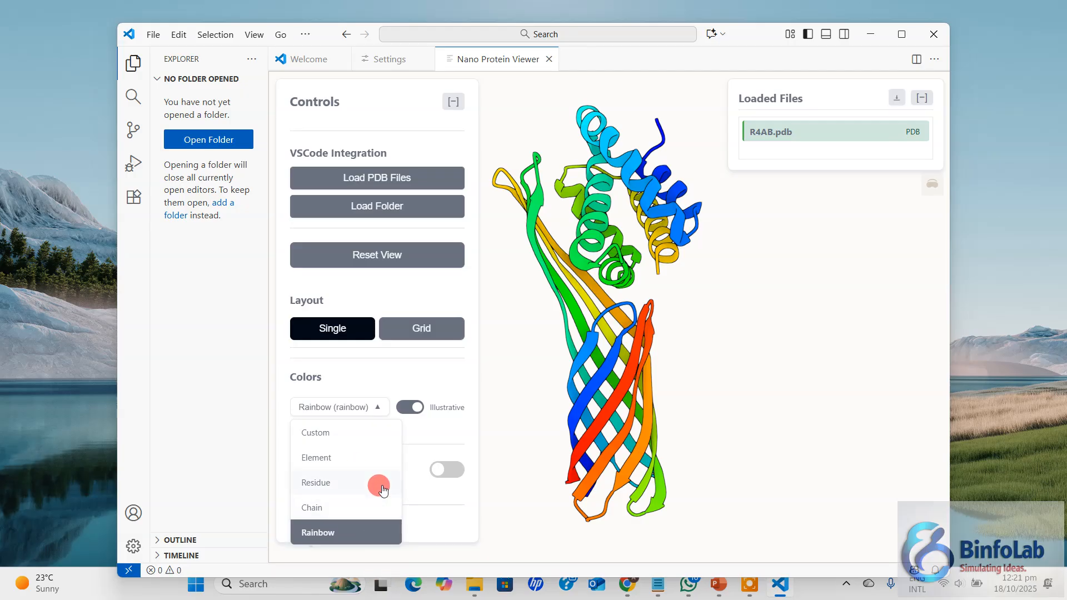
mouse_move(334, 485)
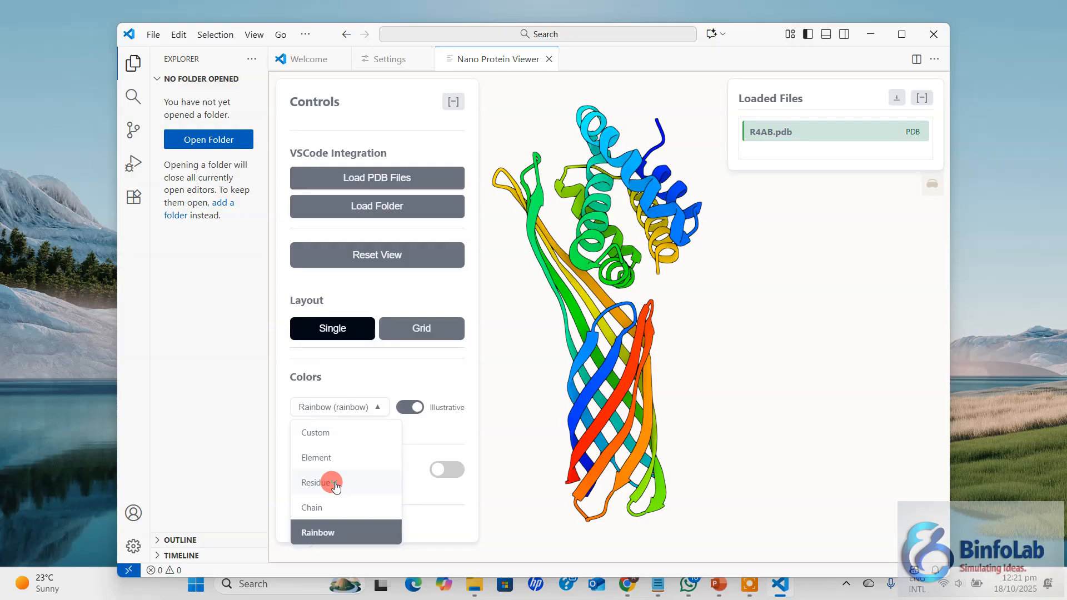
click(314, 483)
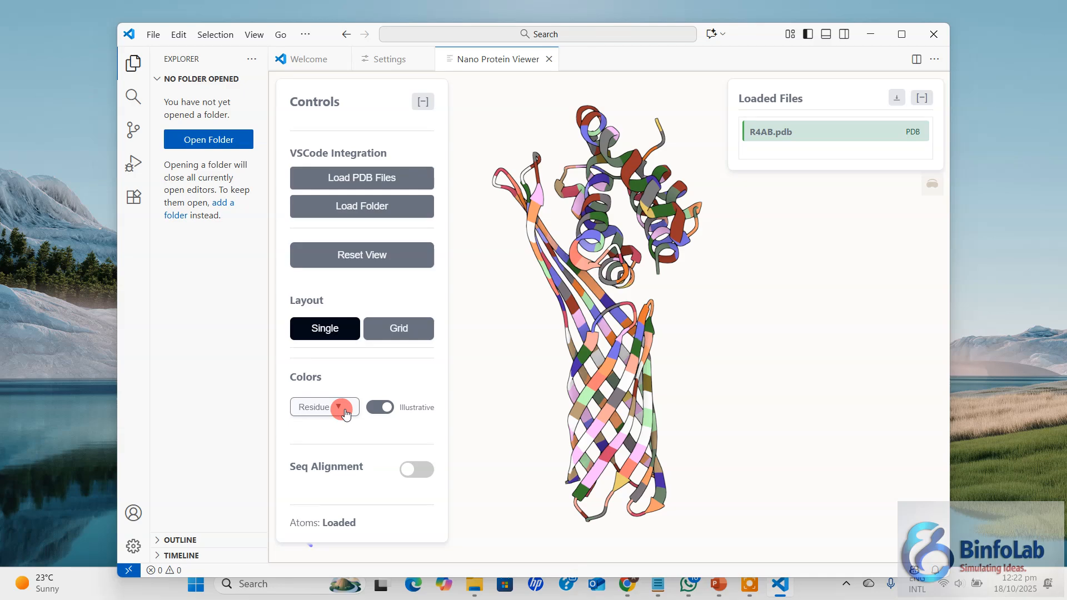
click(323, 407)
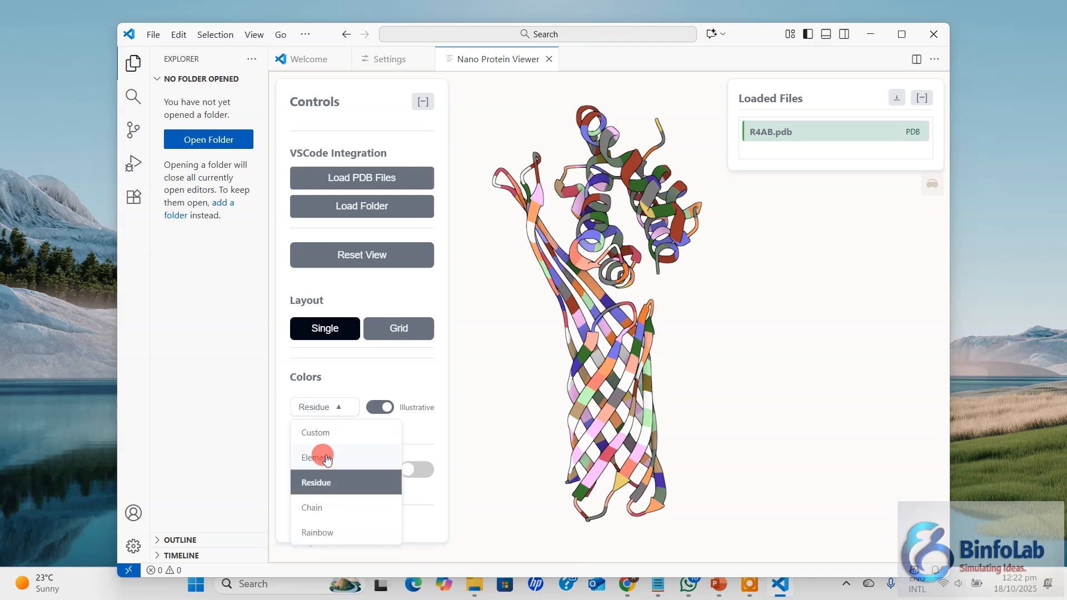
click(315, 457)
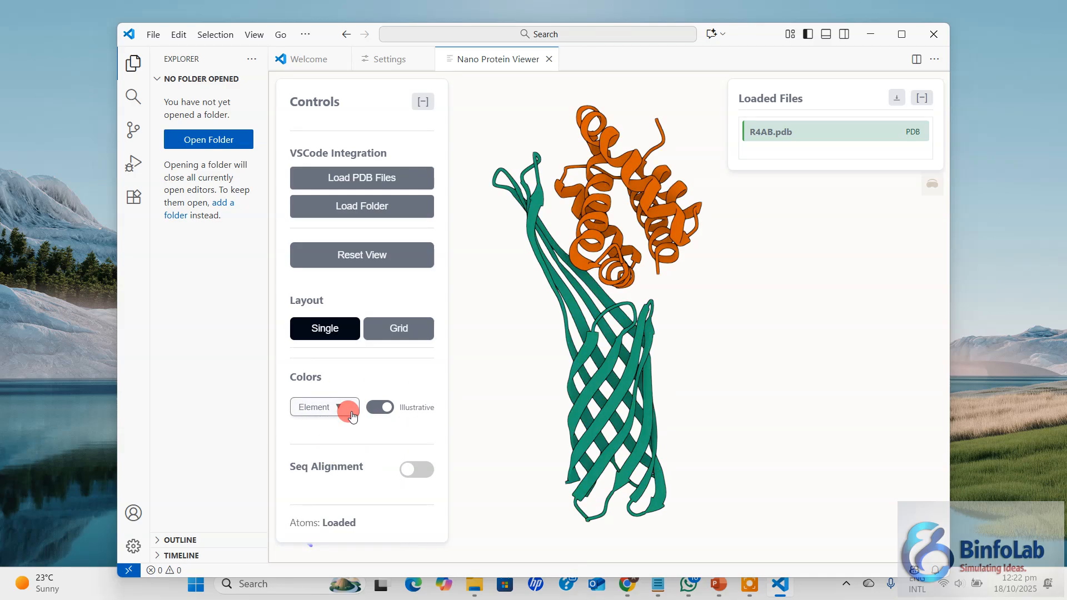
click(324, 407)
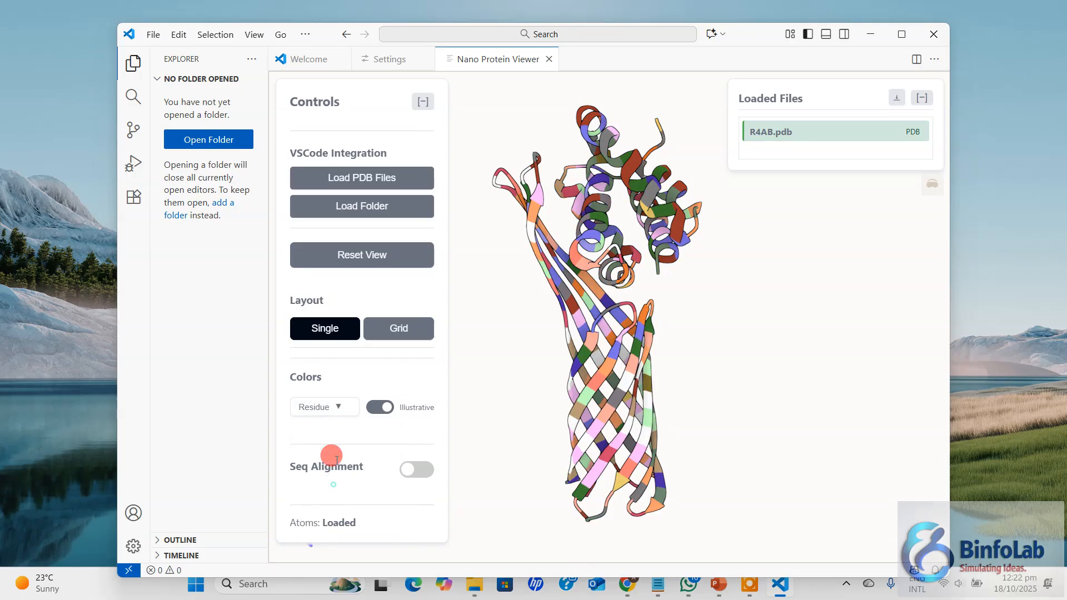
click(324, 407)
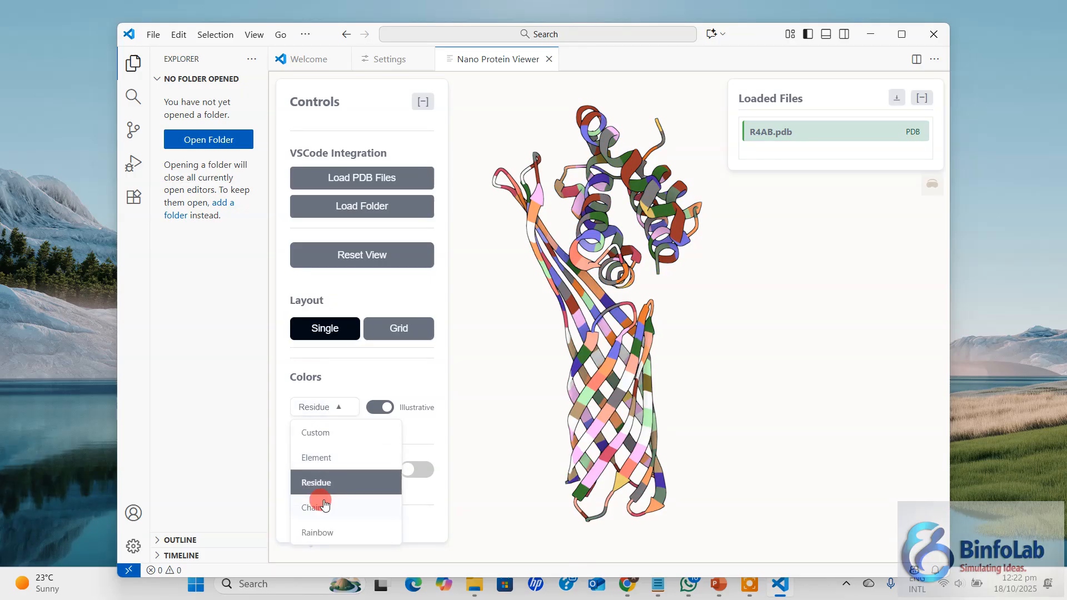
click(314, 507)
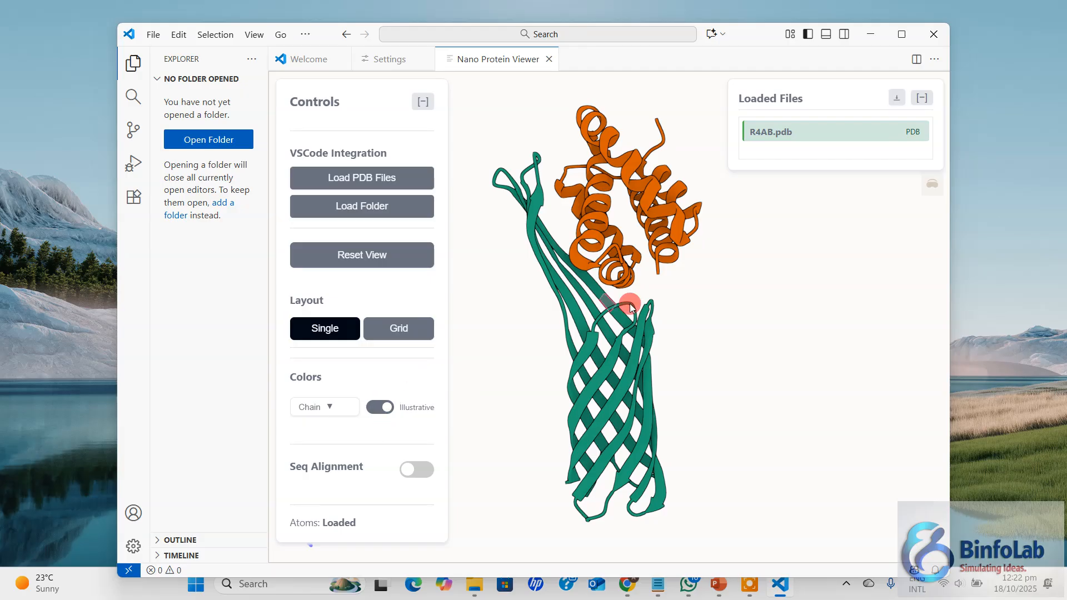
mouse_move(340, 490)
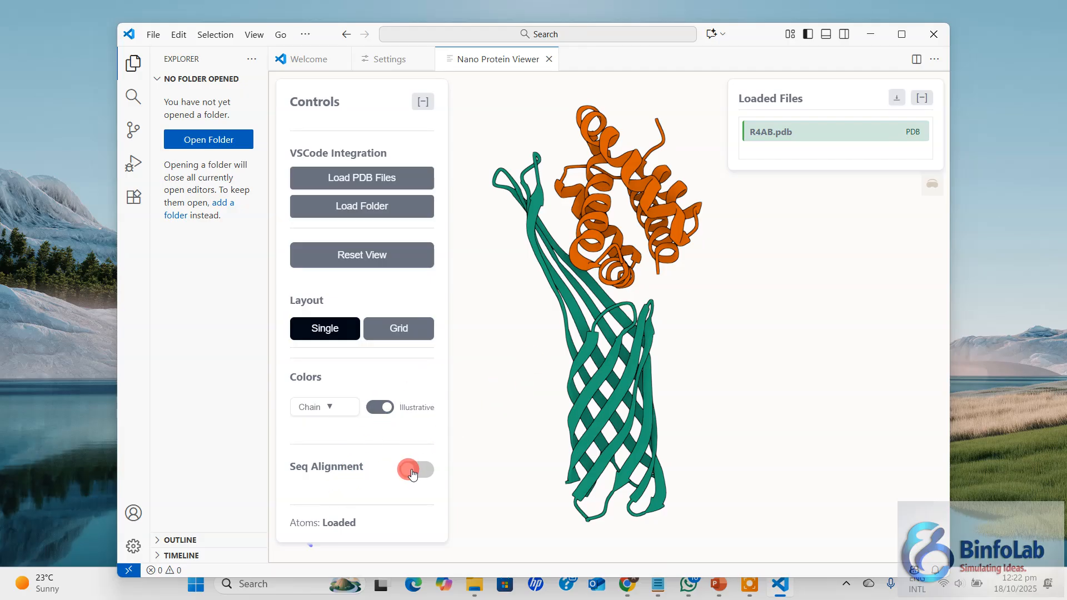
click(412, 469)
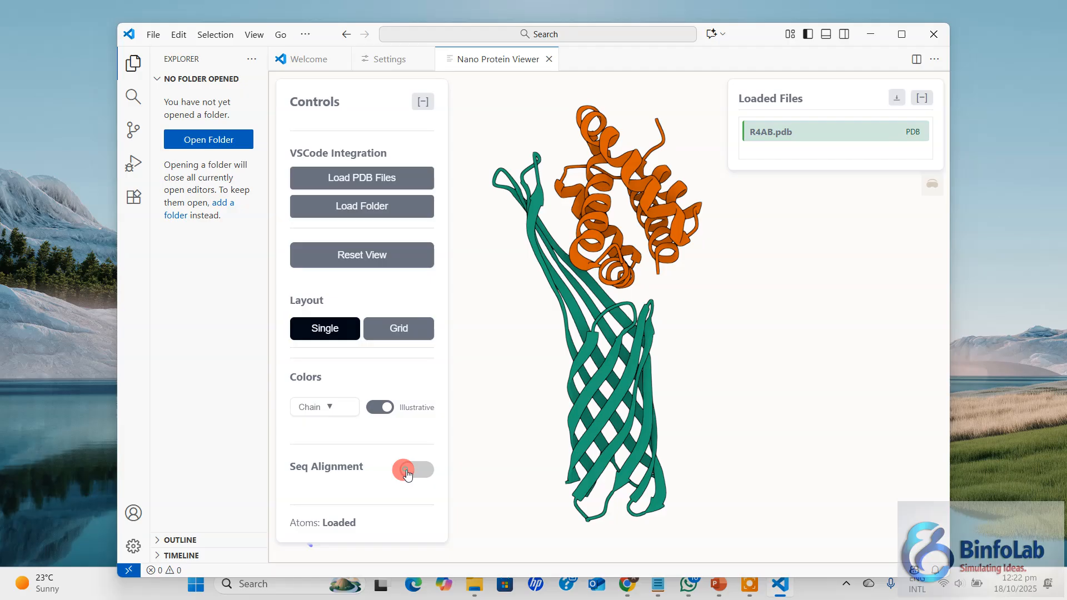
click(407, 471)
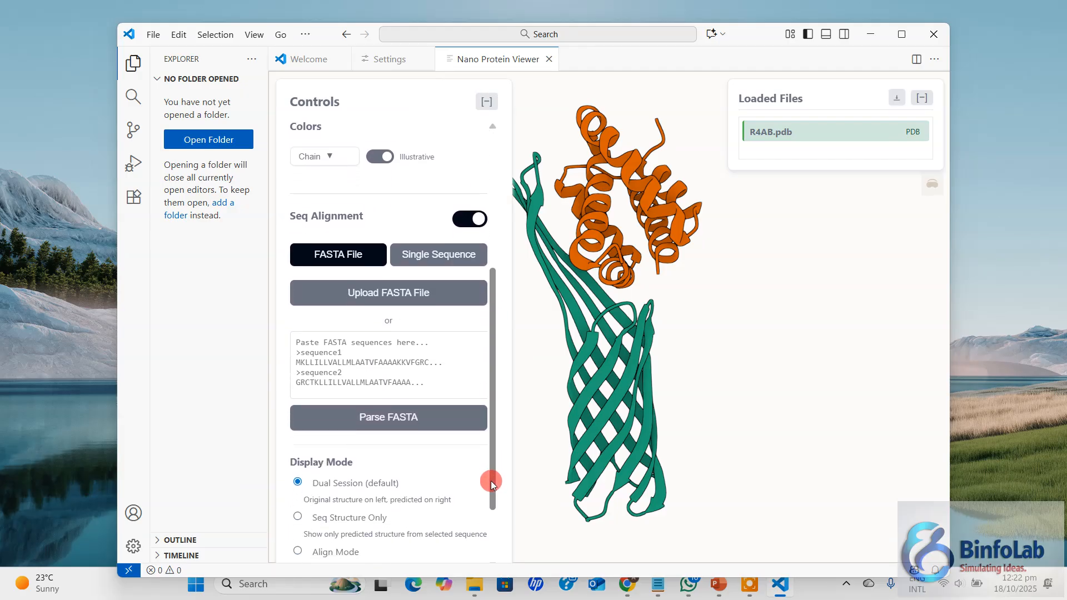
scroll(down, 3)
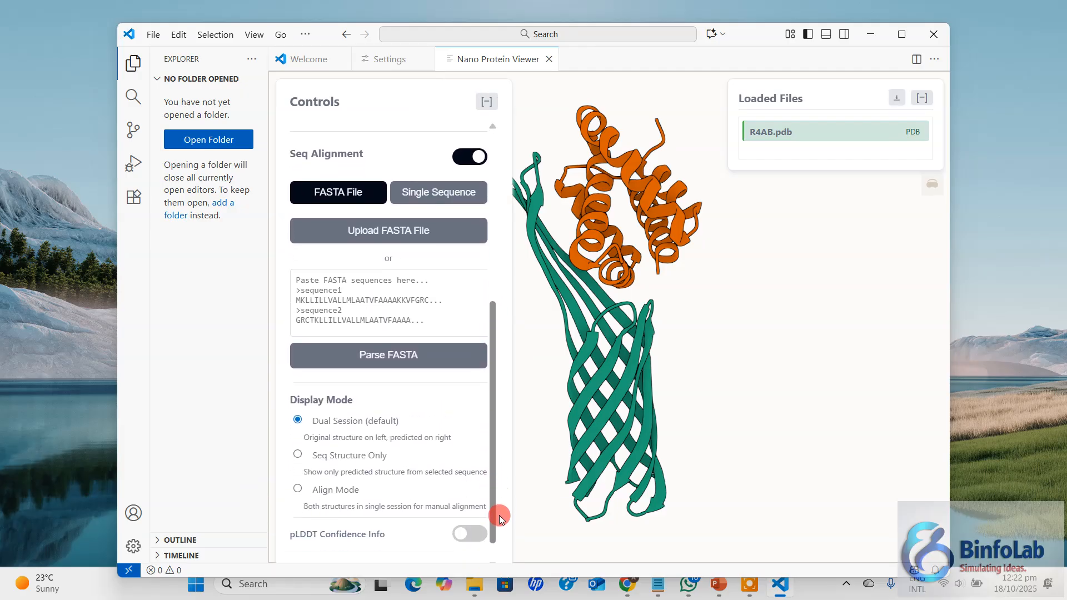
scroll(down, 3)
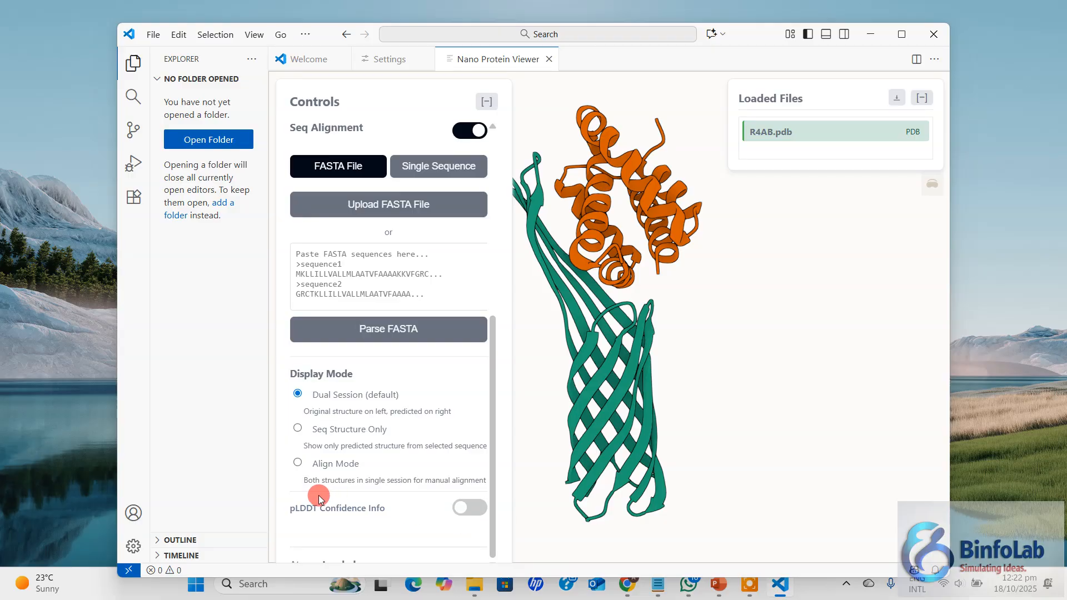
click(469, 508)
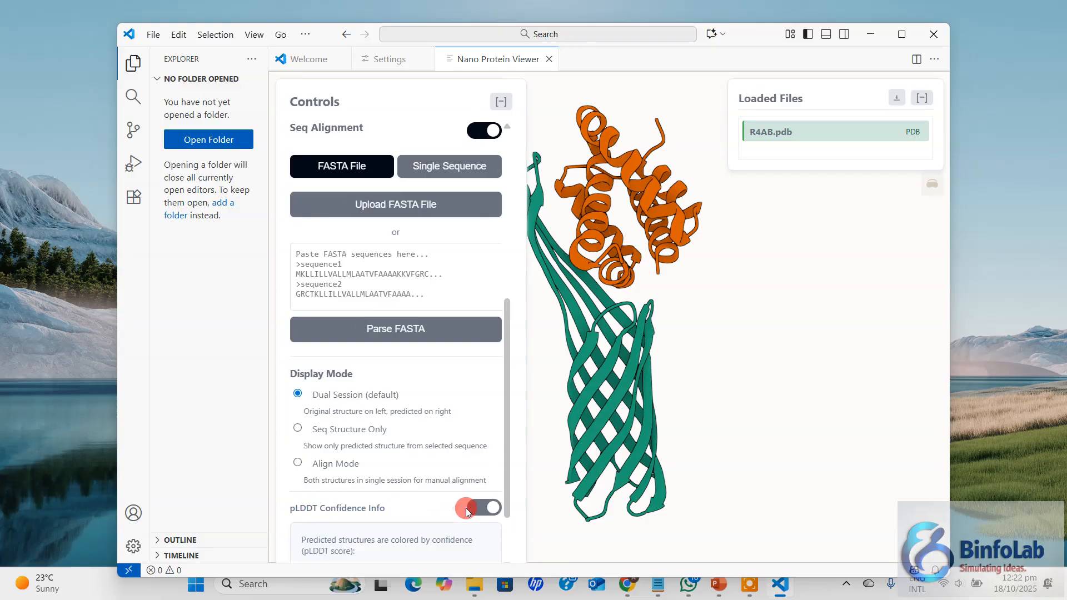
scroll(up, 3)
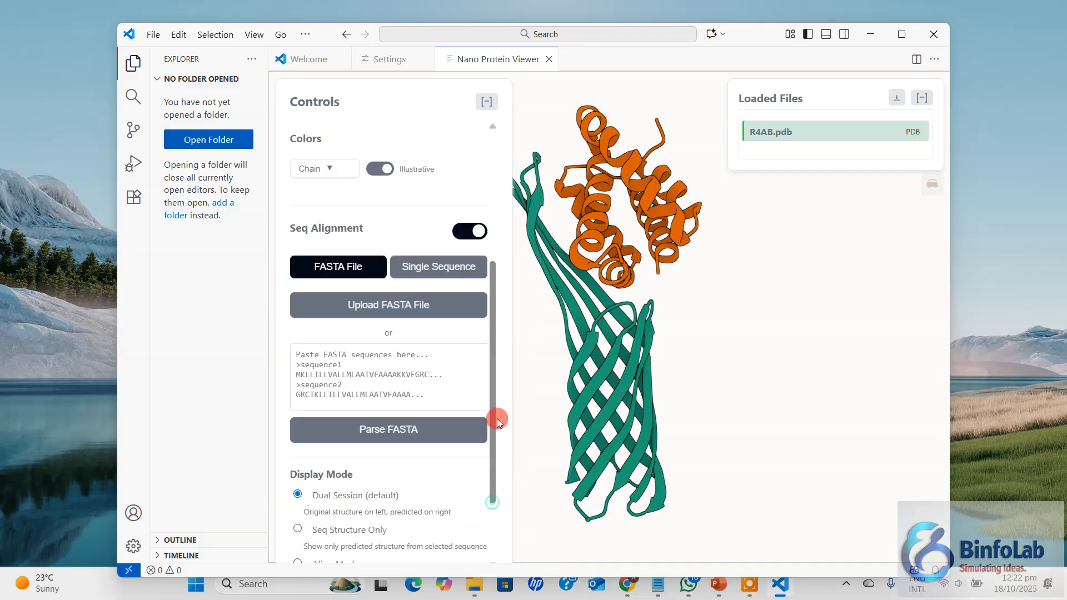
scroll(up, 3)
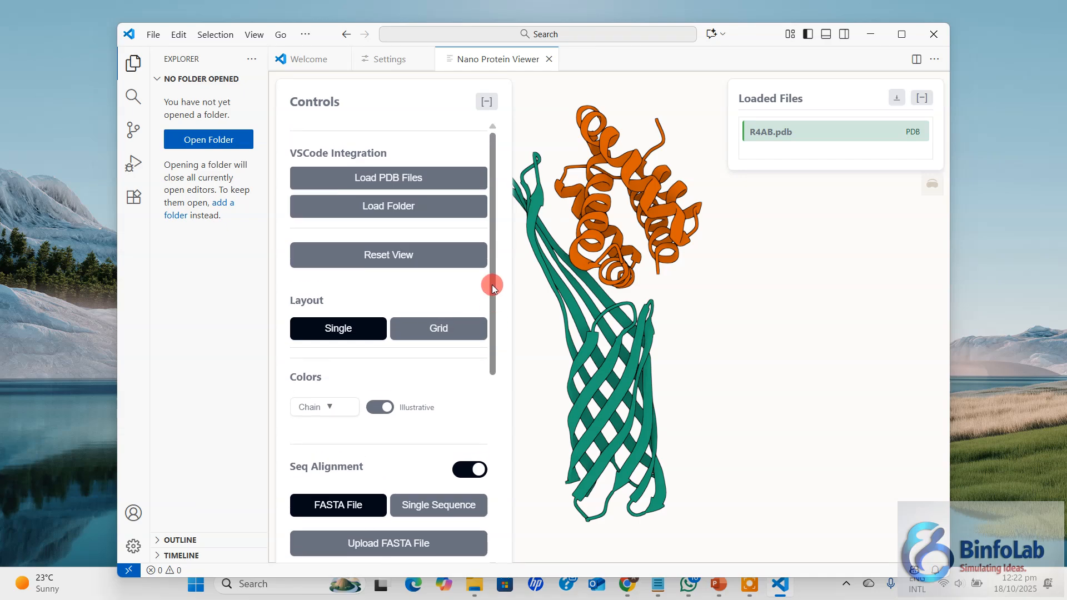
mouse_move(433, 450)
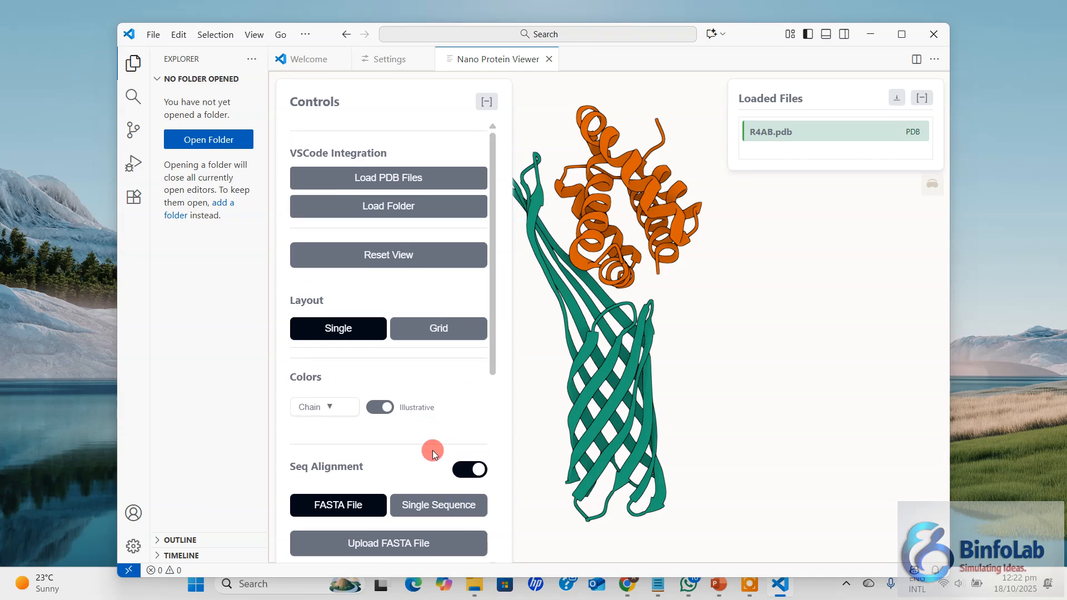
mouse_move(504, 435)
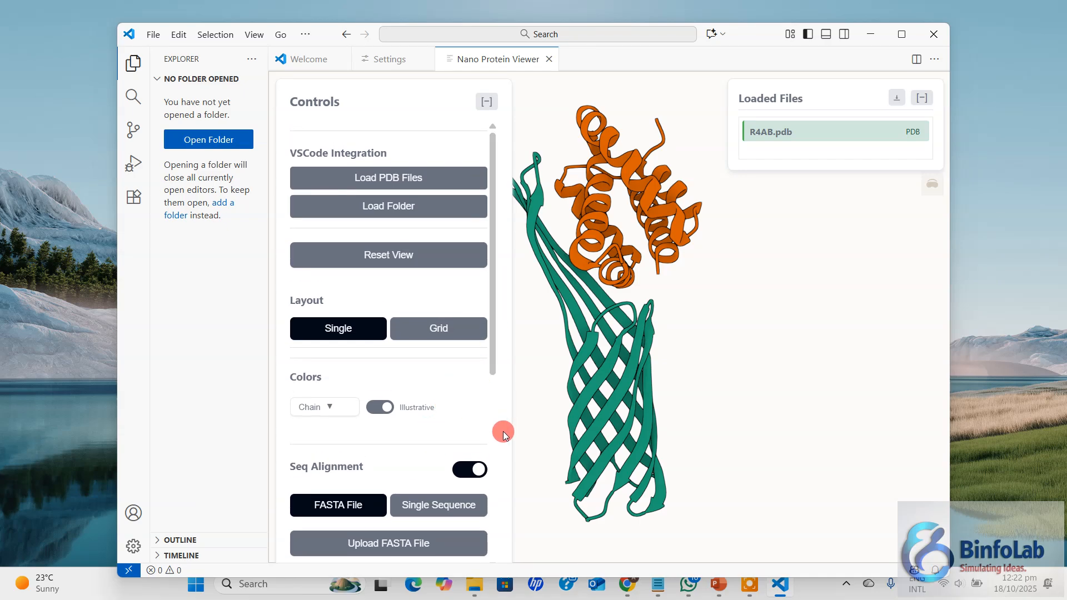
mouse_move(486, 101)
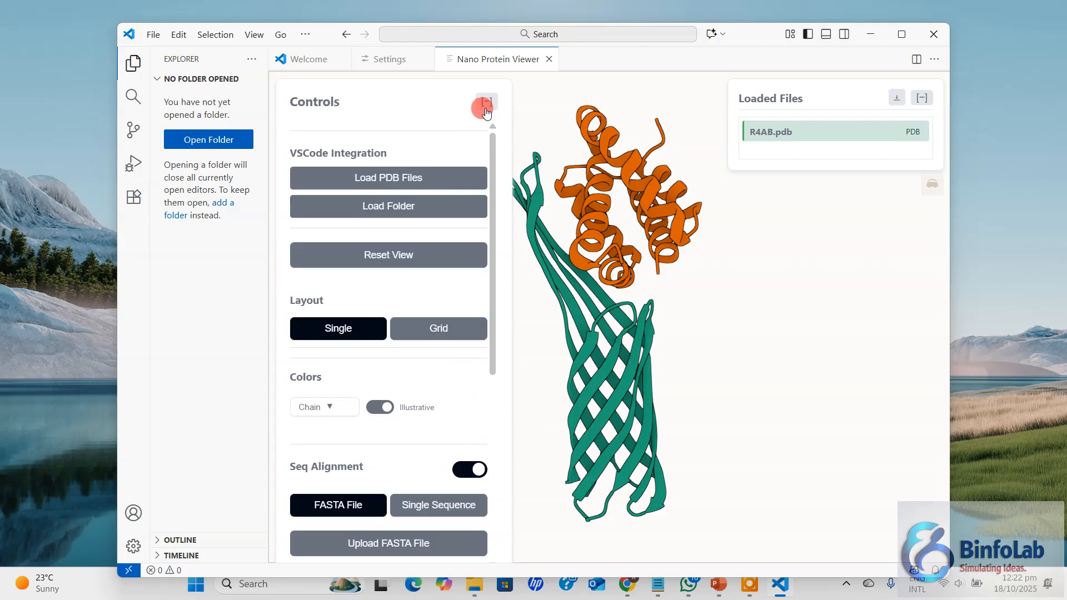
Collapse the Controls and Loaded Files panels and maximize the VS Code window.
click(485, 102)
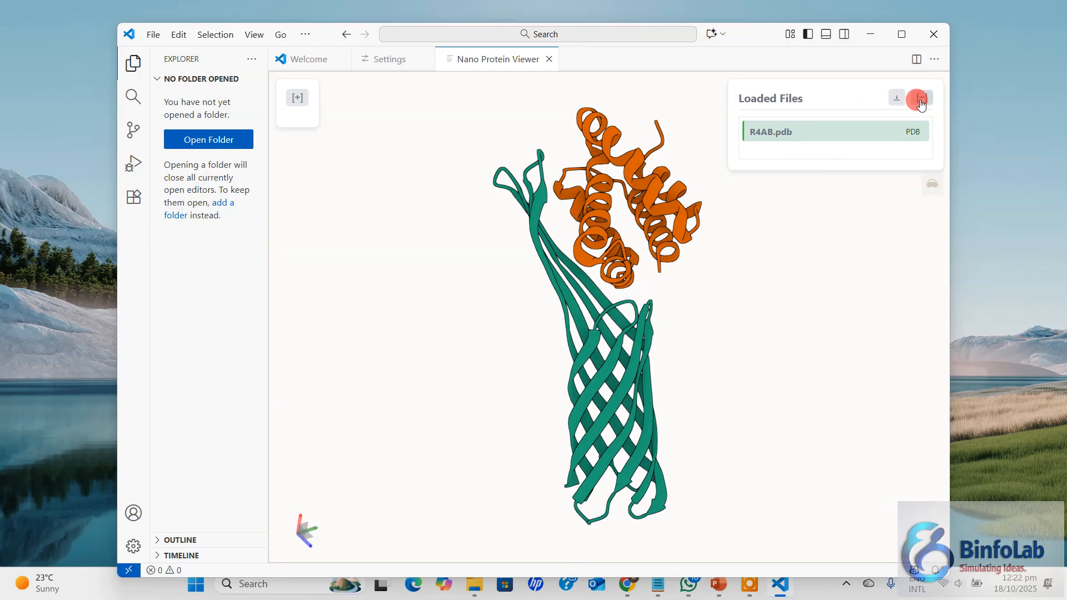
click(917, 98)
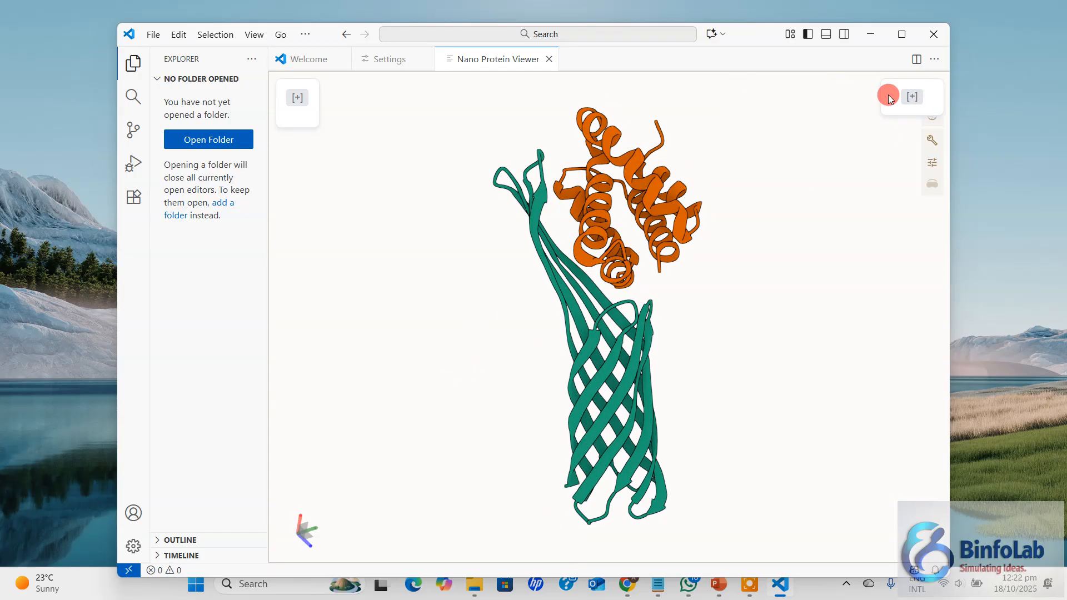
click(902, 34)
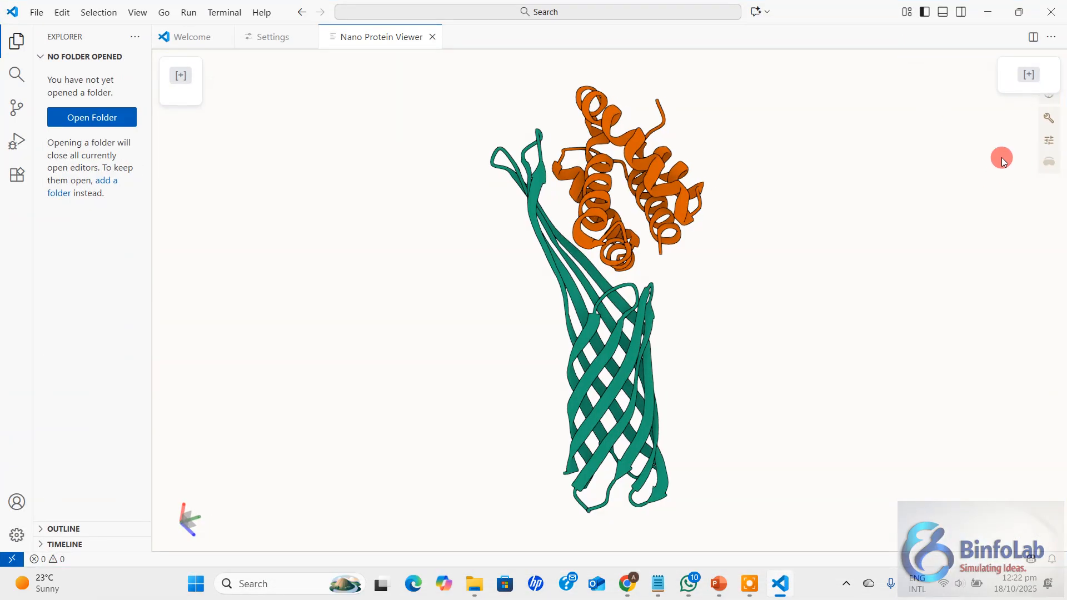
mouse_move(1006, 92)
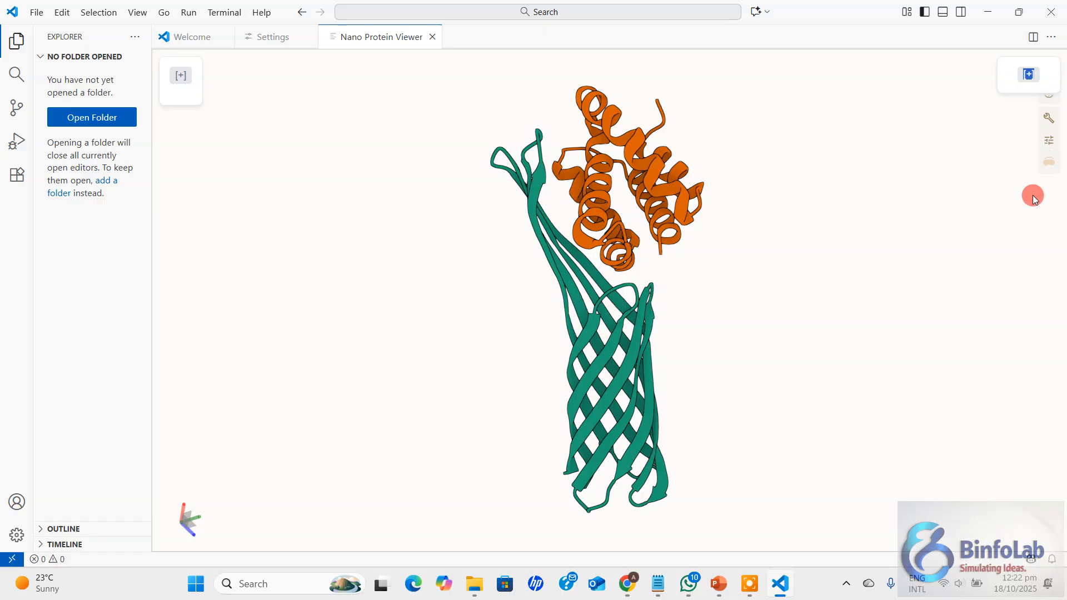
mouse_move(1047, 167)
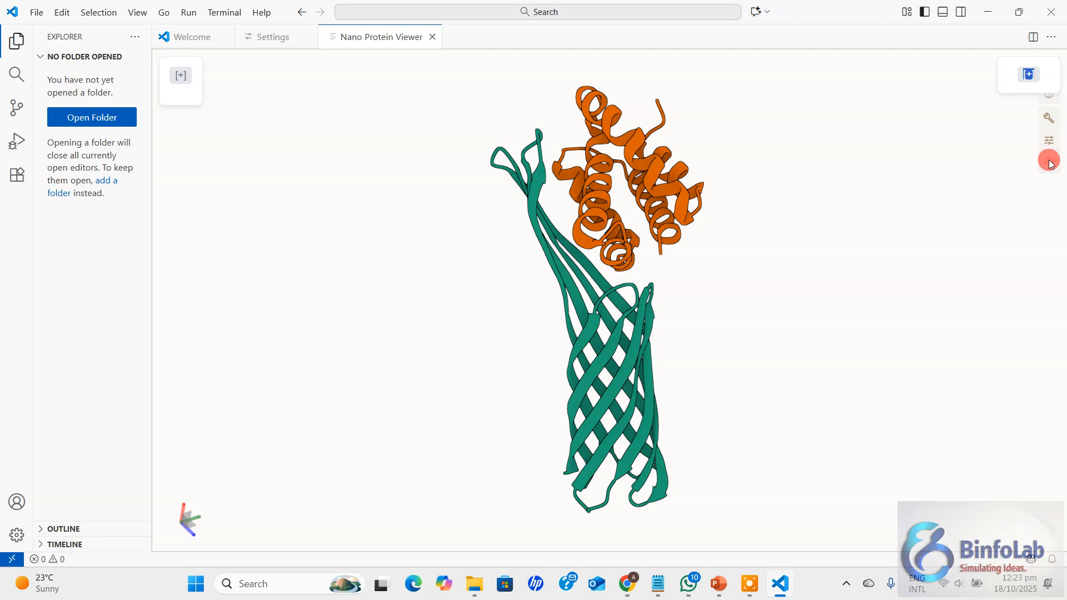
mouse_move(1048, 101)
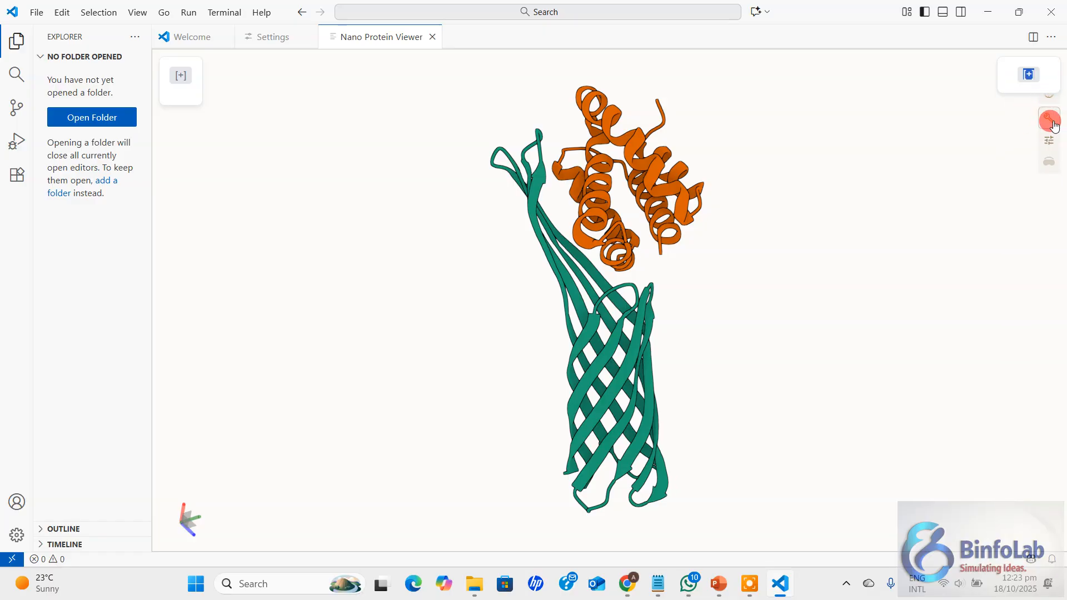
mouse_move(1035, 148)
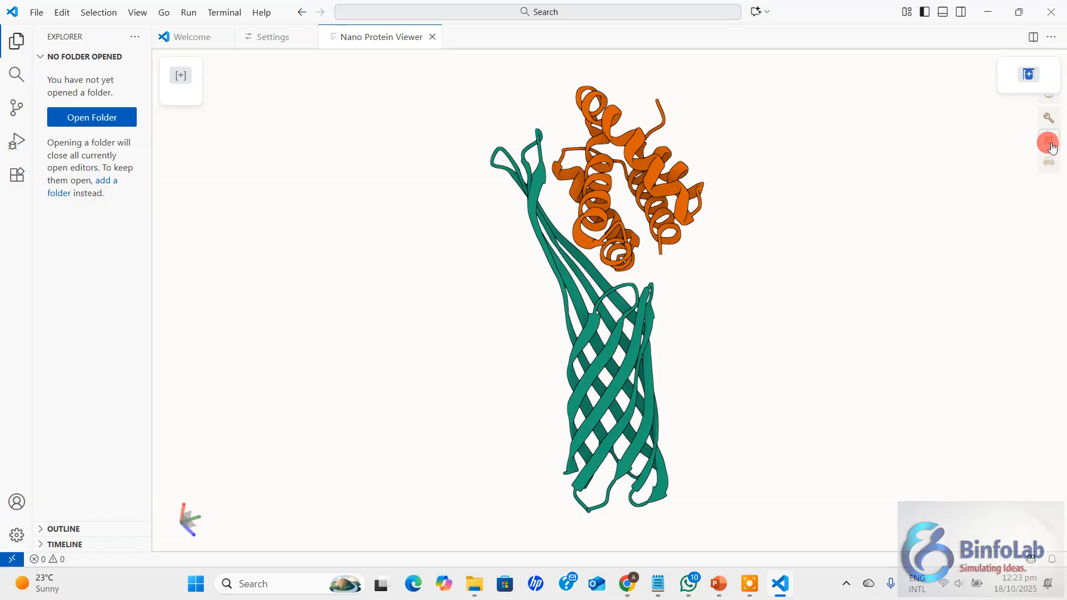
Show the rendering settings, toggling Outline and orthographic camera and restoring both.
click(1048, 142)
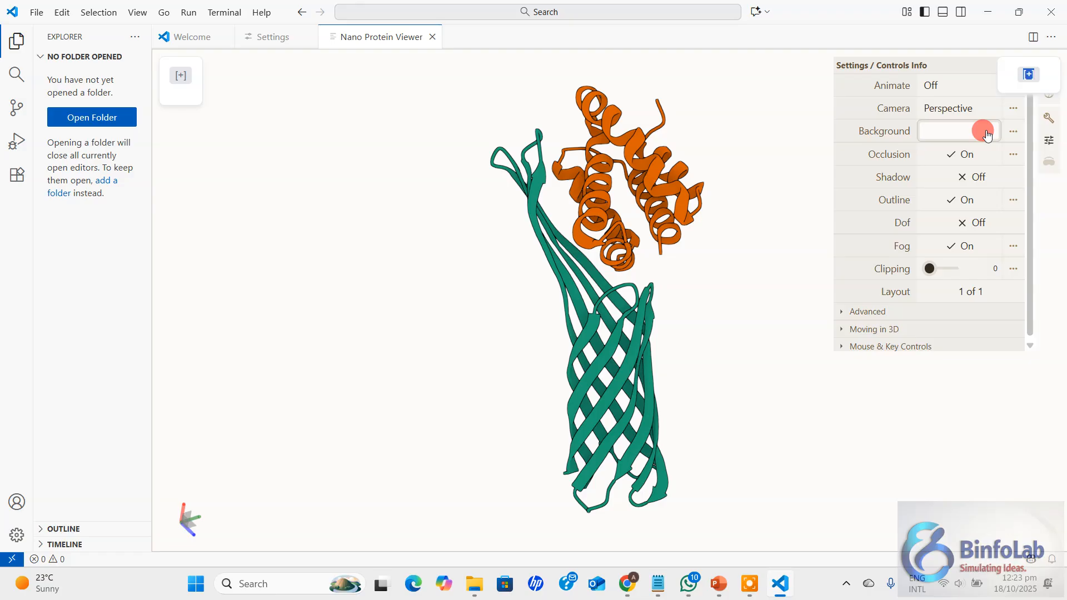
click(958, 131)
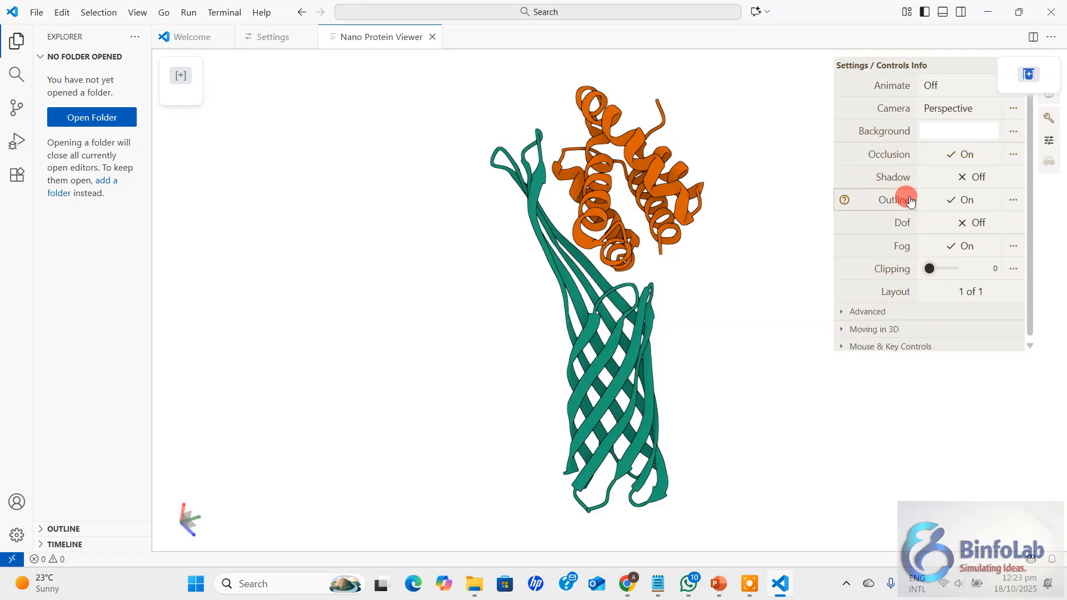
click(973, 154)
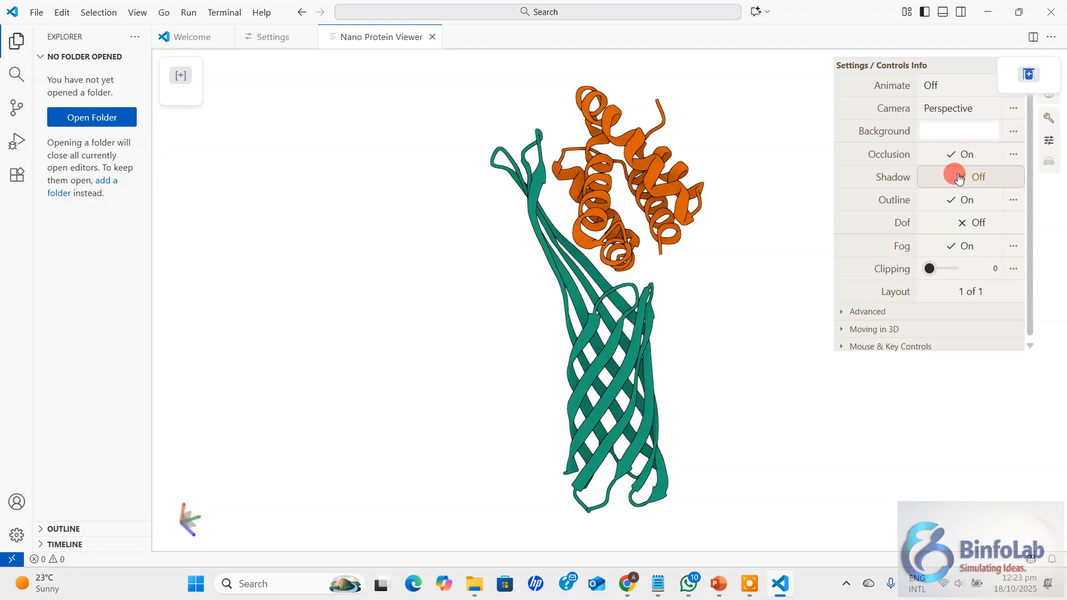
click(960, 177)
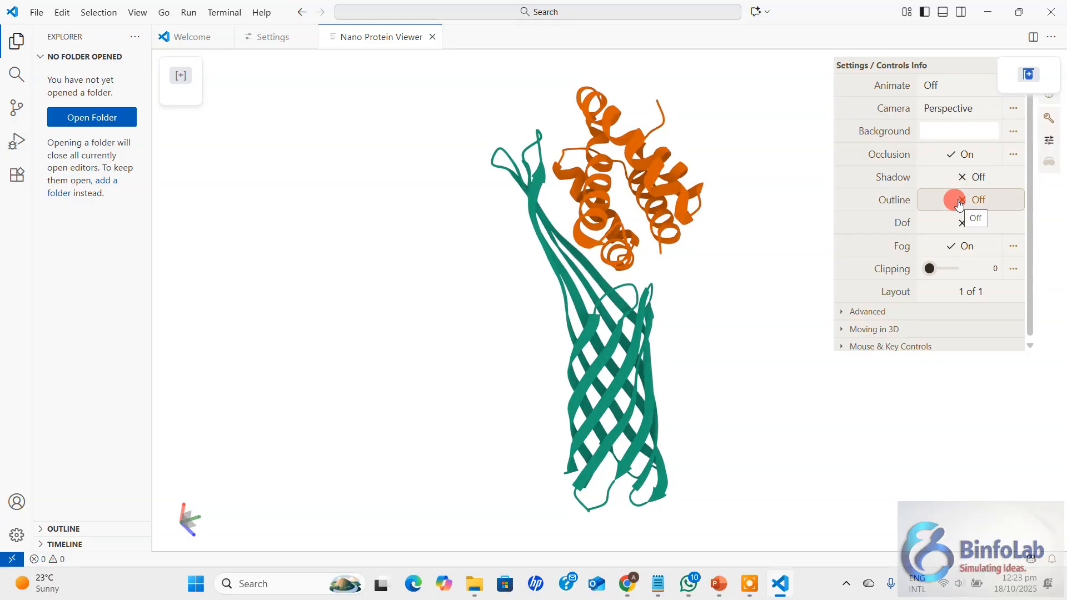
click(959, 199)
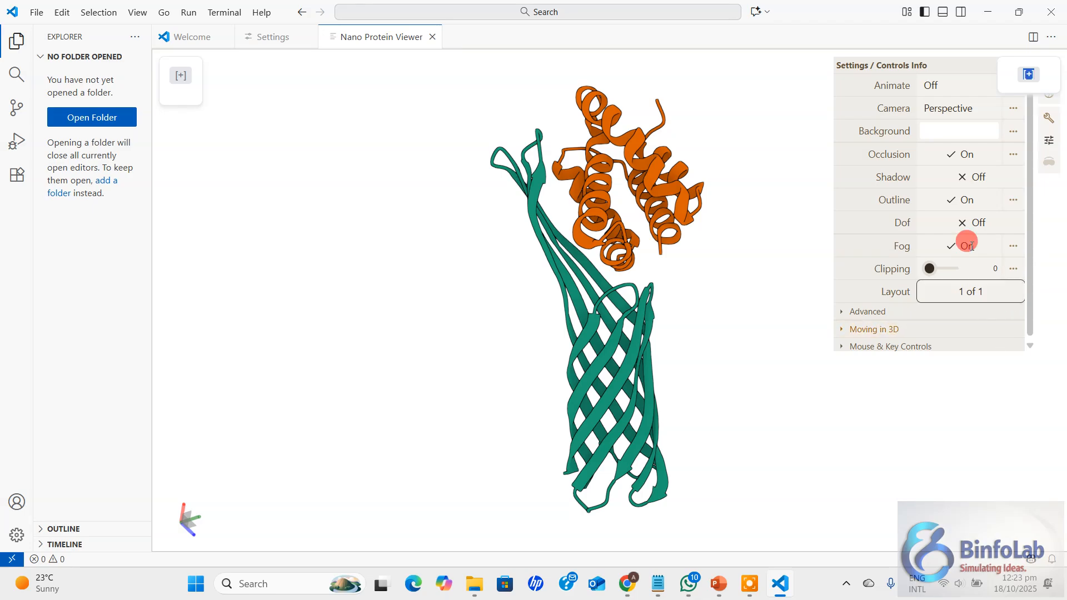
click(953, 108)
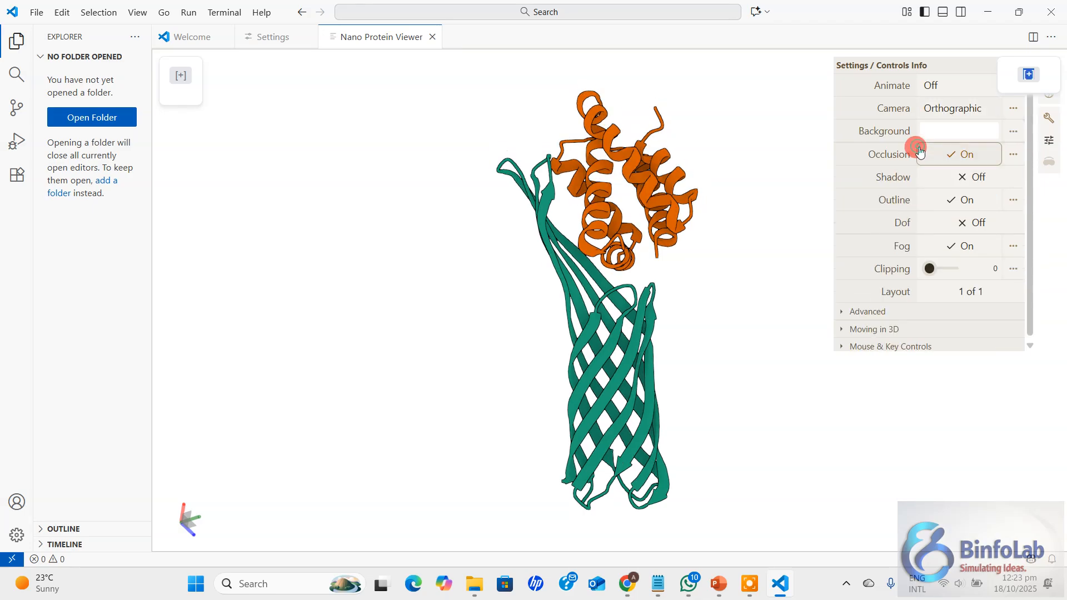
click(953, 108)
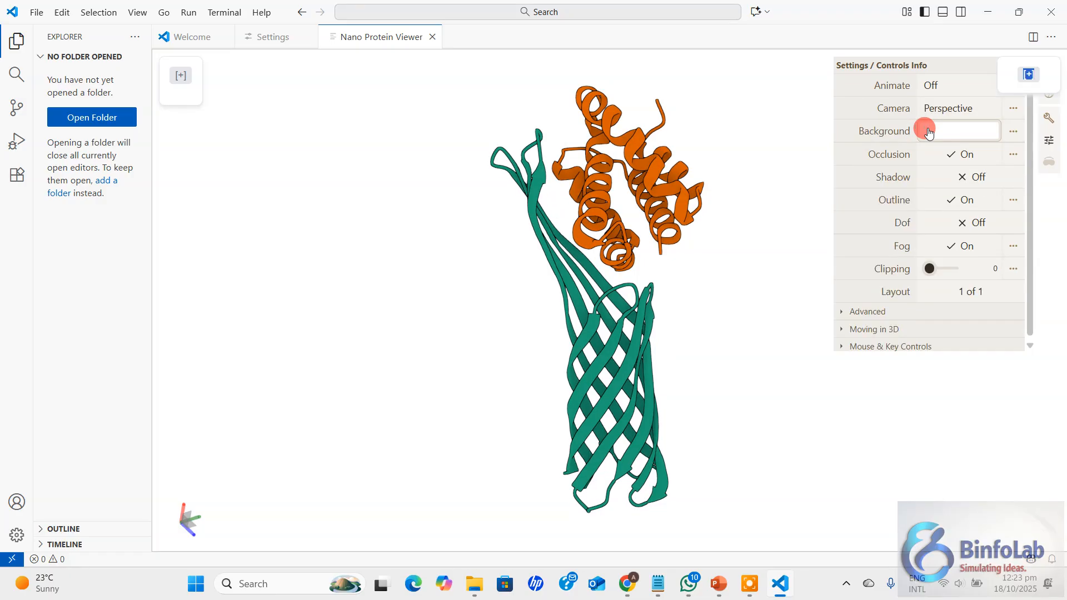
Set Animate to Spin, then Rock, then back to Off.
click(929, 86)
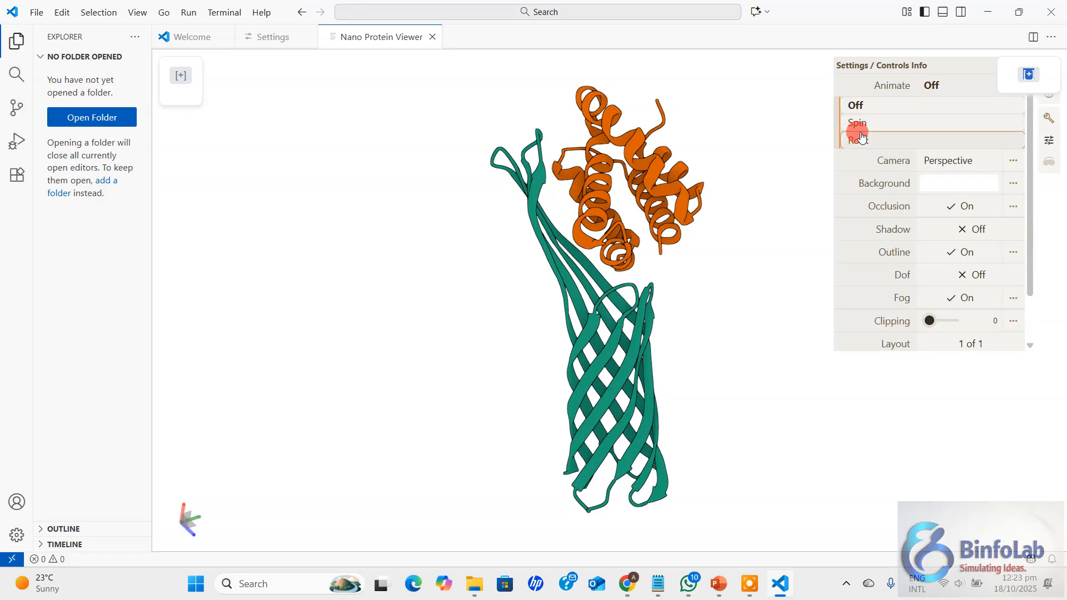
click(858, 122)
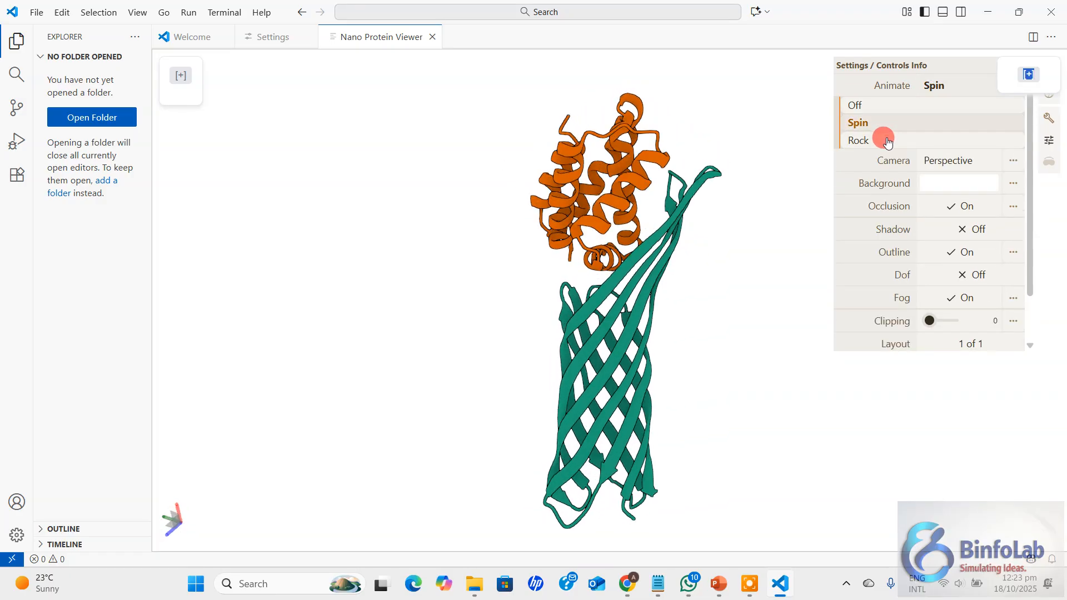
click(859, 140)
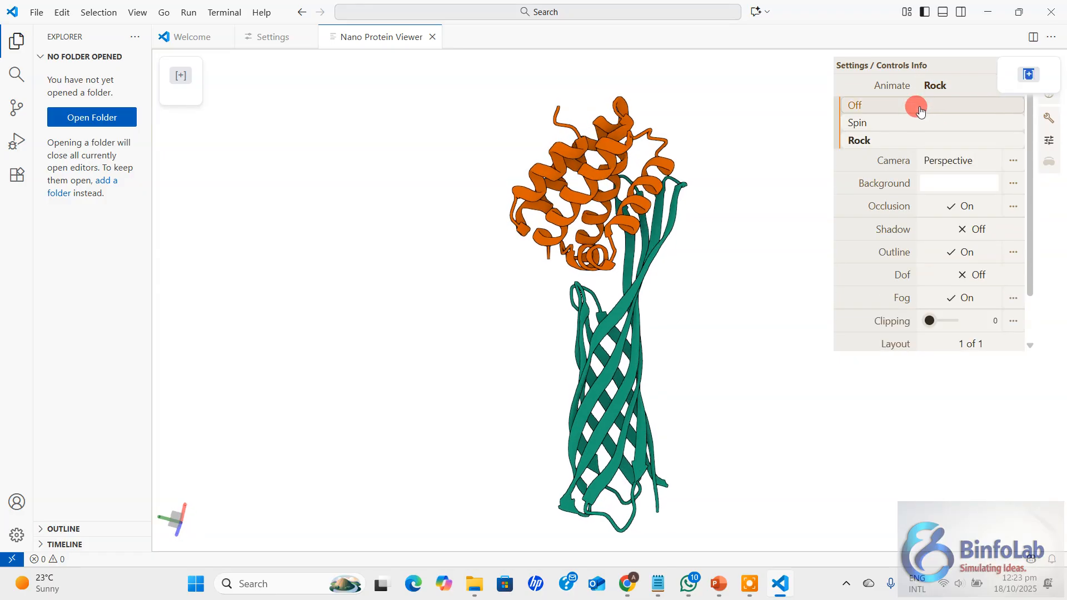
click(854, 105)
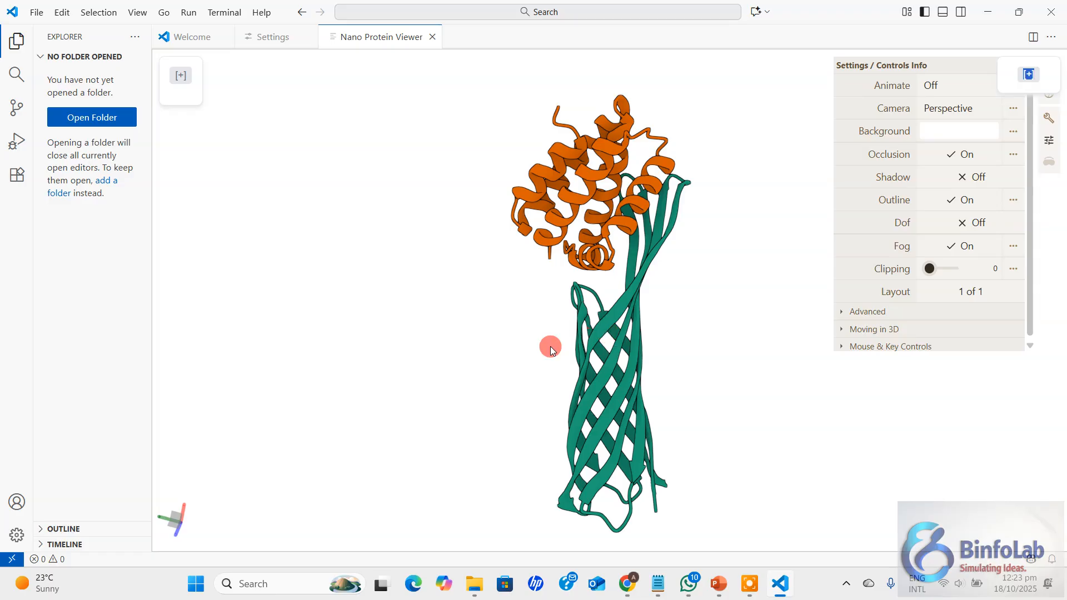
mouse_move(727, 247)
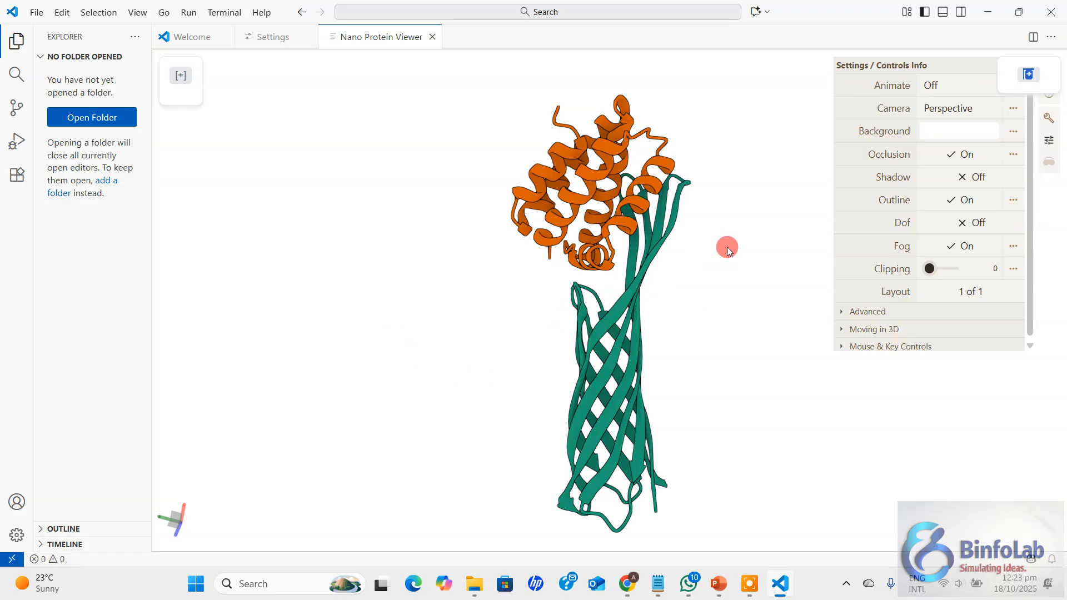
click(939, 85)
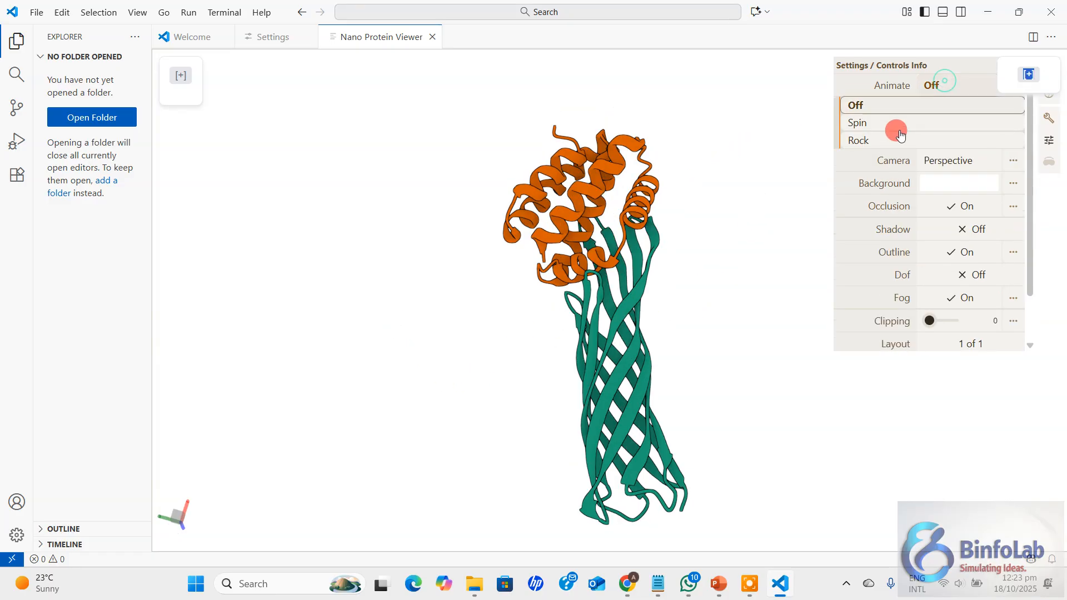
click(856, 104)
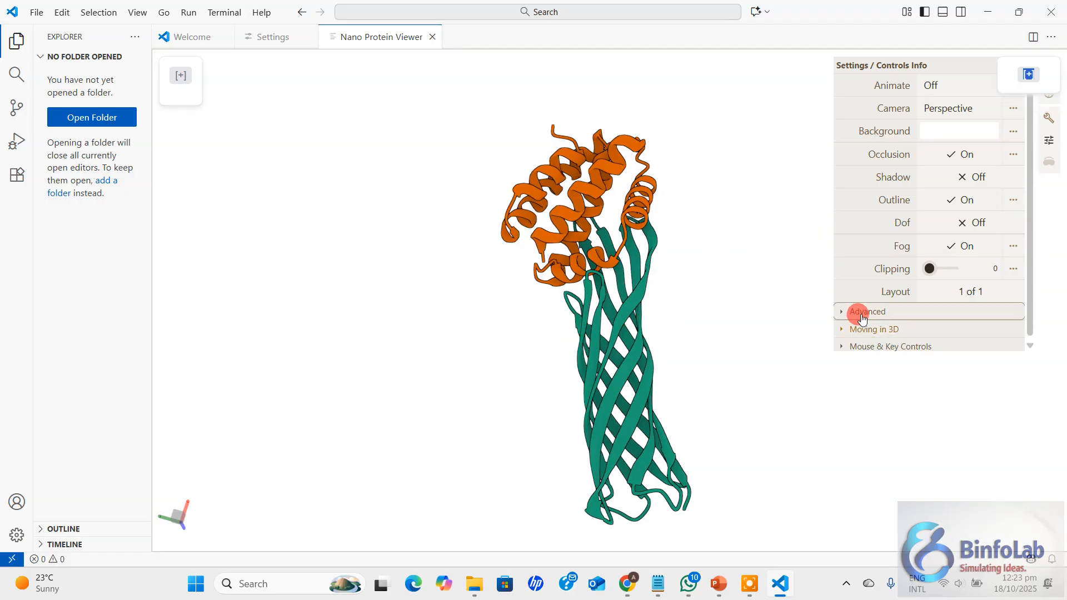
click(866, 311)
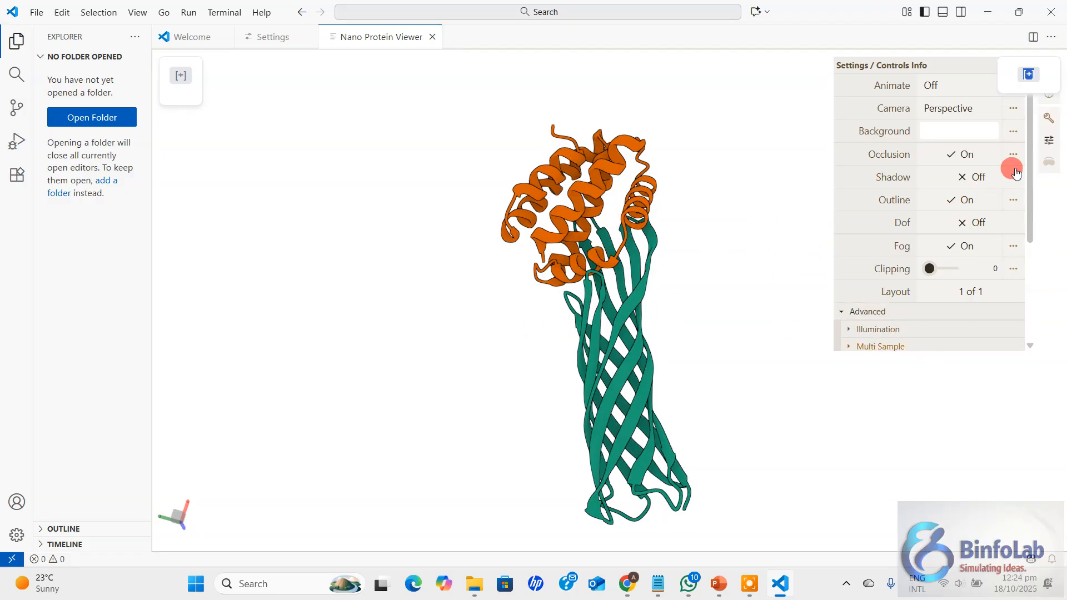
scroll(down, 3)
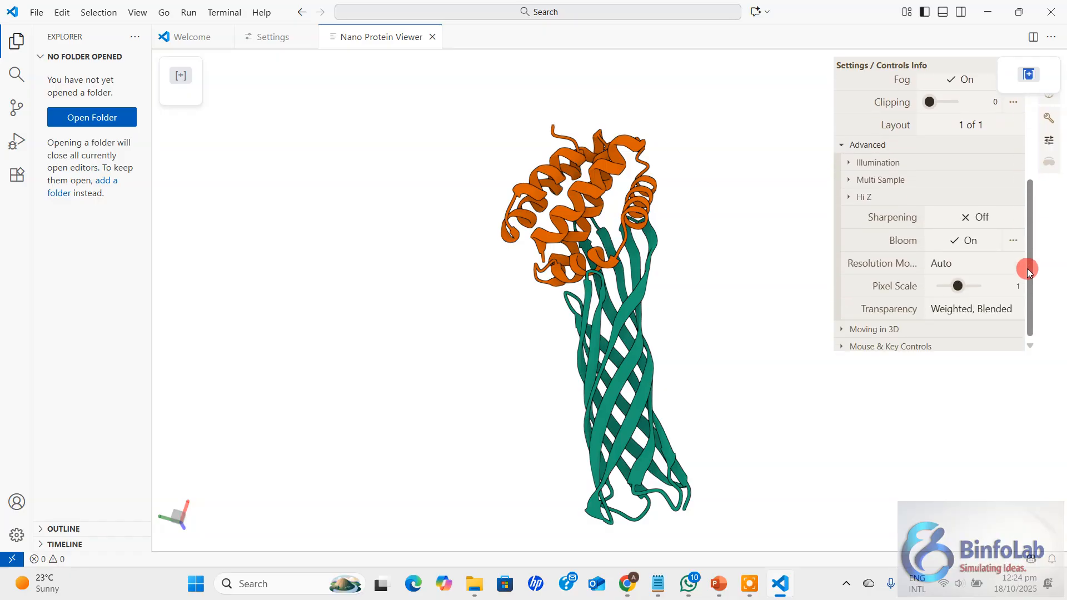
click(878, 162)
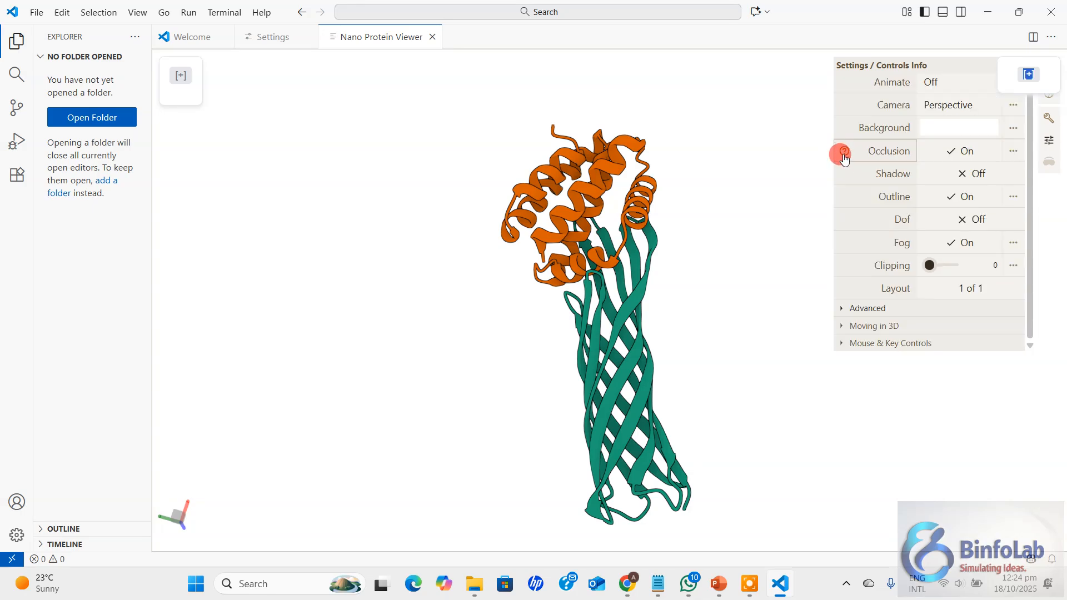
mouse_move(874, 325)
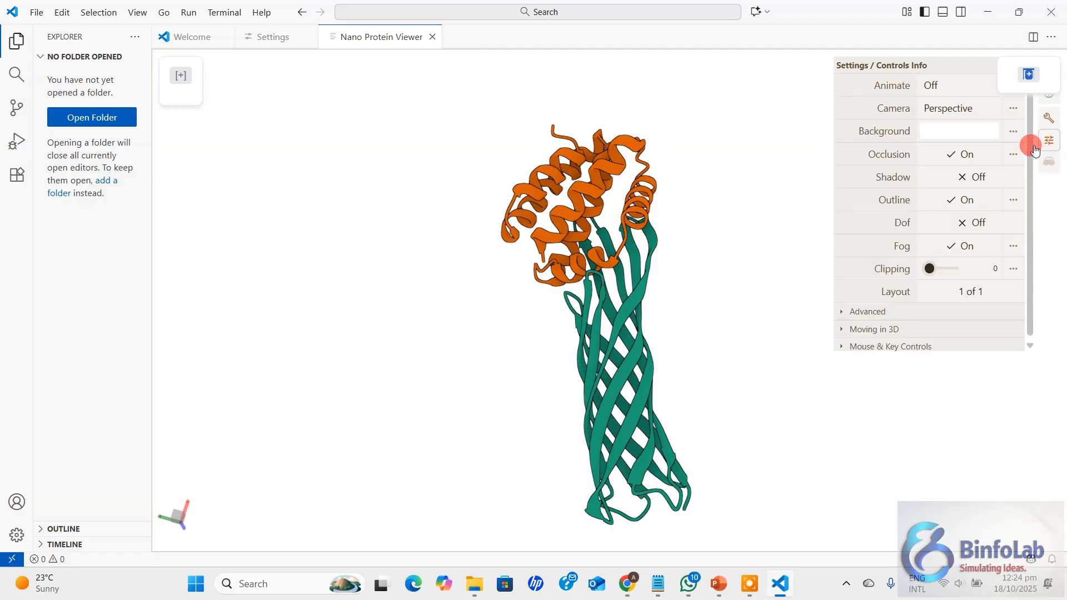
mouse_move(1032, 211)
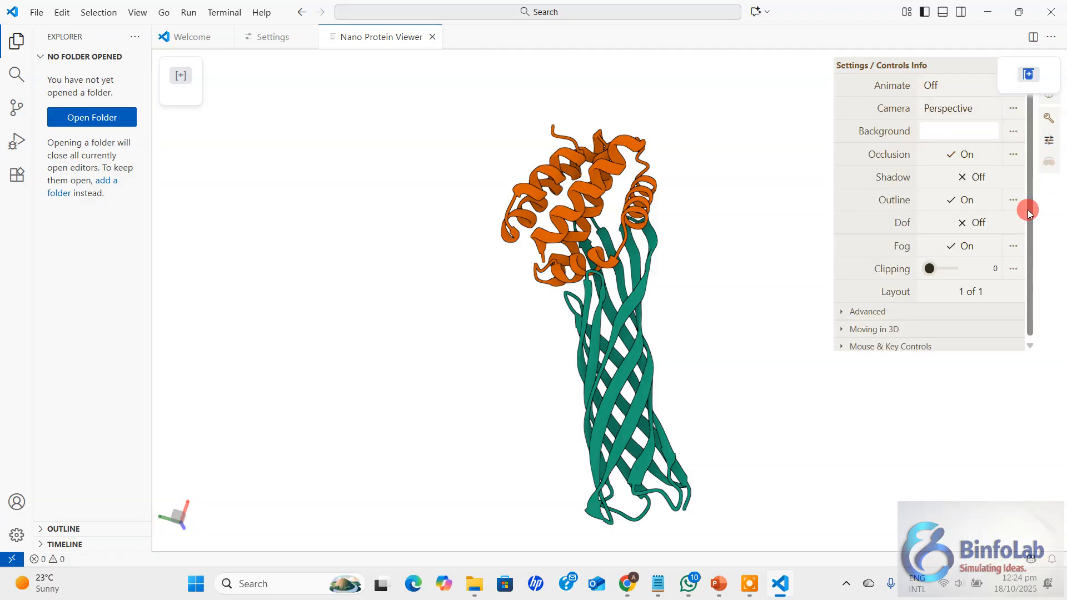
click(867, 308)
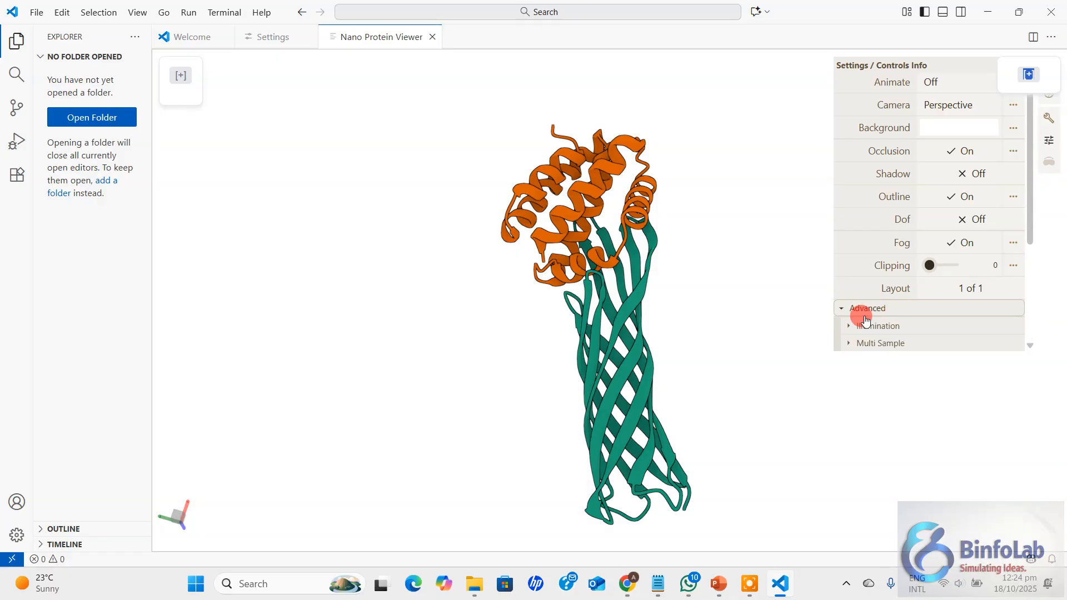
click(878, 325)
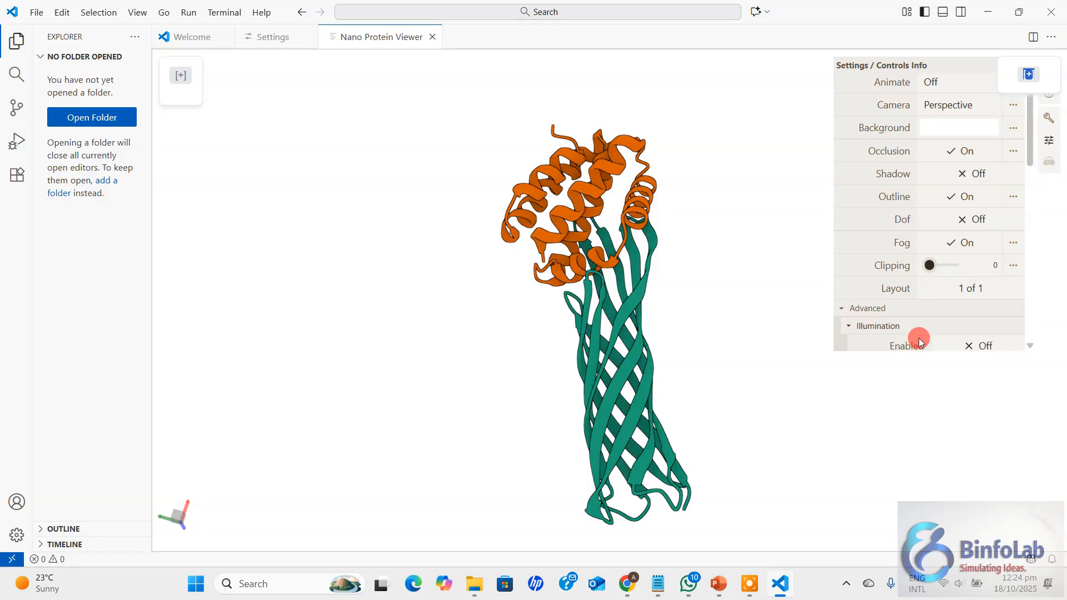
scroll(down, 3)
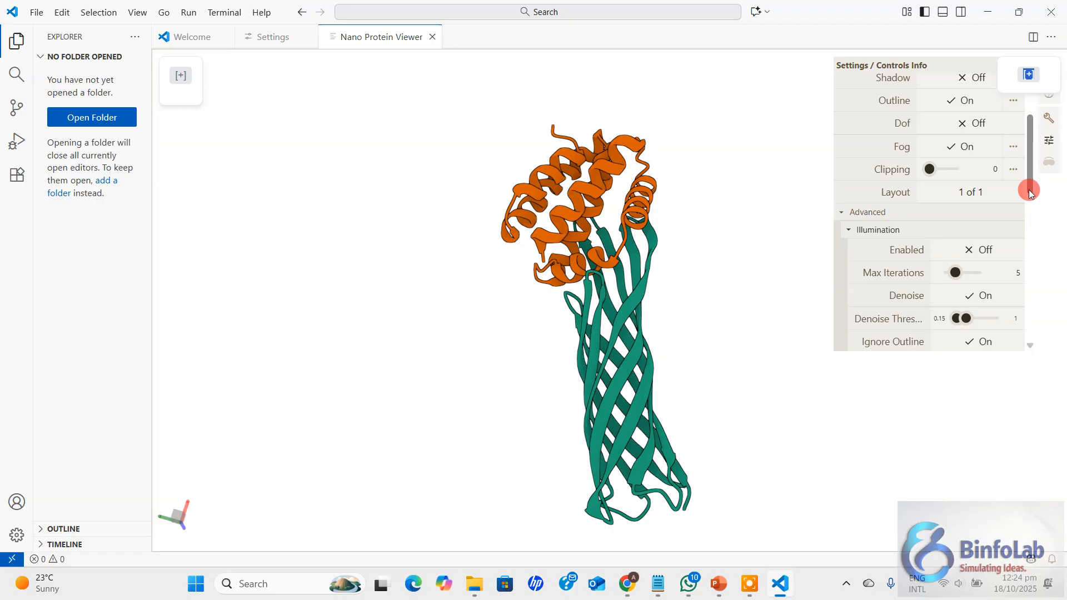
scroll(down, 3)
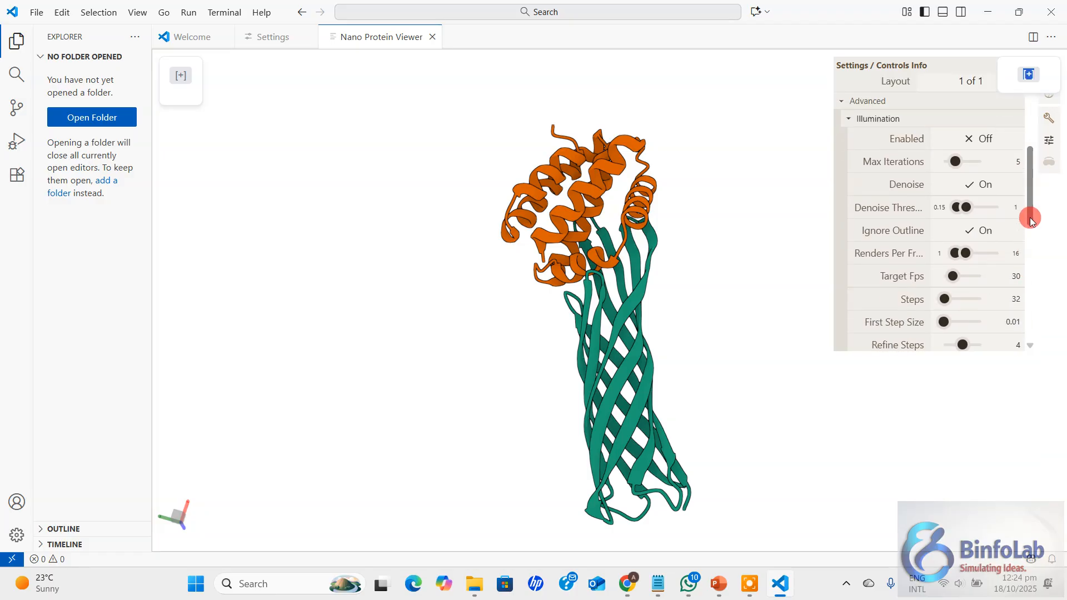
scroll(down, 3)
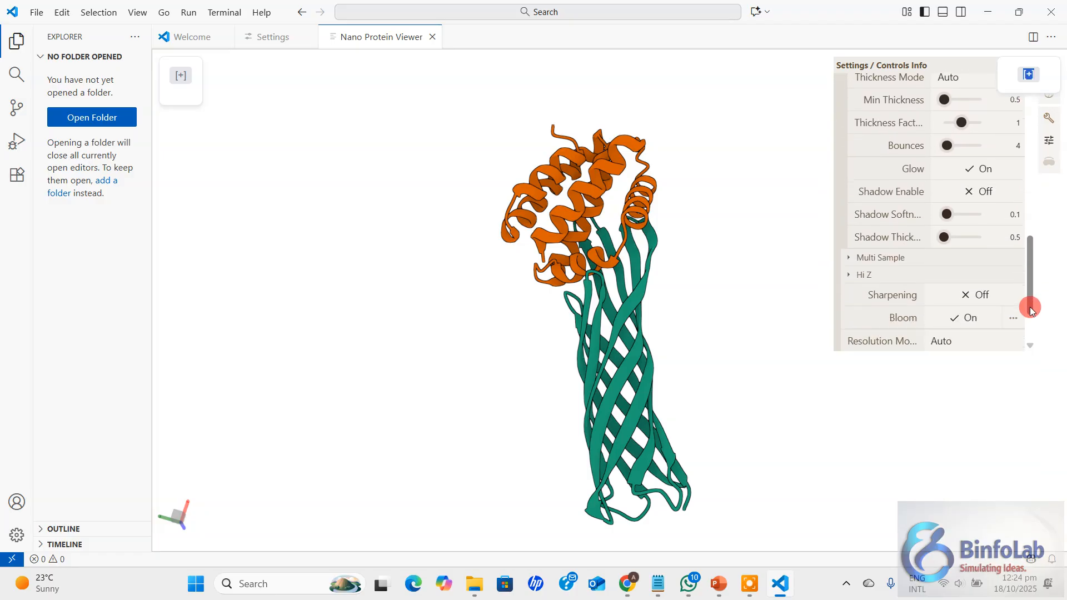
scroll(up, 3)
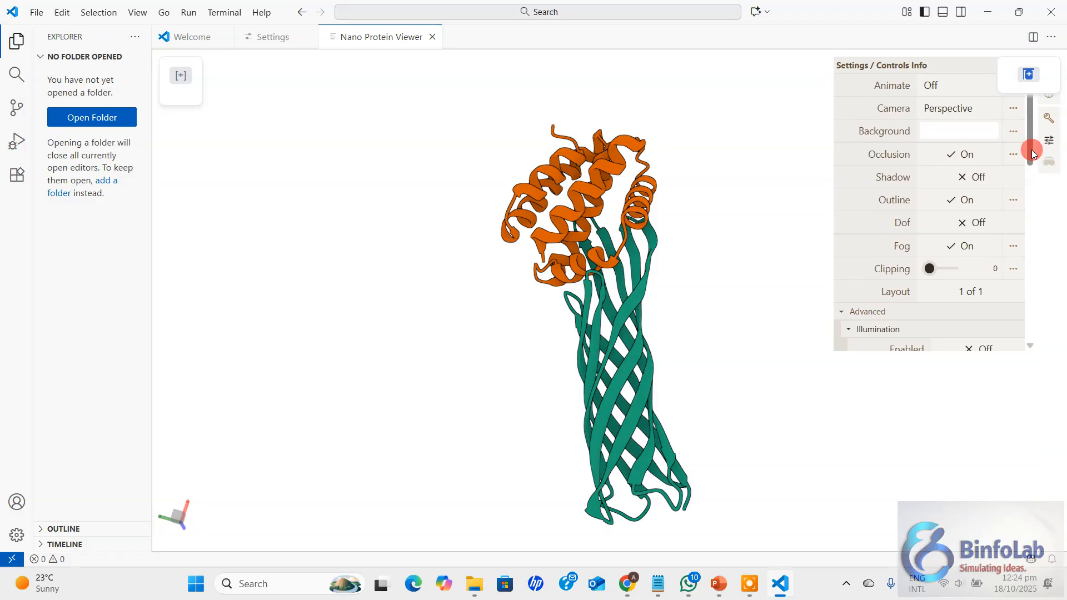
click(865, 312)
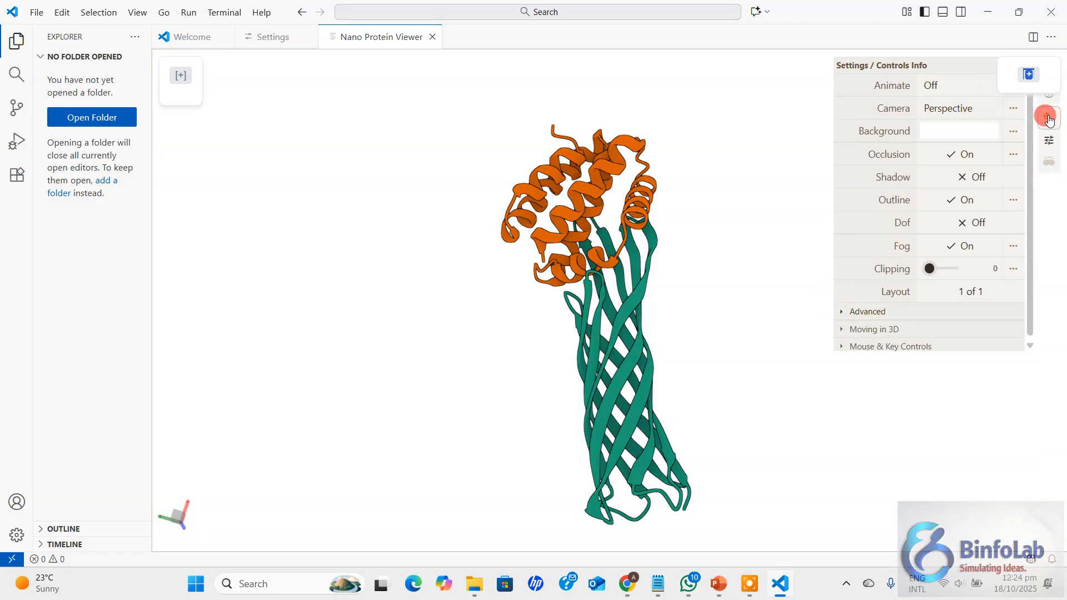
click(1046, 117)
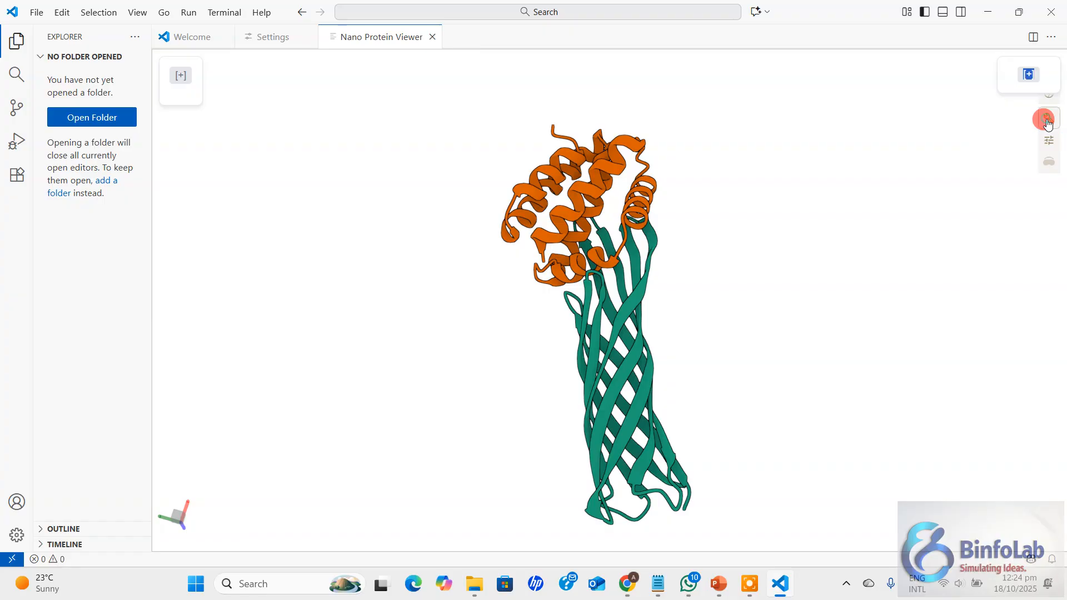
Render the R4AB protein as a molecular surface with the Default style, after trying spacefill.
click(1049, 119)
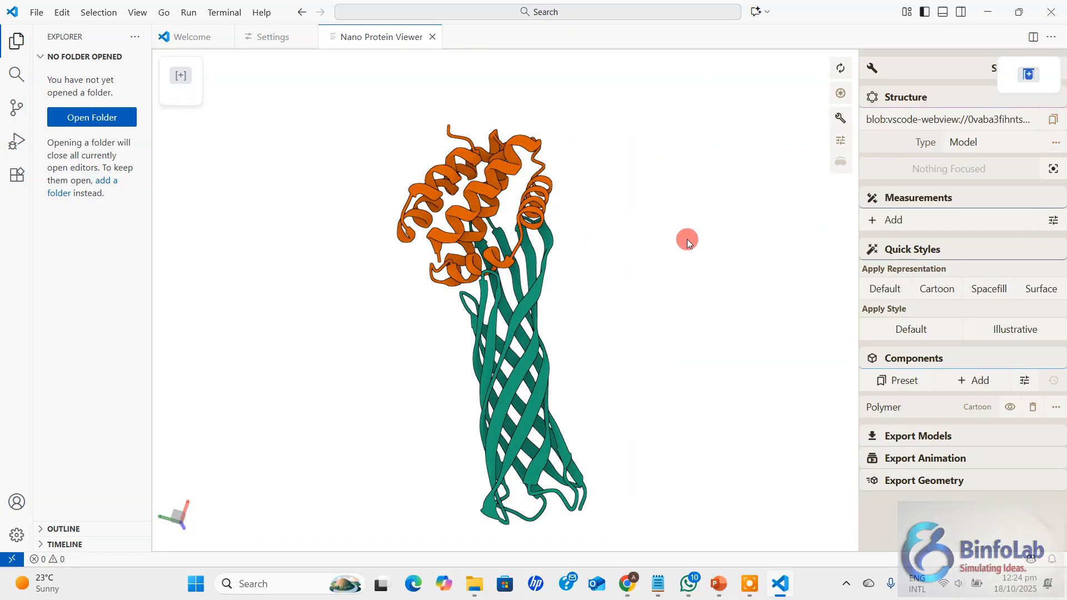
mouse_move(898, 263)
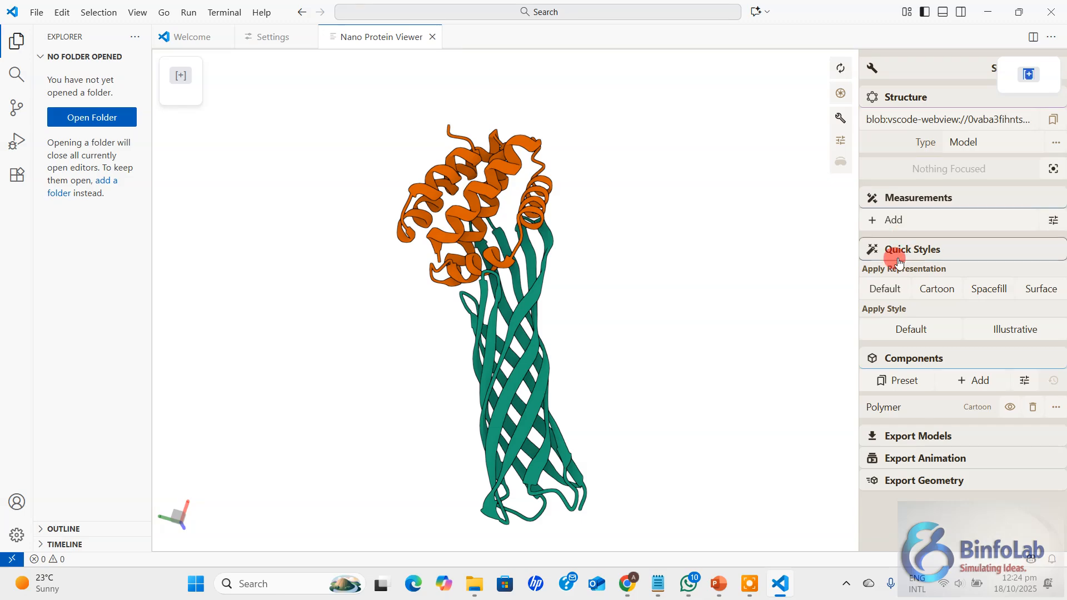
mouse_move(793, 261)
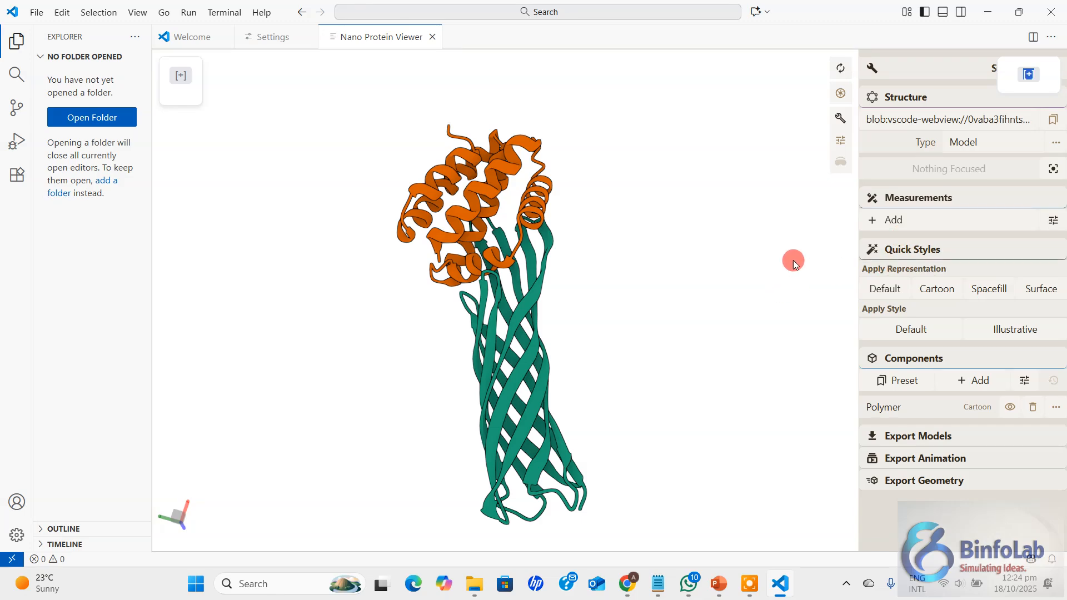
mouse_move(810, 379)
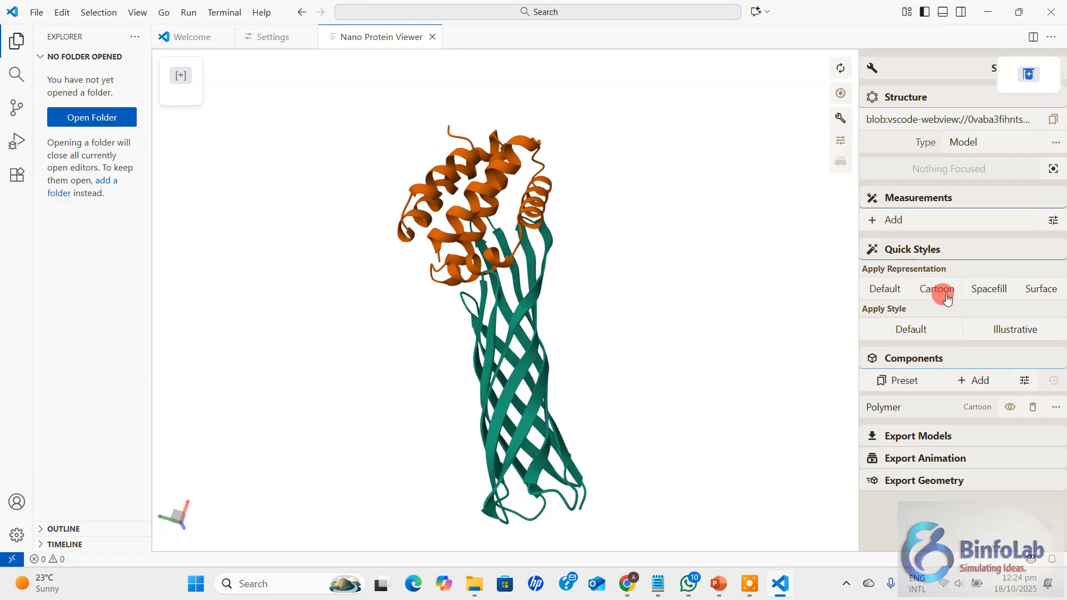
mouse_move(990, 289)
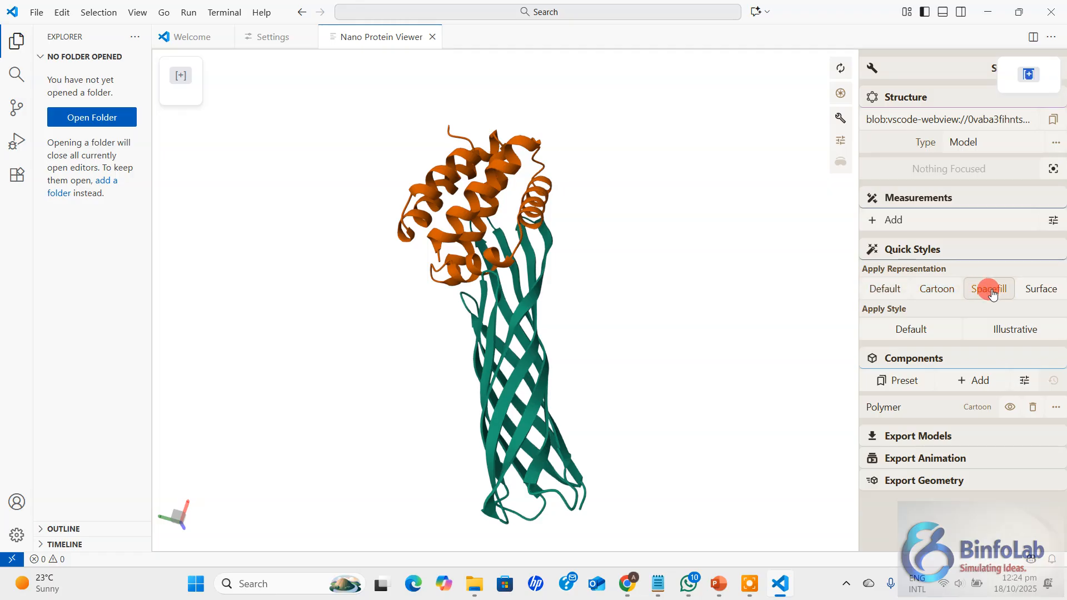
click(988, 289)
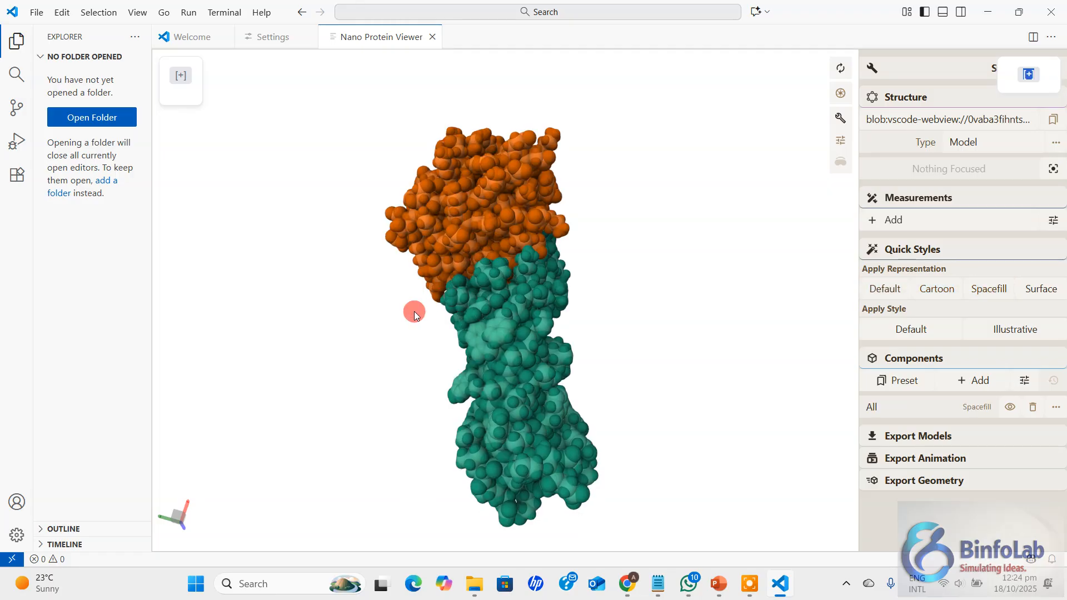
click(989, 290)
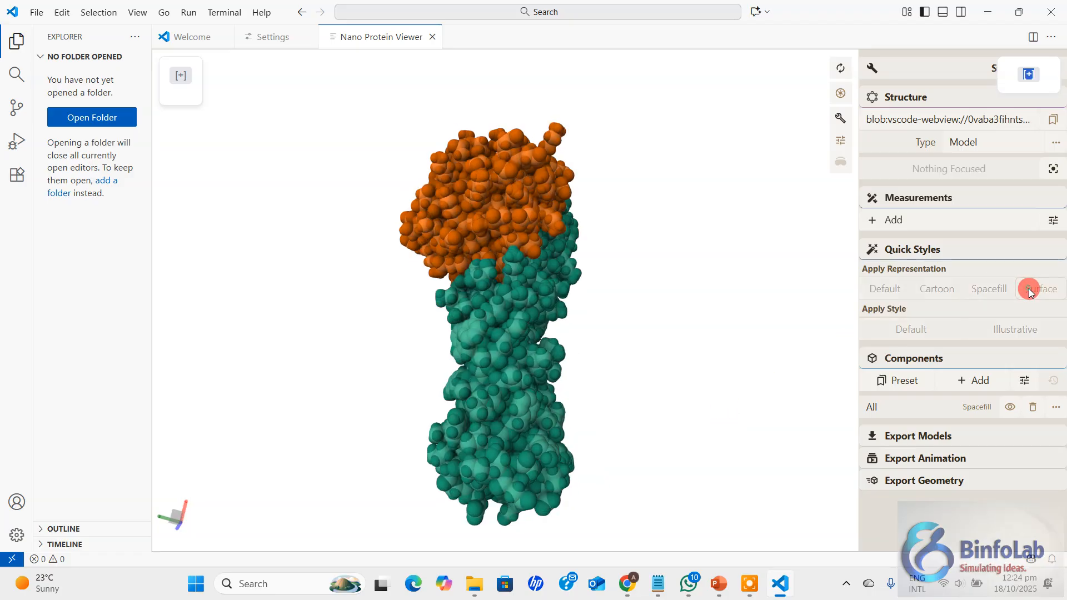
click(1041, 289)
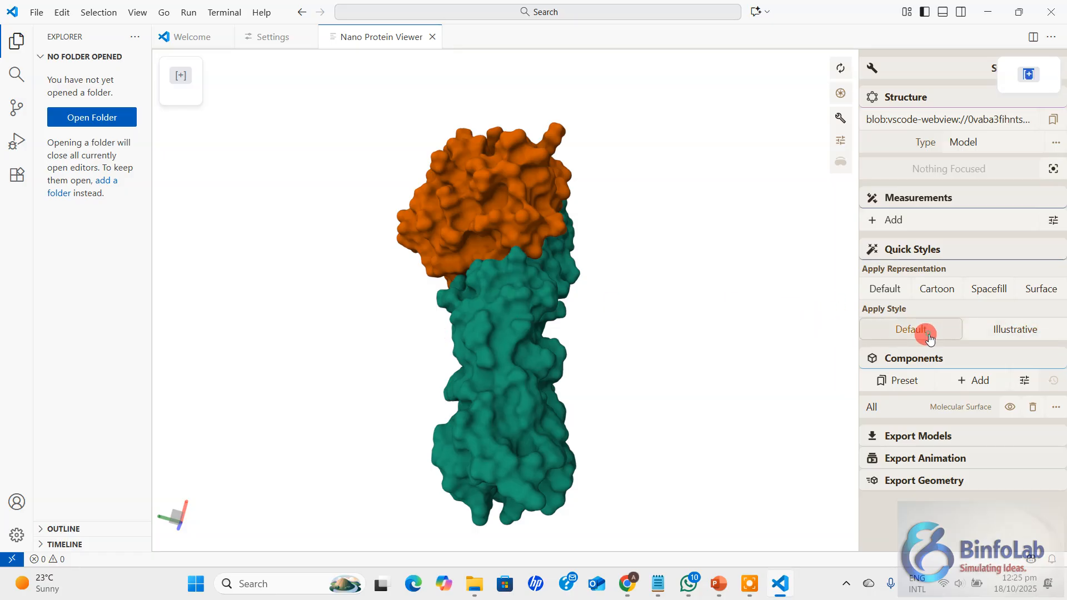
click(910, 329)
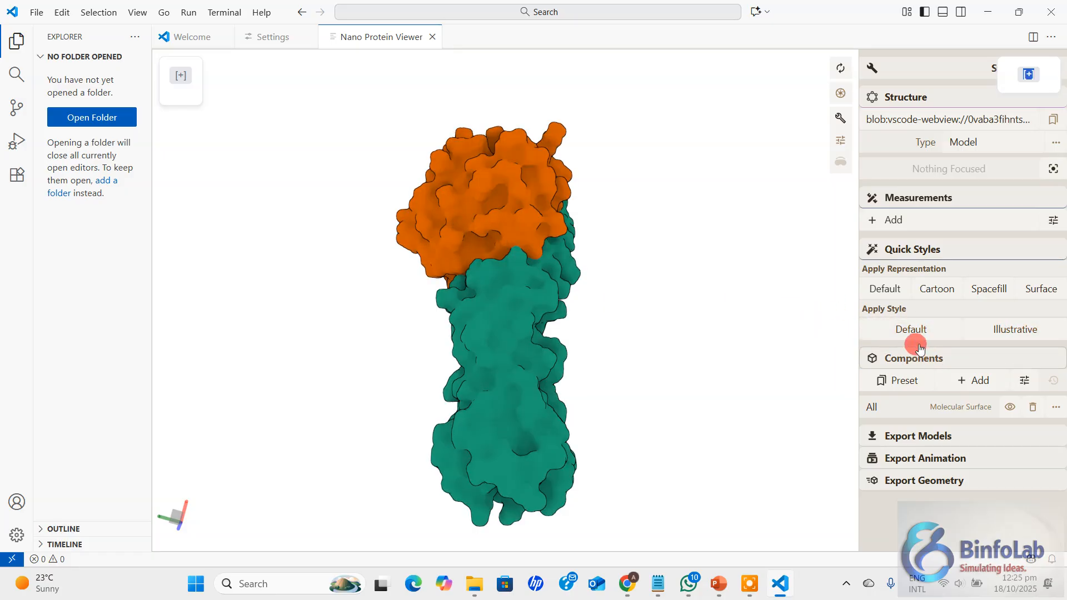
click(910, 329)
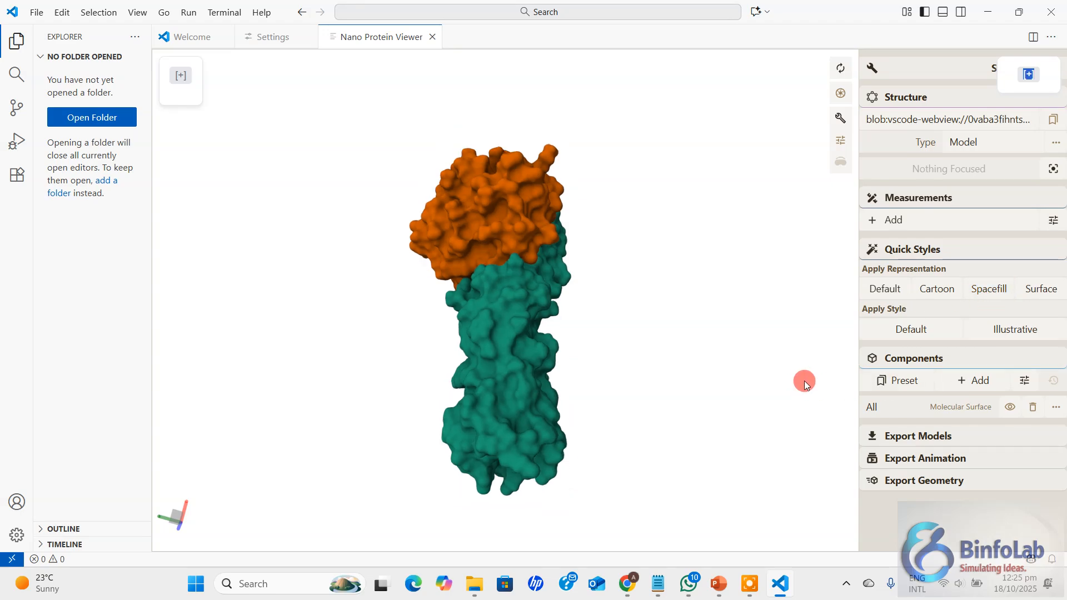
mouse_move(905, 380)
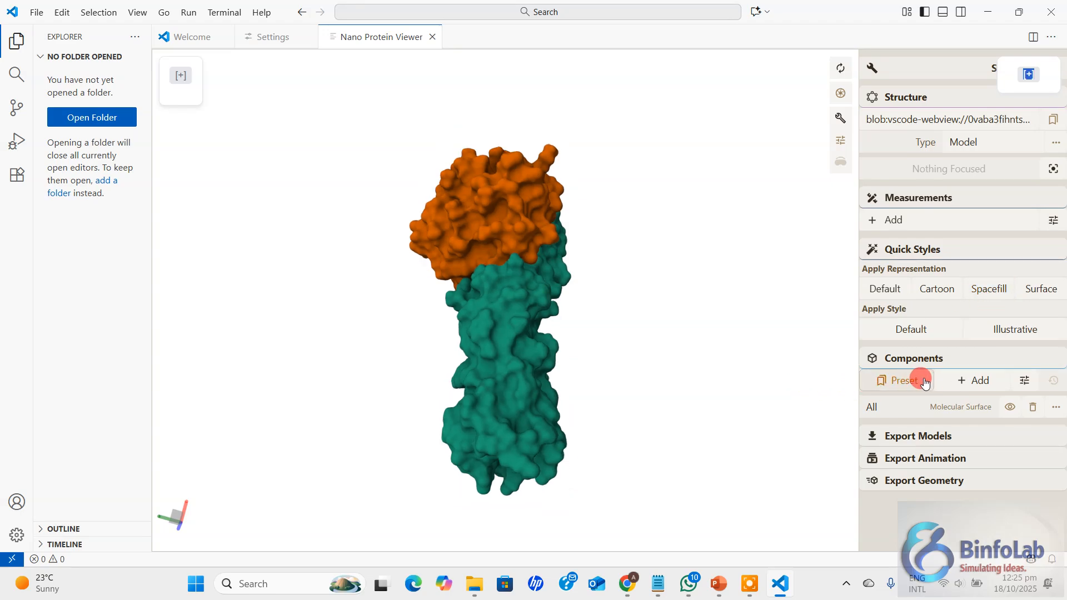
mouse_move(902, 380)
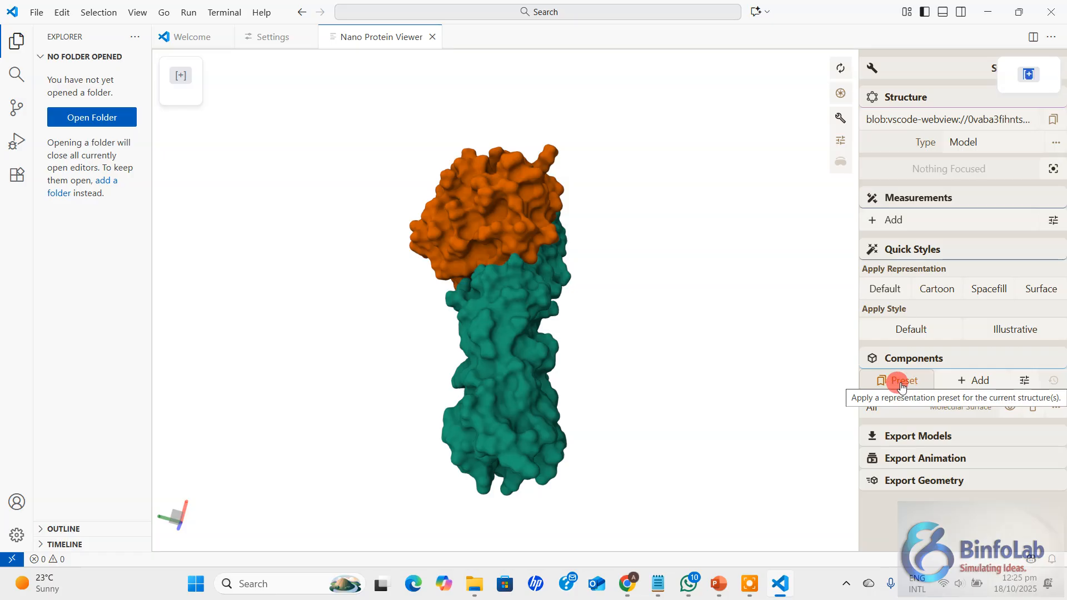
Add a component and bring up its representation presets (Empty, Automatic, Basic).
click(973, 380)
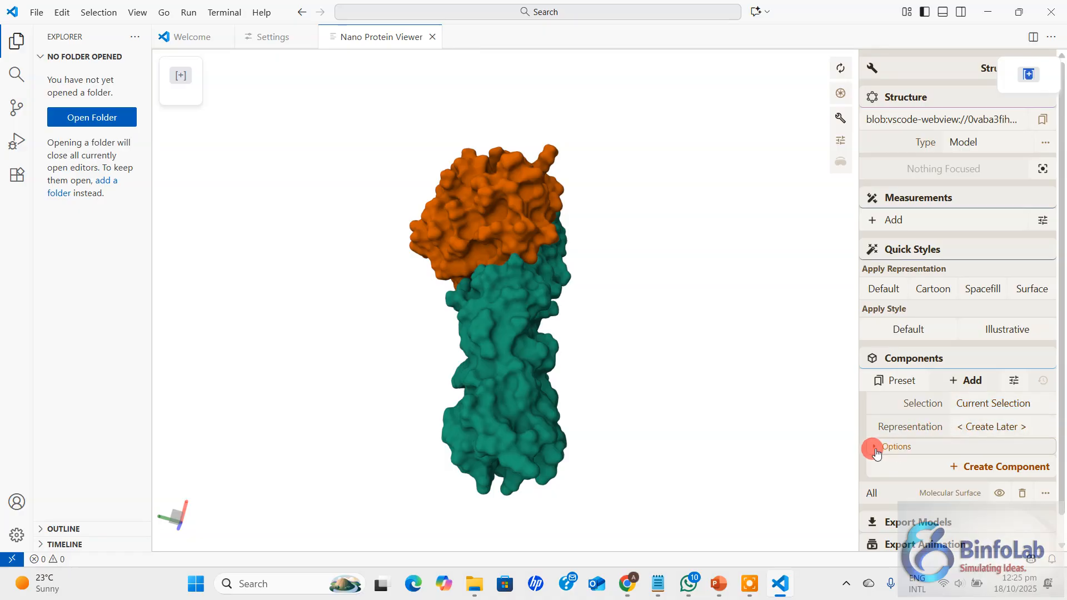
click(897, 447)
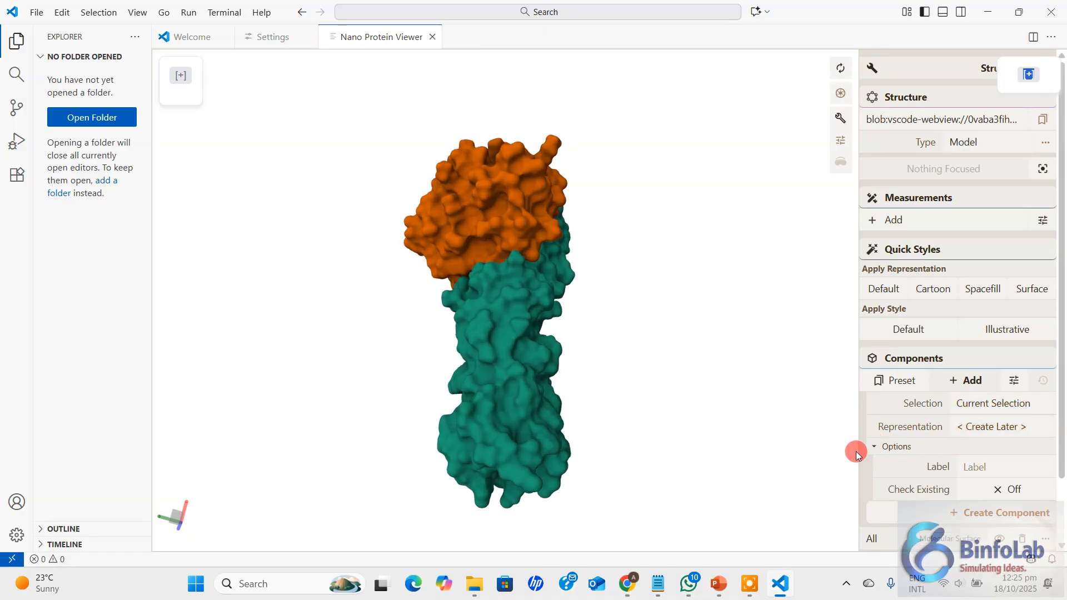
scroll(down, 3)
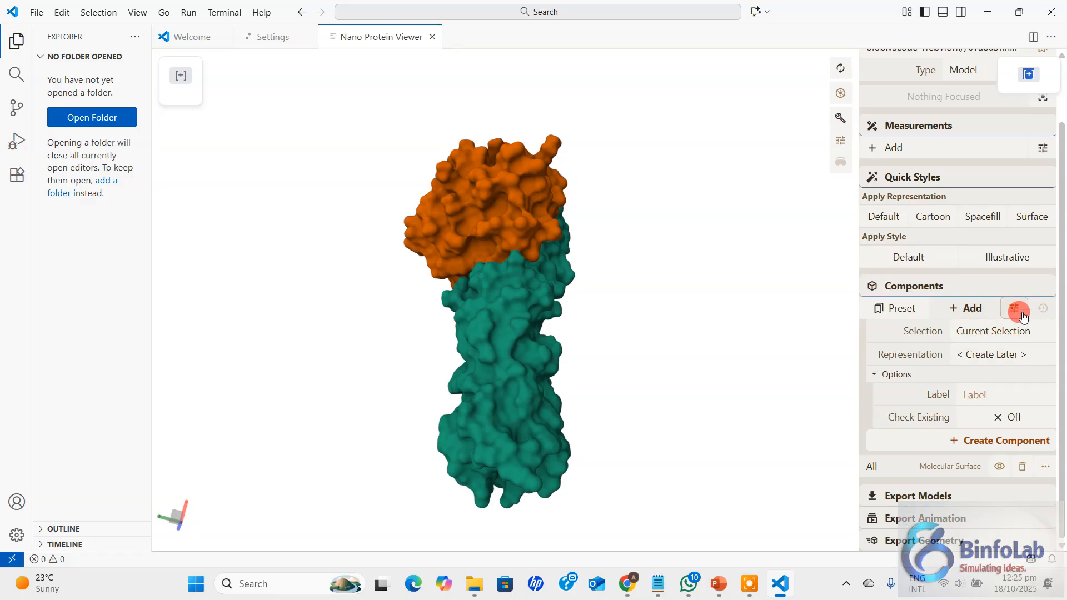
click(1015, 308)
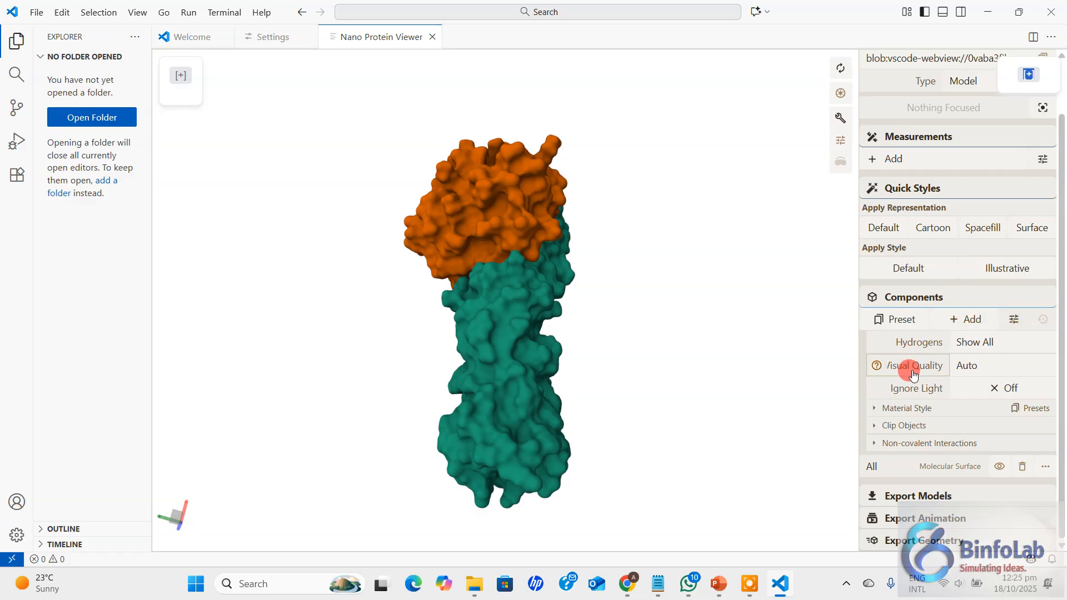
click(975, 342)
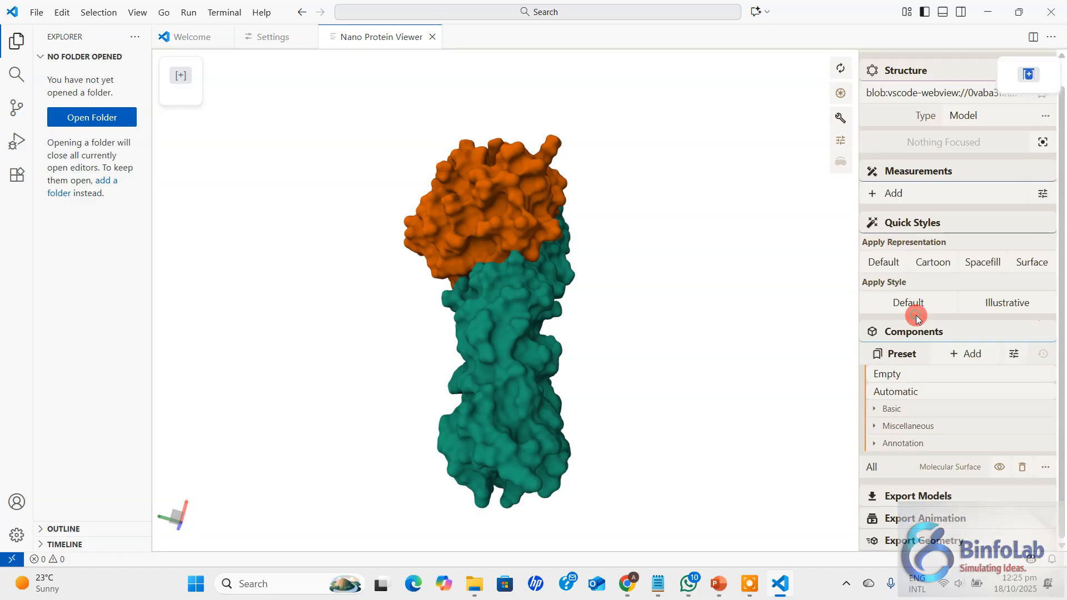
mouse_move(1061, 276)
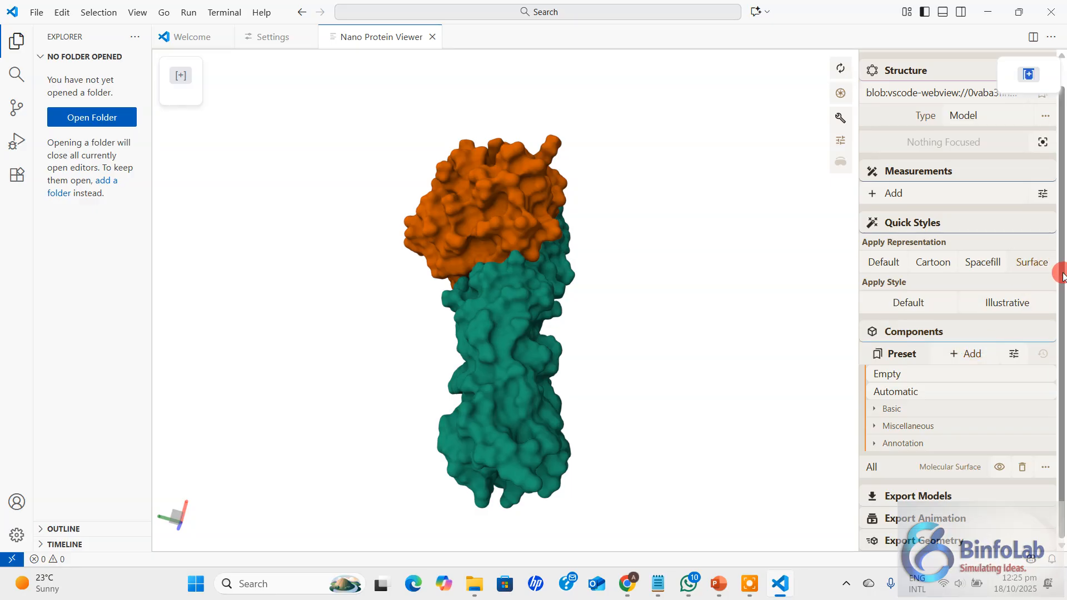
scroll(up, 3)
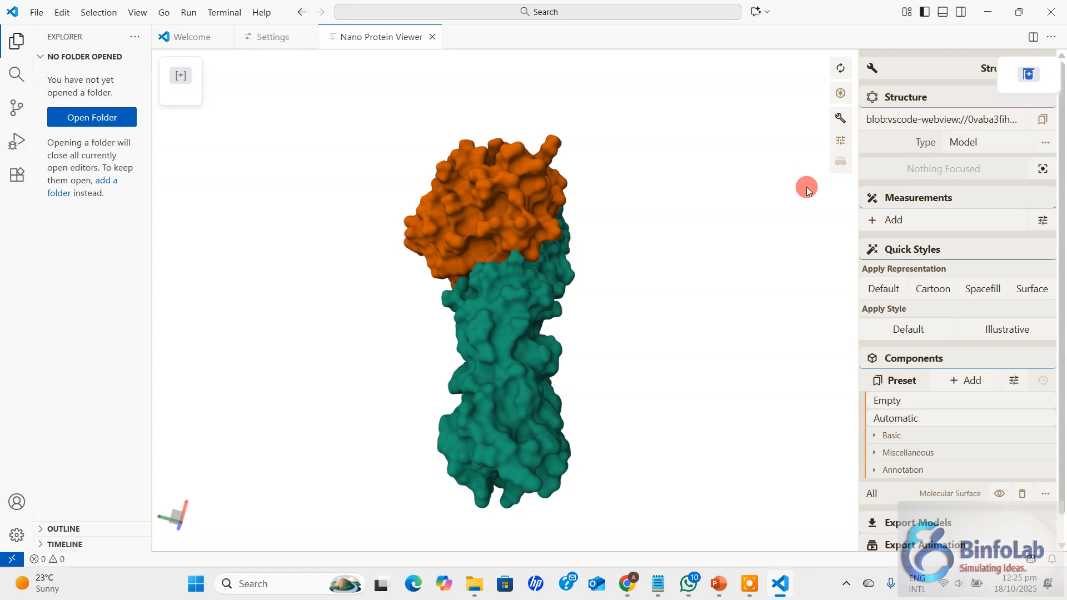
mouse_move(810, 186)
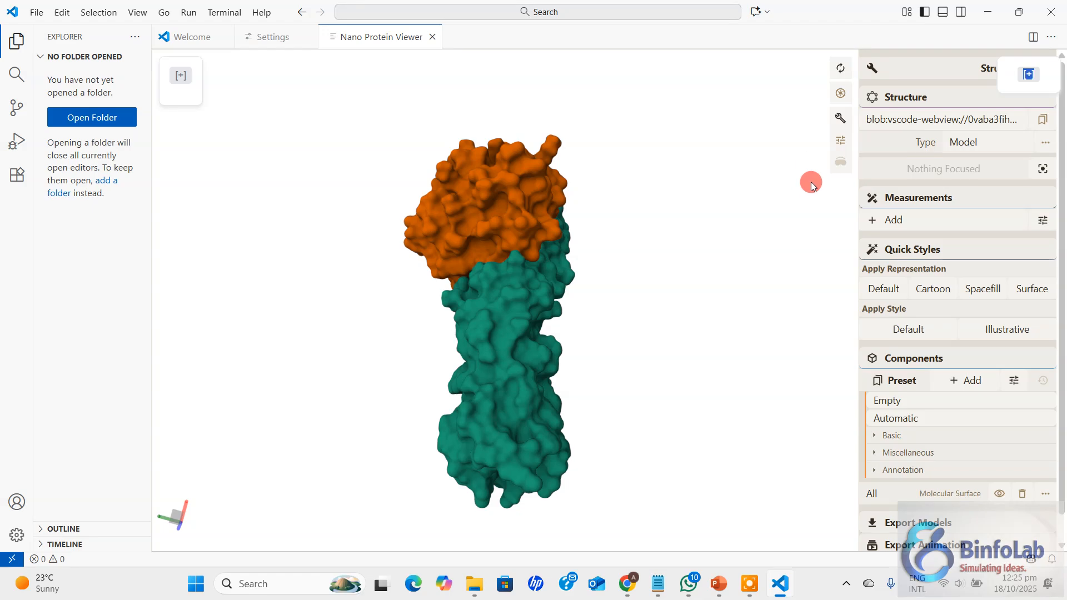
mouse_move(840, 102)
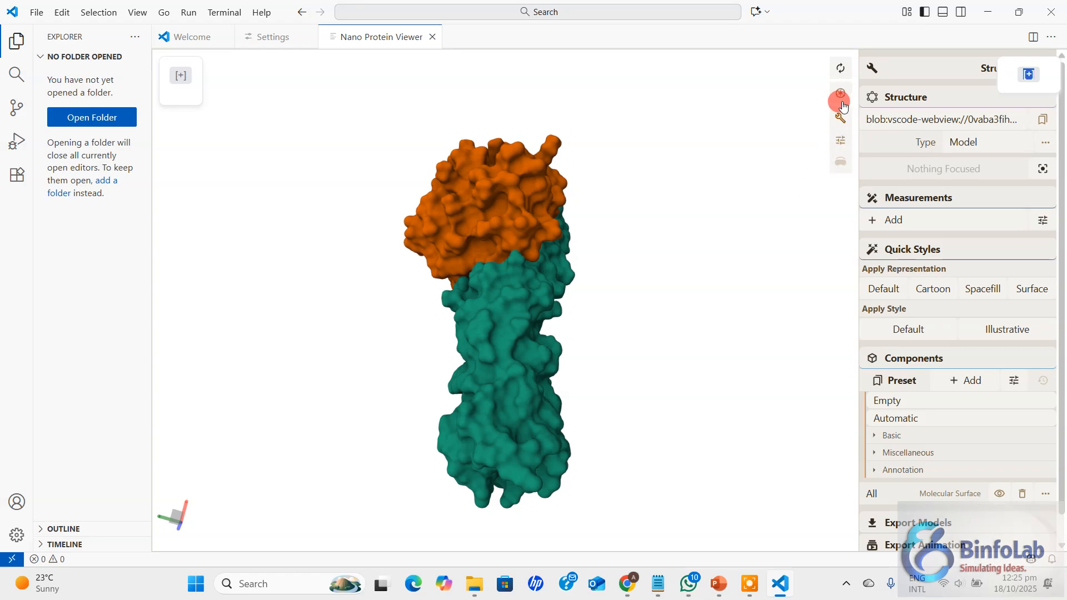
mouse_move(738, 379)
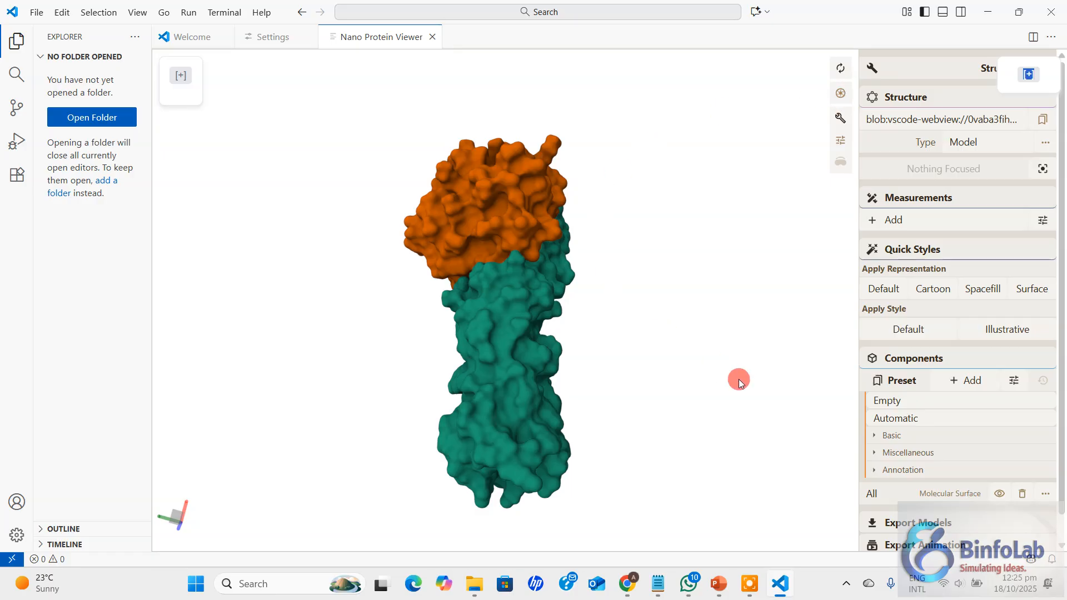
mouse_move(754, 120)
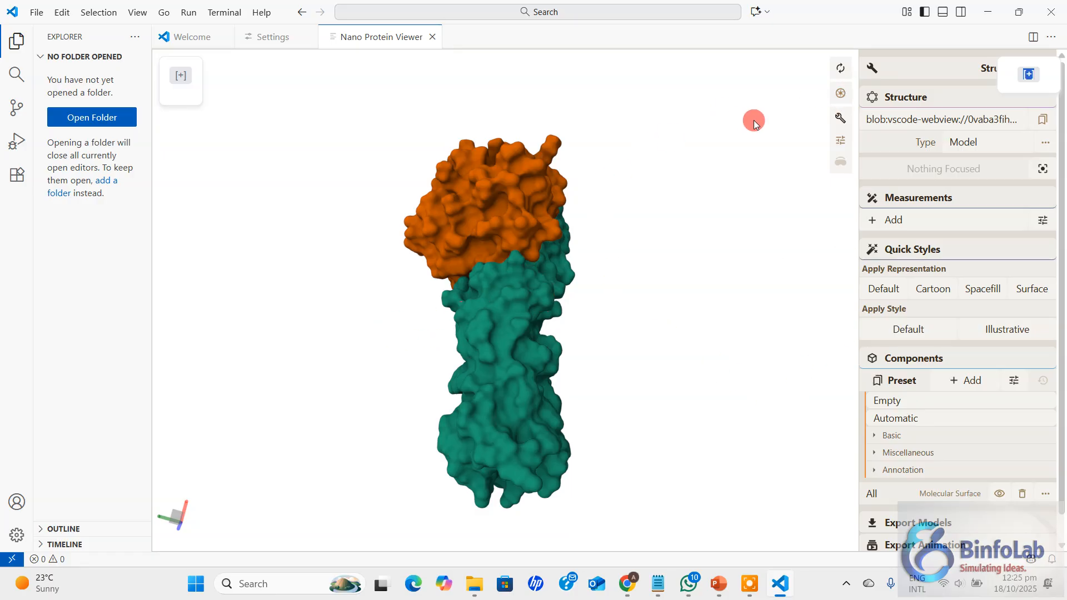
mouse_move(839, 96)
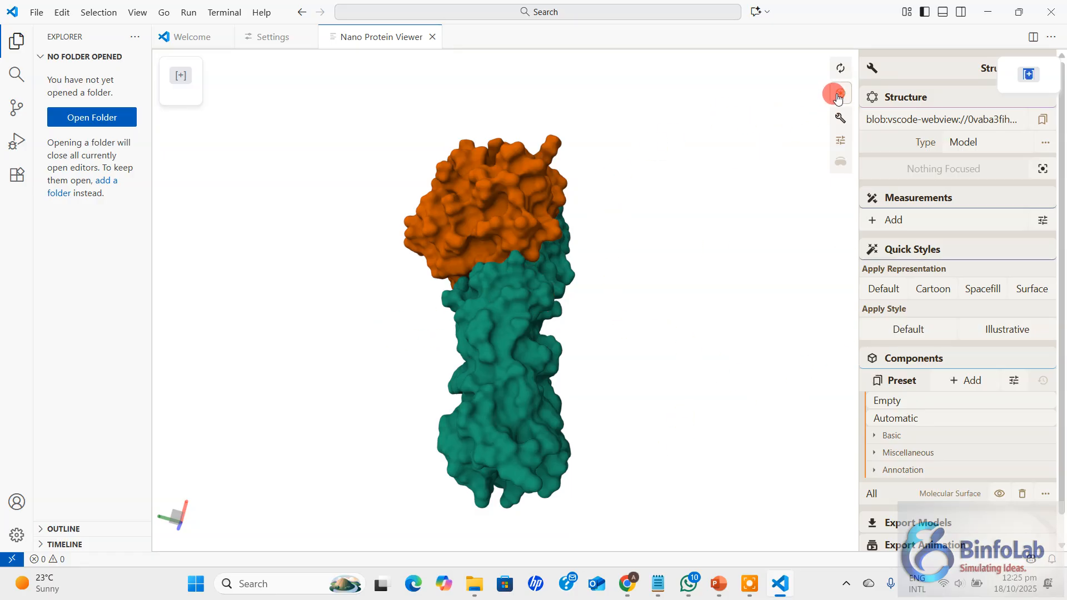
Configure the screenshot as HD (1280 x 720) PNG with axes left off.
click(841, 94)
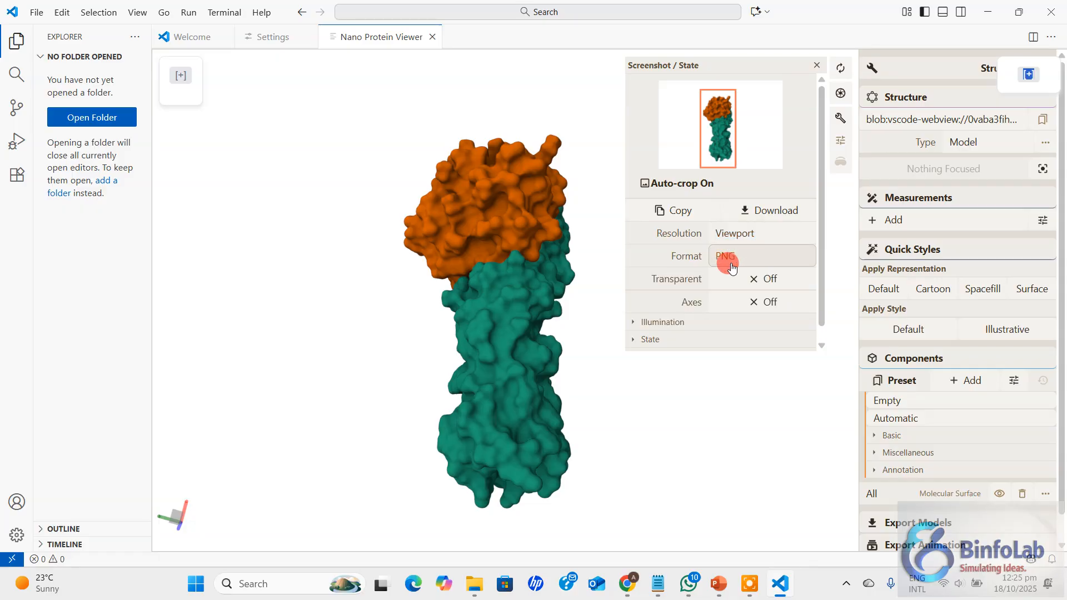
mouse_move(751, 286)
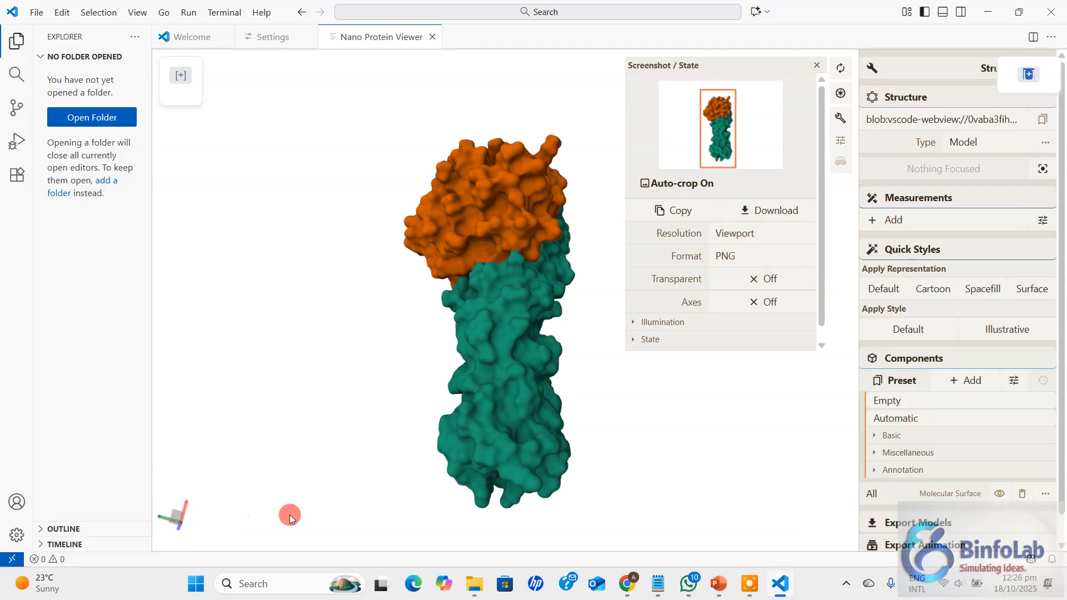
click(762, 302)
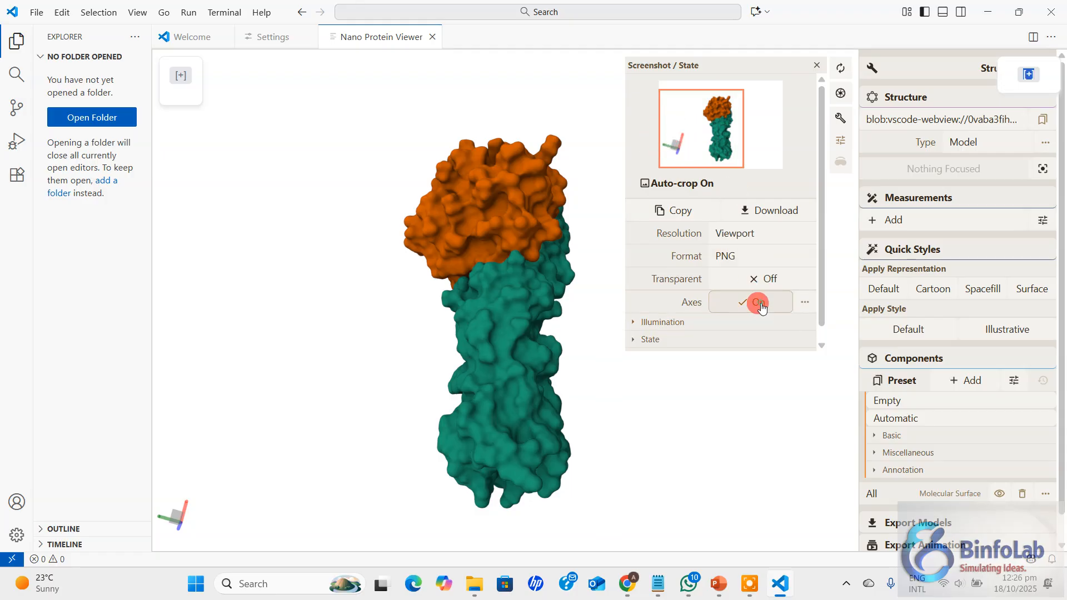
click(757, 302)
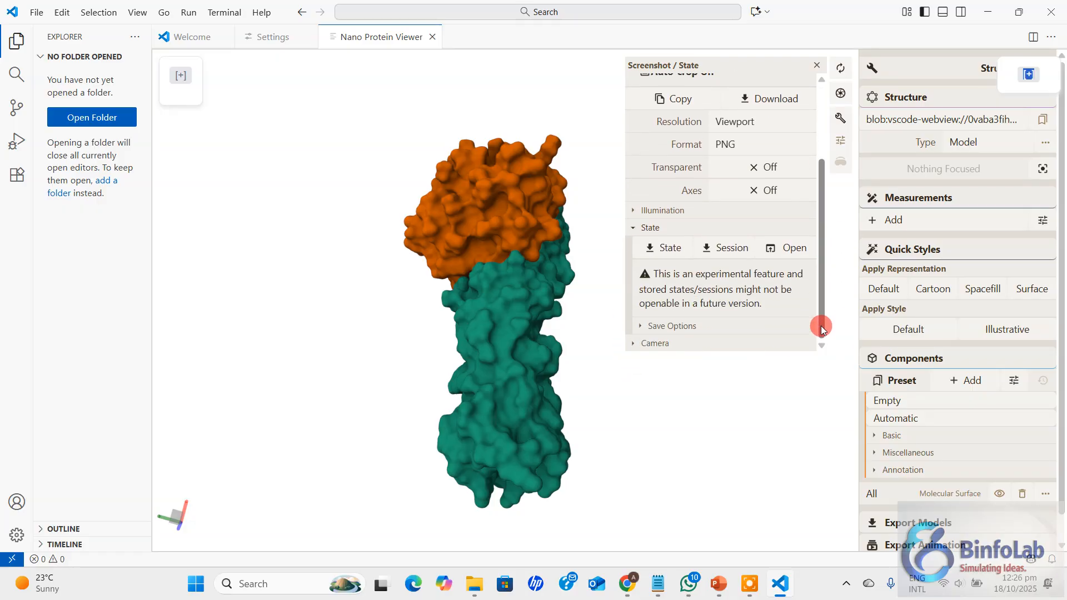
scroll(up, 3)
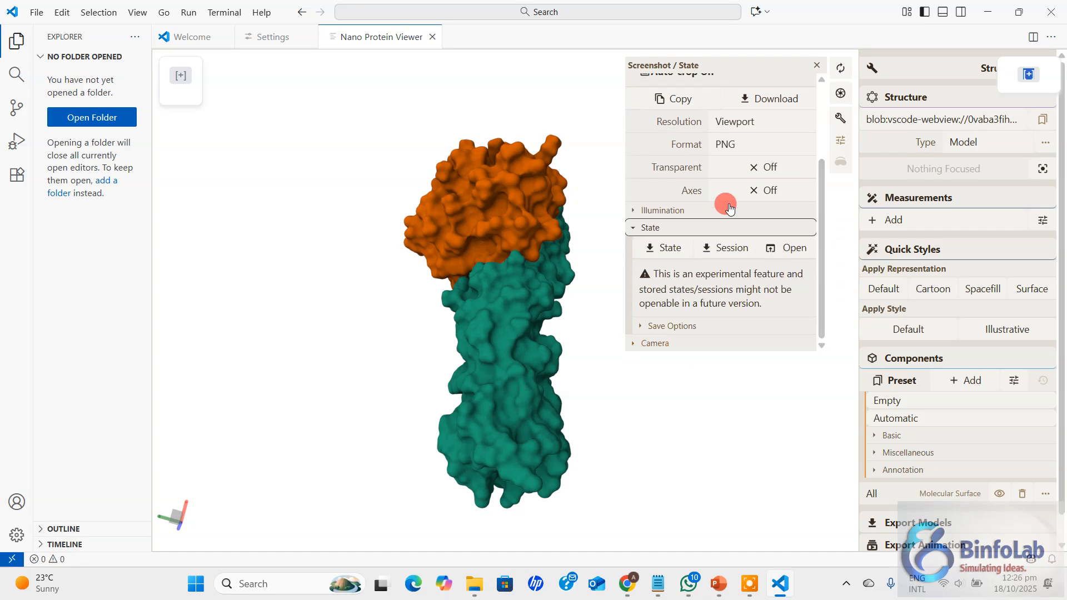
scroll(up, 3)
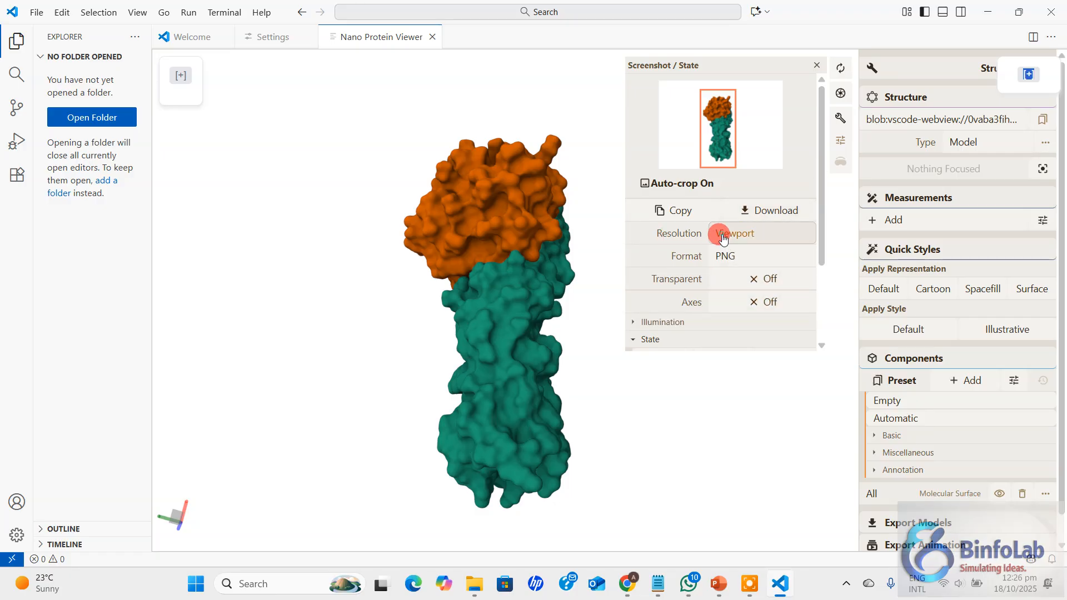
click(736, 234)
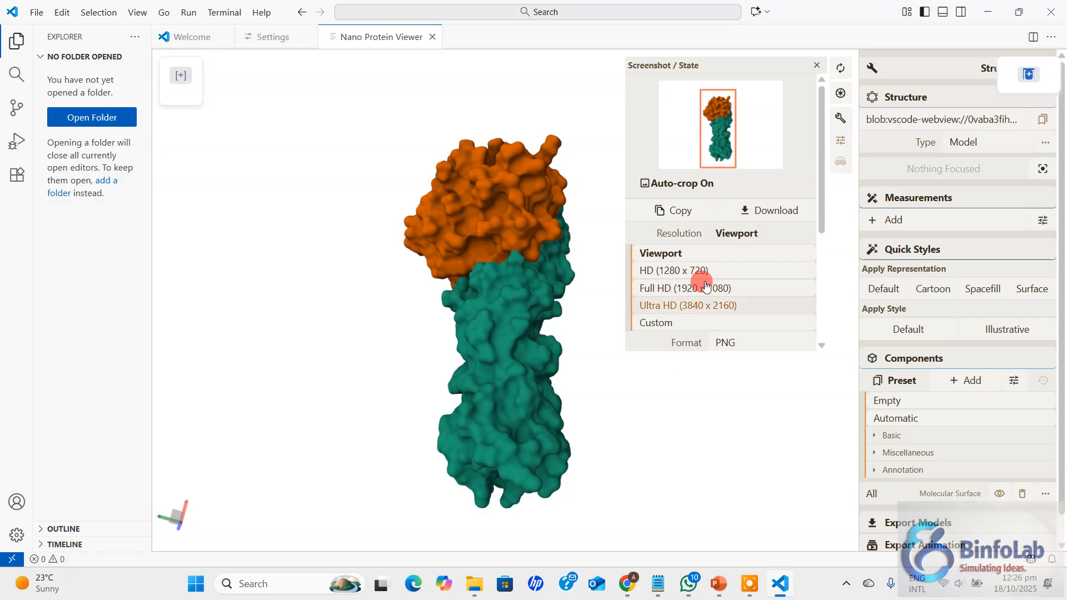
scroll(down, 3)
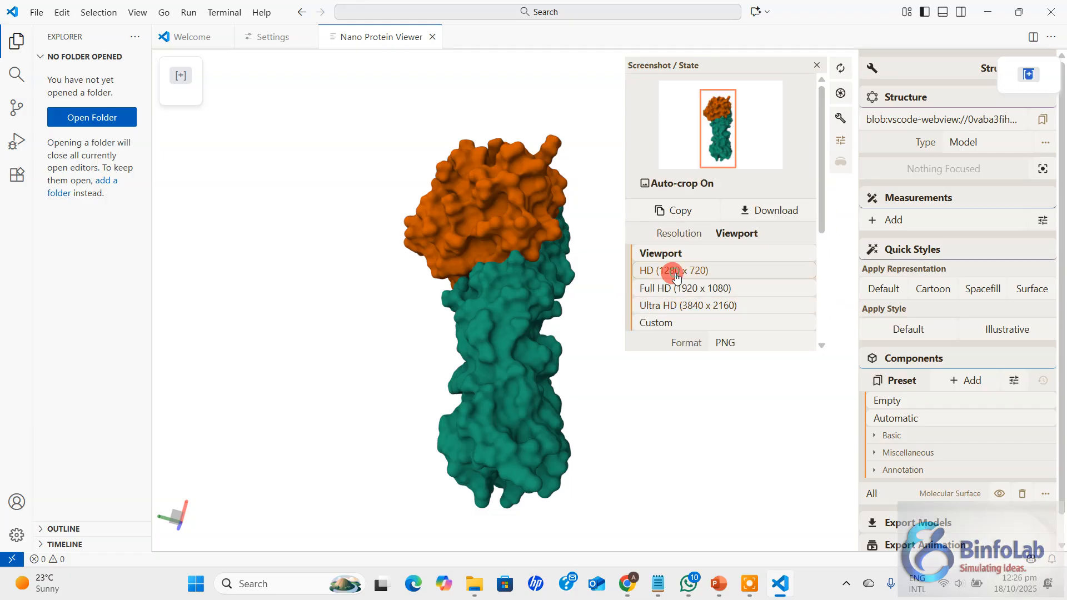
click(673, 271)
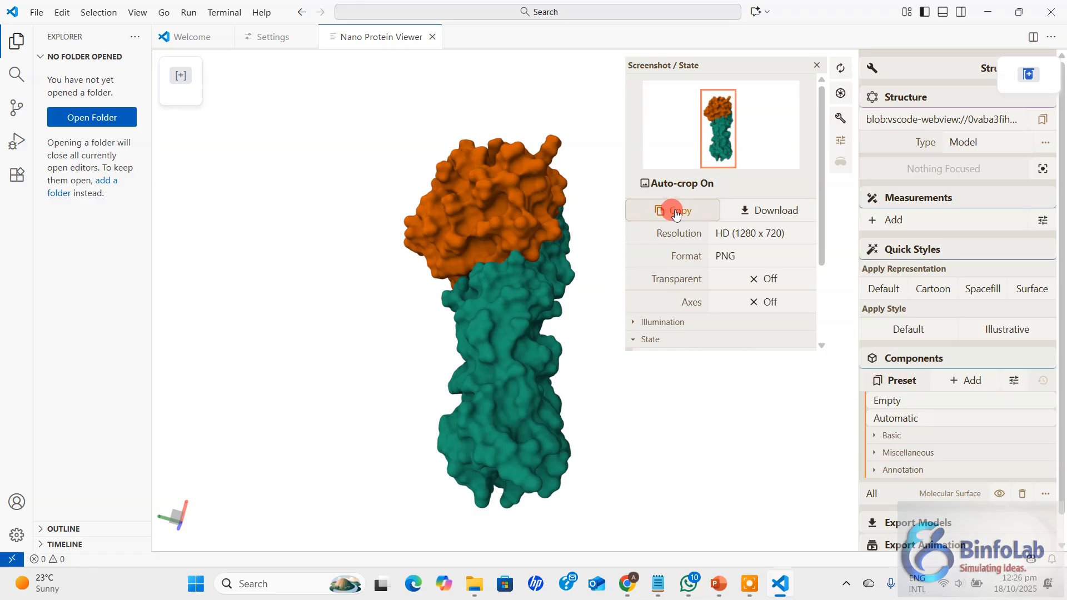
mouse_move(768, 210)
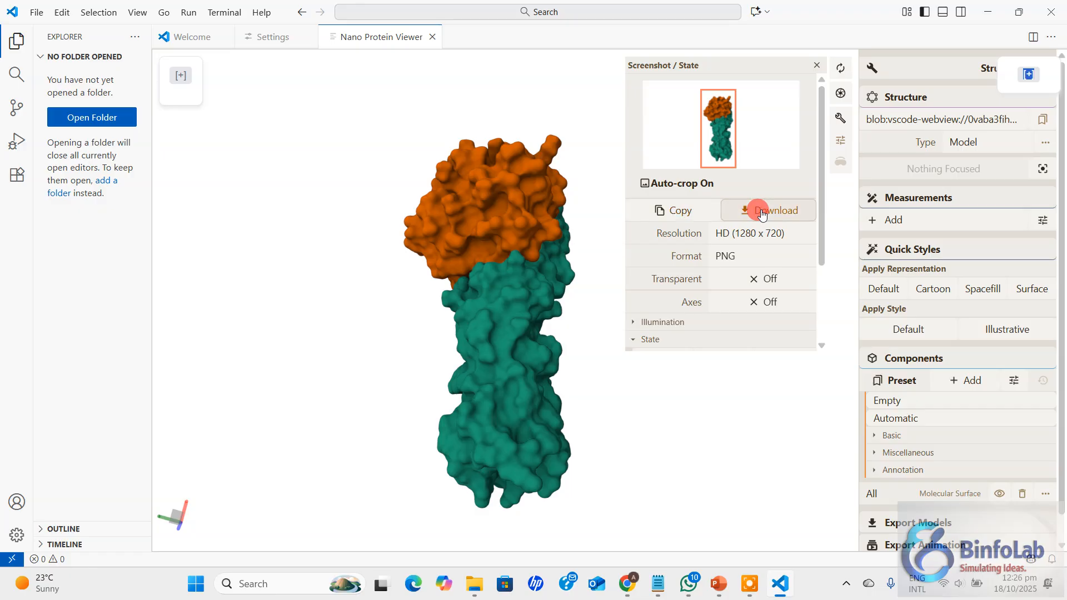
Download the snapshot and save it as 444.png in Downloads.
click(768, 210)
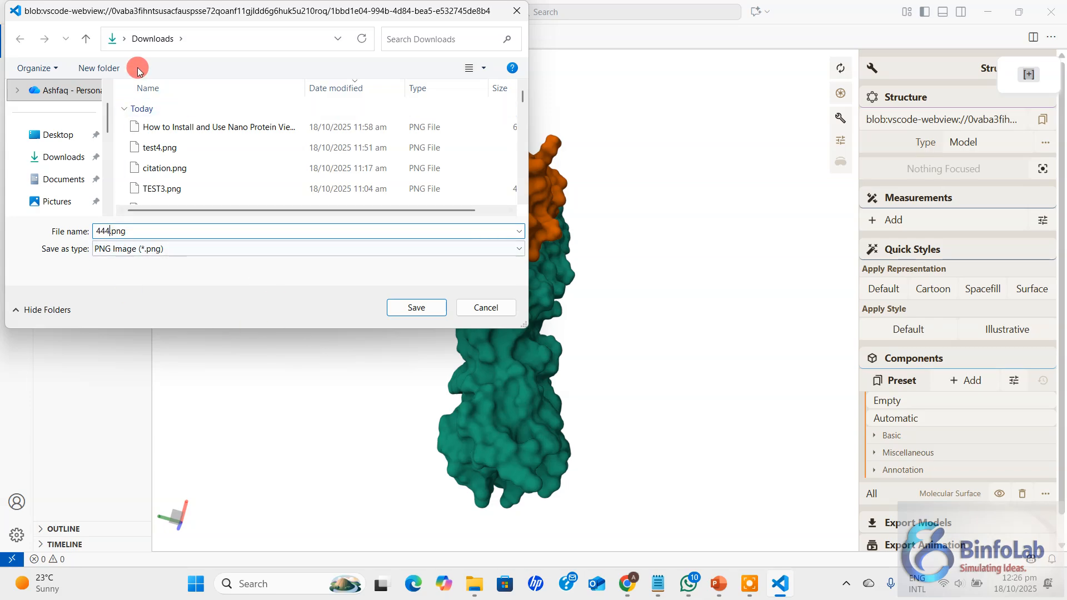
click(416, 308)
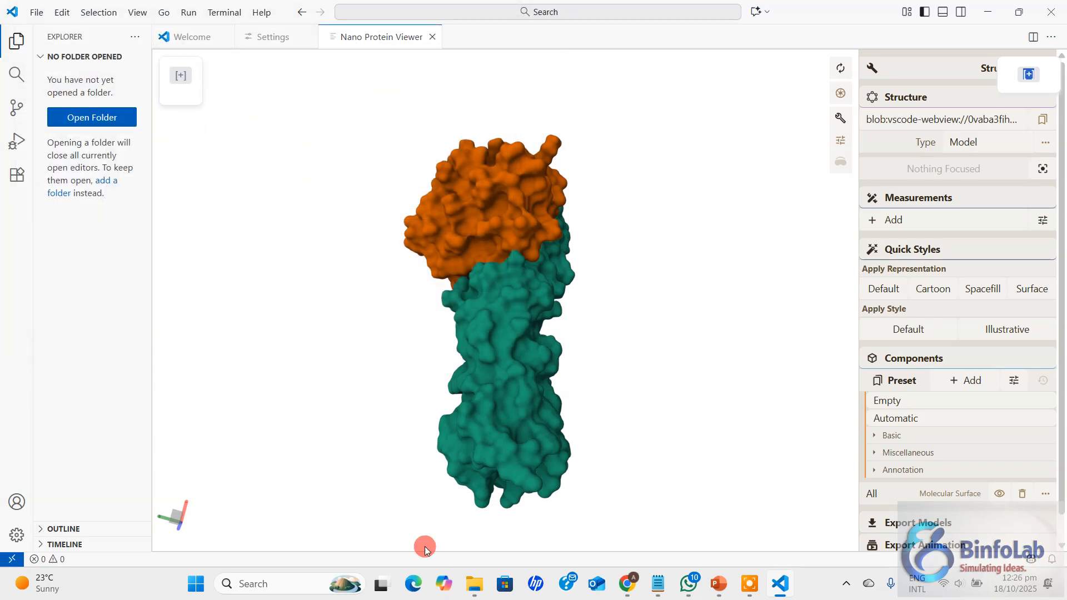
click(474, 583)
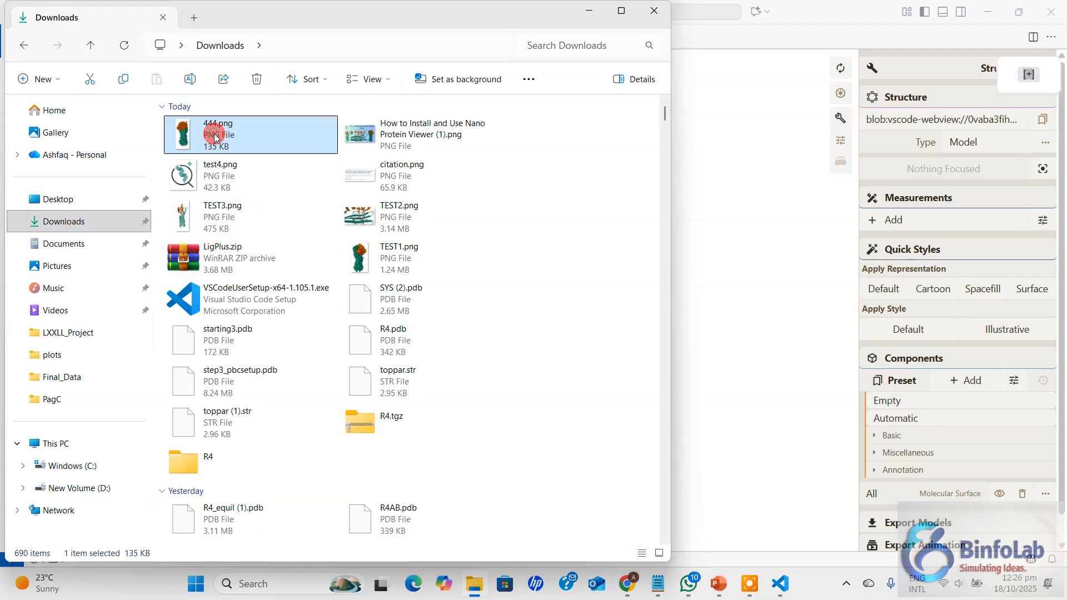
double_click(218, 134)
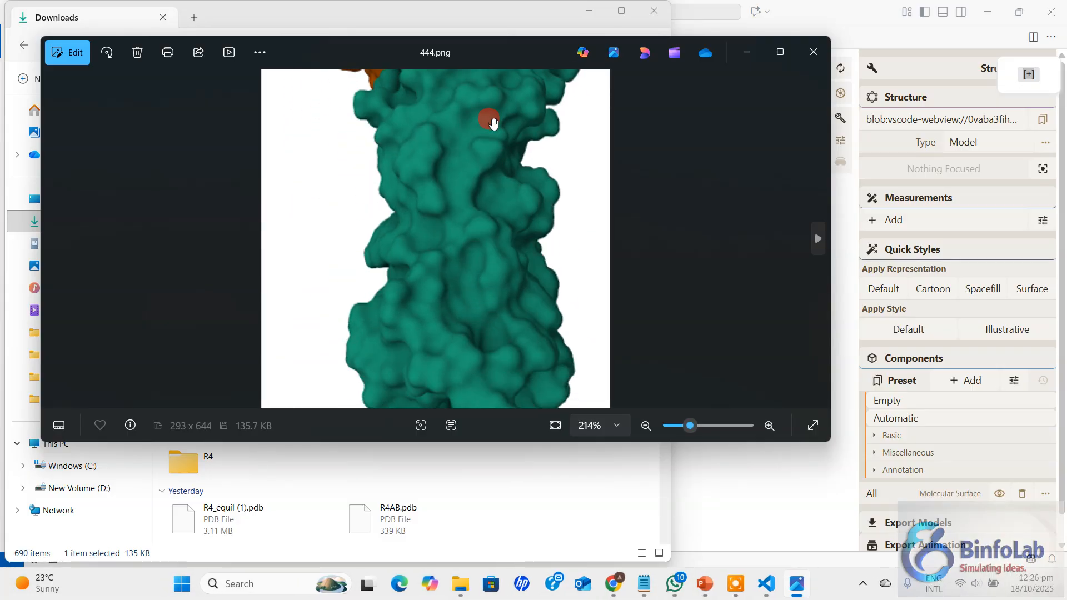
mouse_move(747, 254)
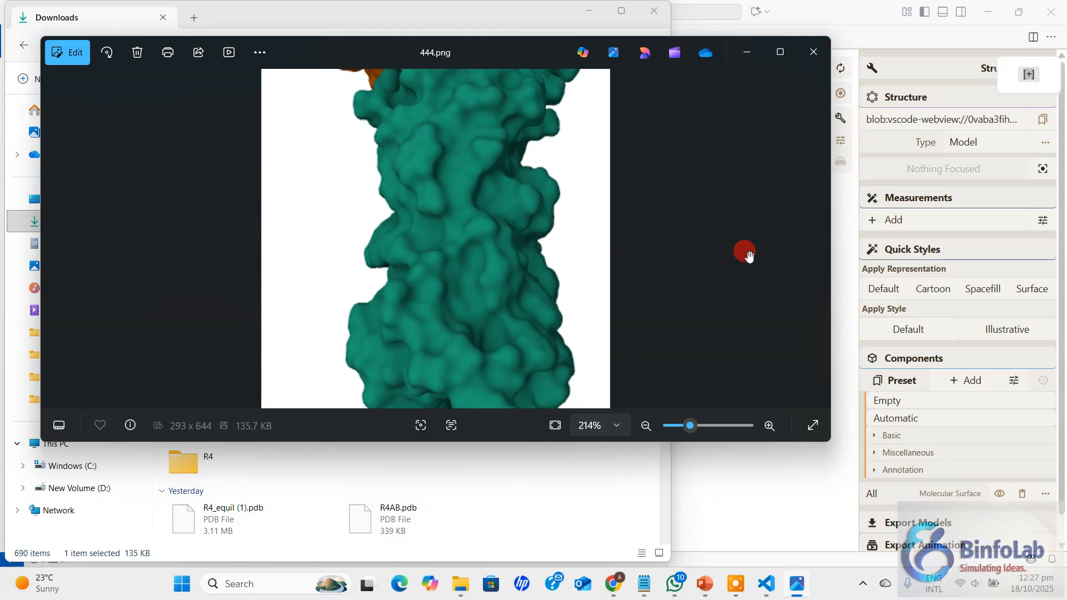
click(811, 52)
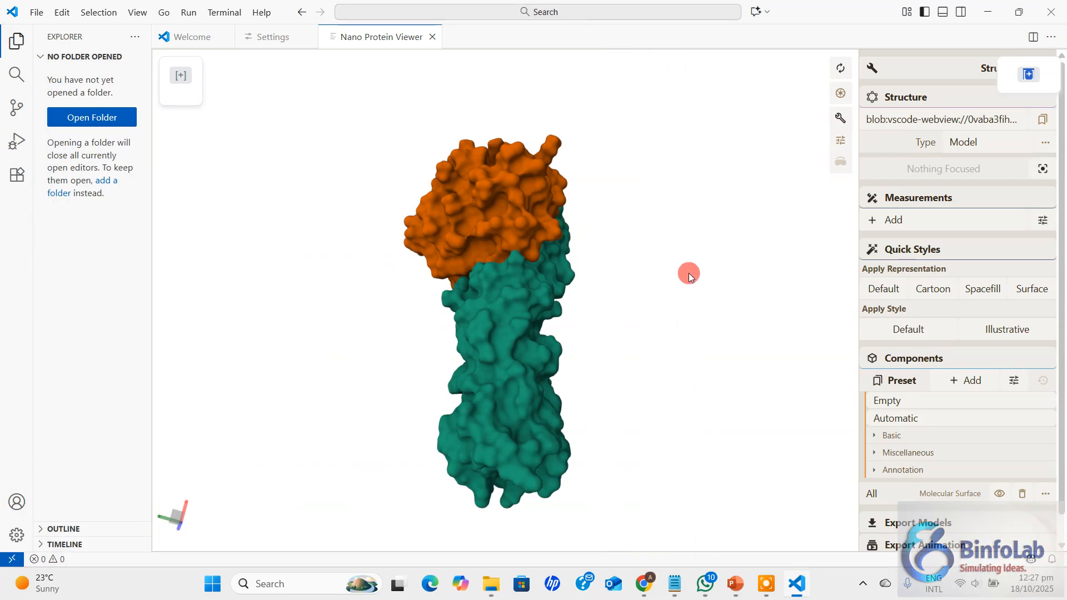
mouse_move(687, 283)
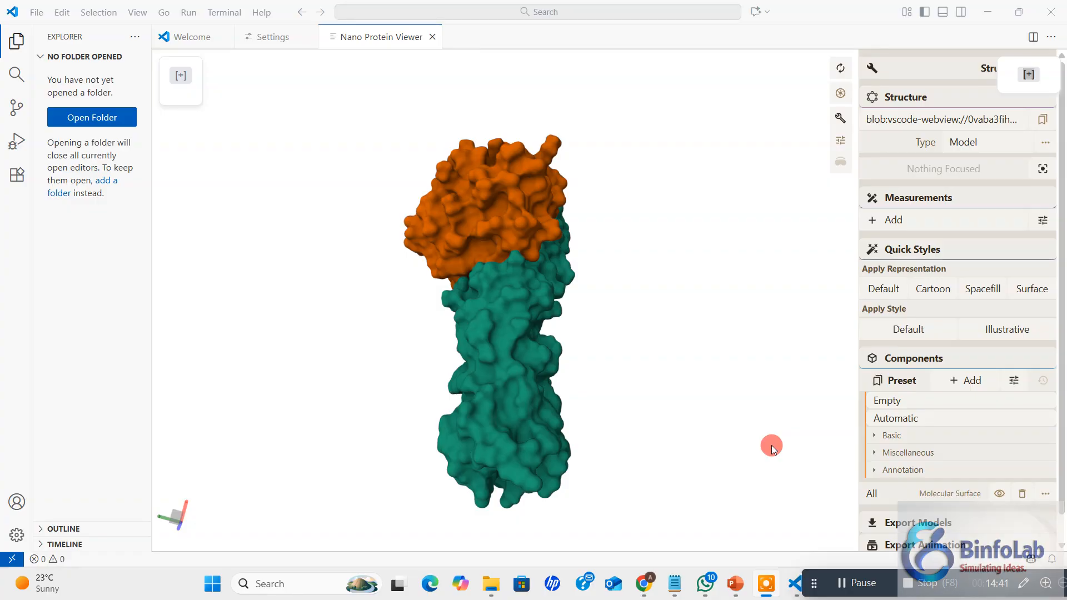
mouse_move(729, 457)
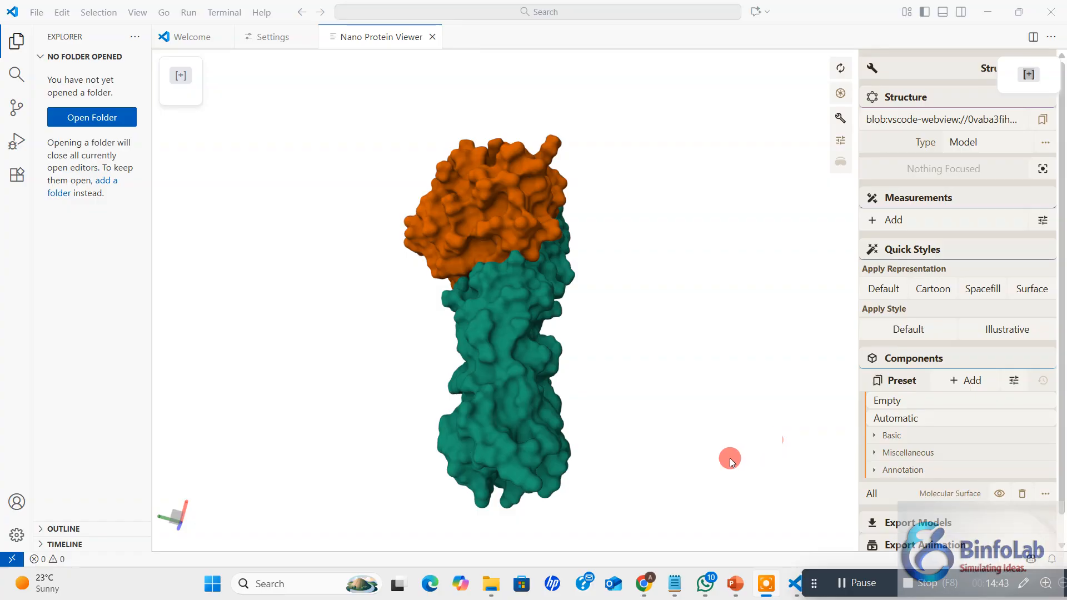
mouse_move(729, 402)
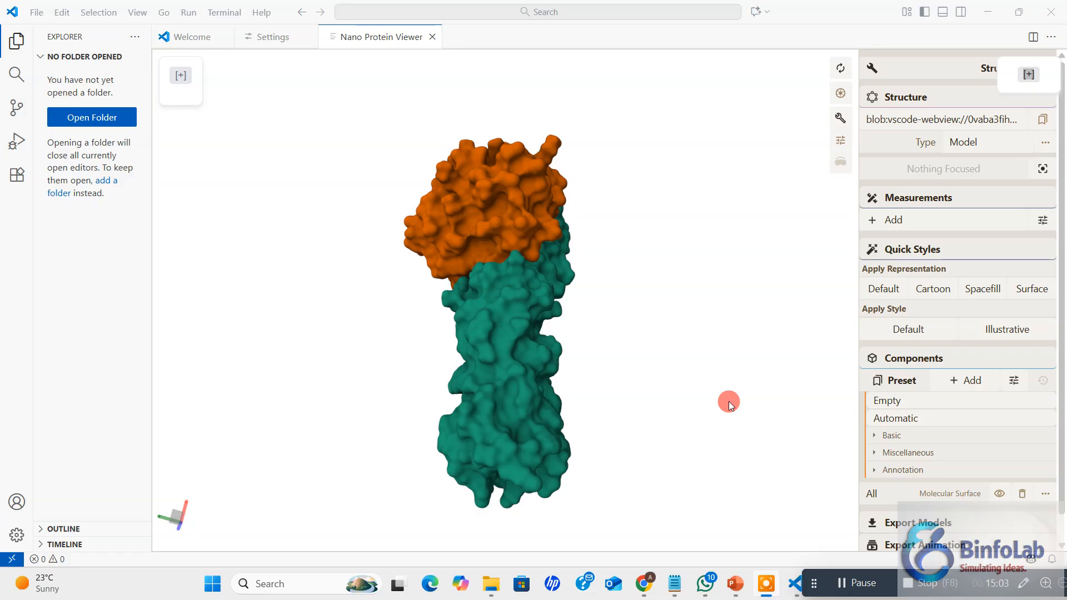
mouse_move(780, 438)
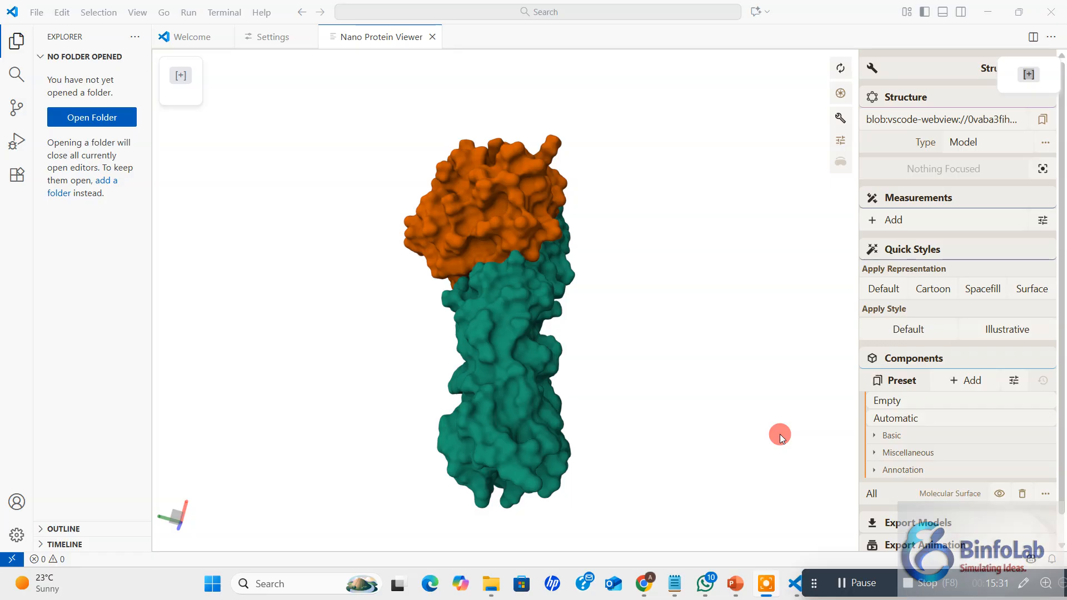
mouse_move(661, 298)
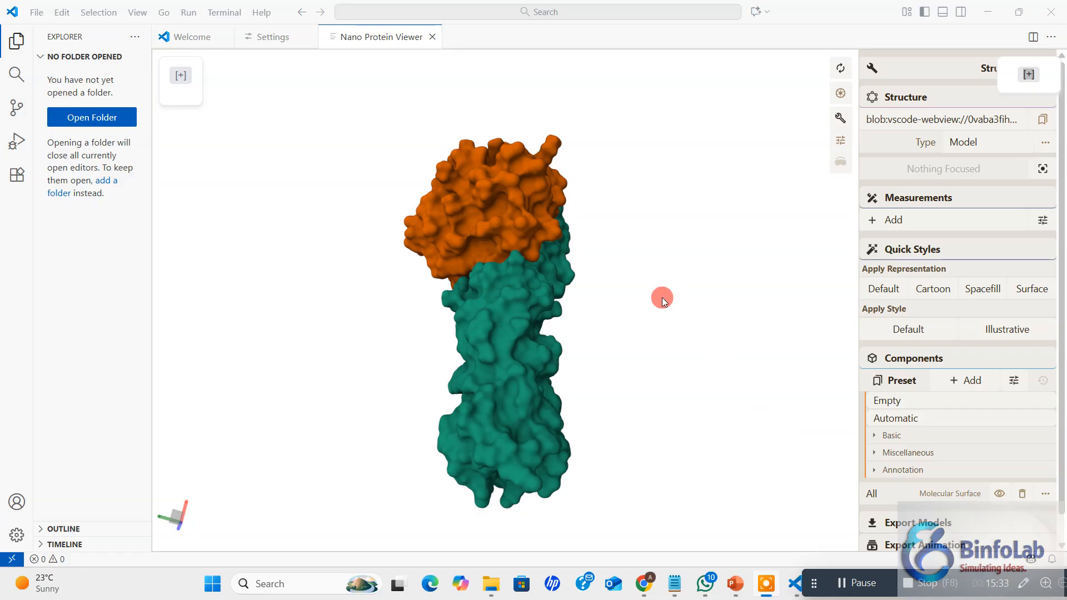